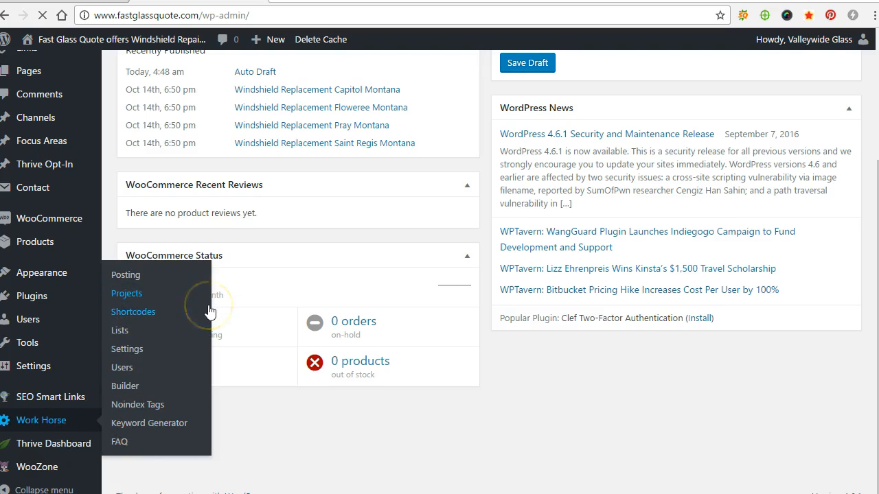
# Duplicate the Windshield Replacement Montana project from the Work Horse Projects list.
pyautogui.click(127, 293)
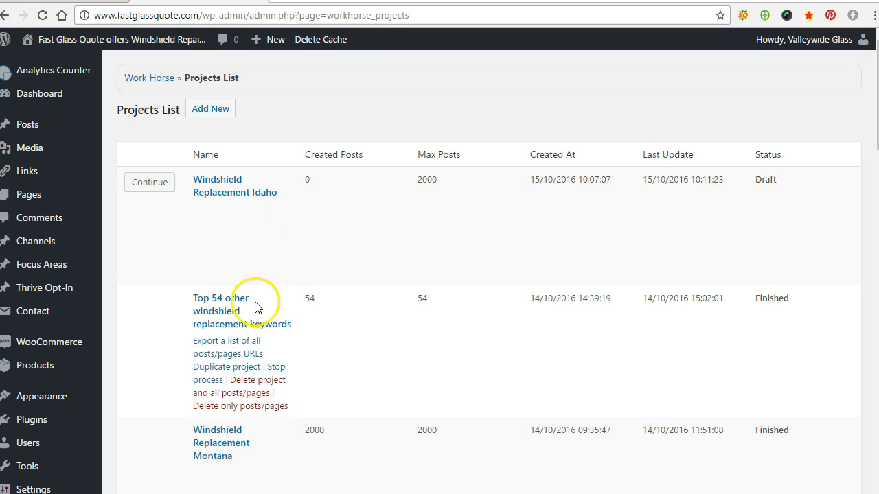
pyautogui.scroll(-3)
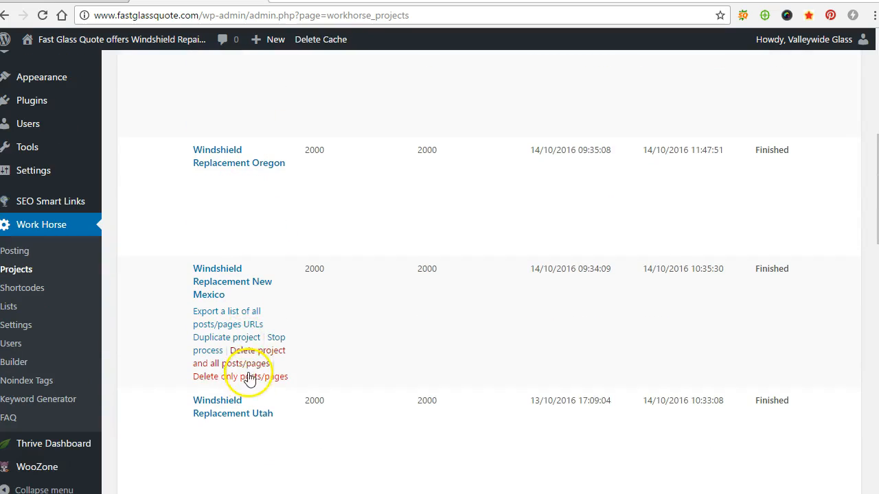
pyautogui.scroll(3)
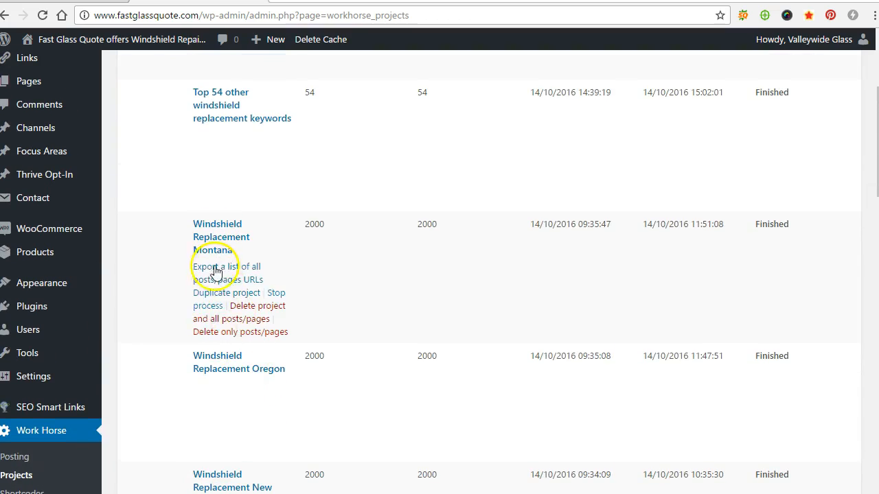
pyautogui.scroll(3)
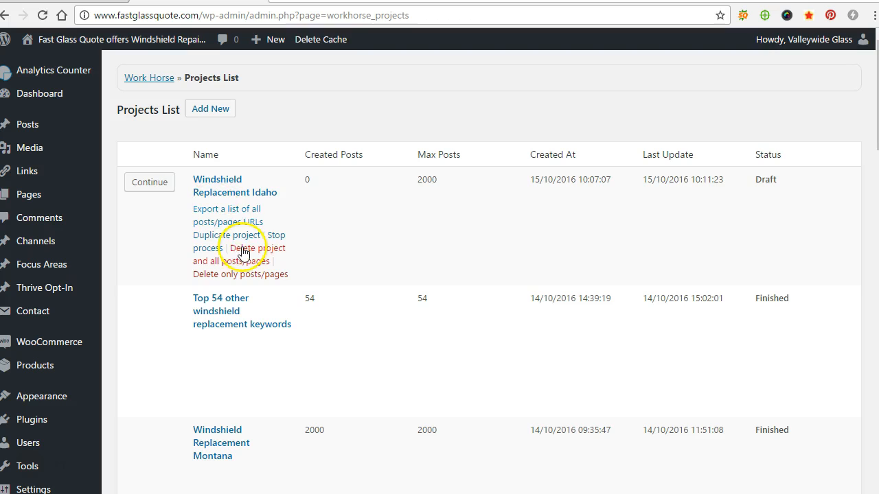
pyautogui.scroll(-3)
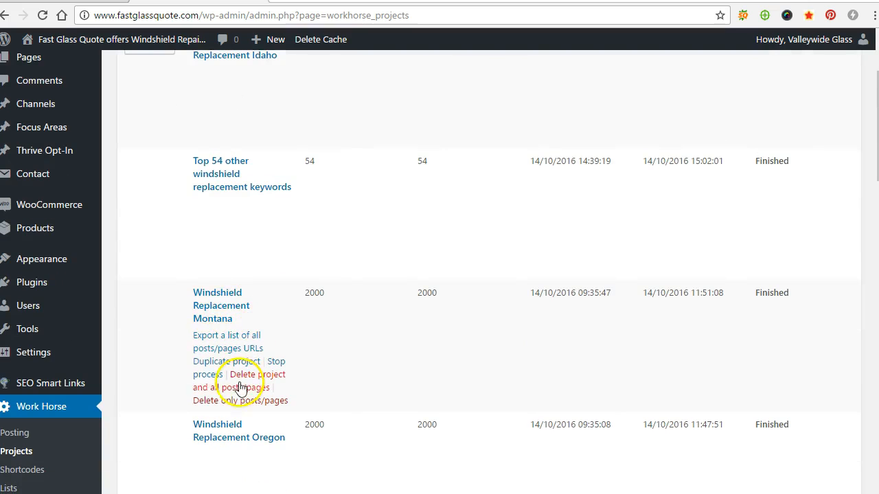
pyautogui.moveTo(227, 367)
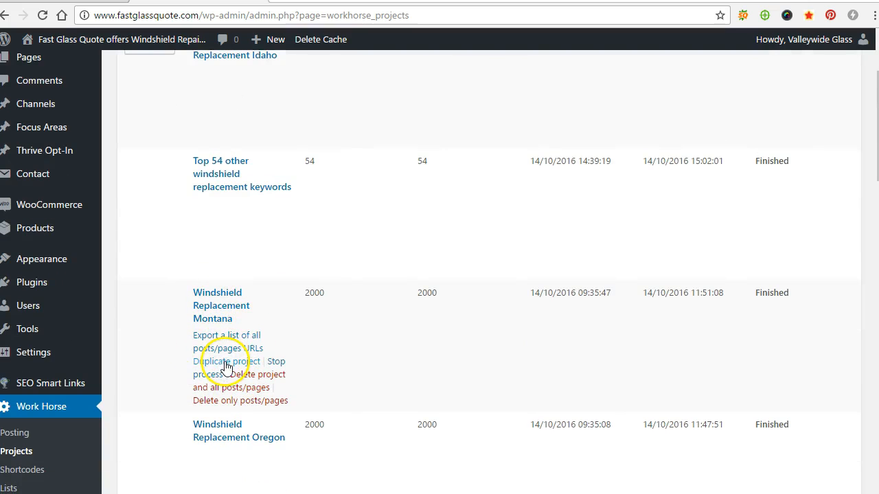
pyautogui.click(226, 361)
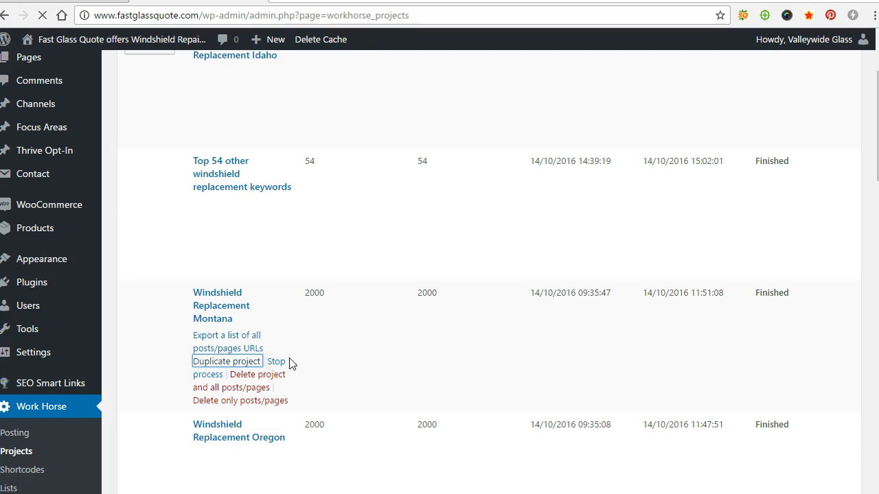
# Open the Windshield Replacement Idaho editor and review its post title template and spintax article.
pyautogui.click(226, 361)
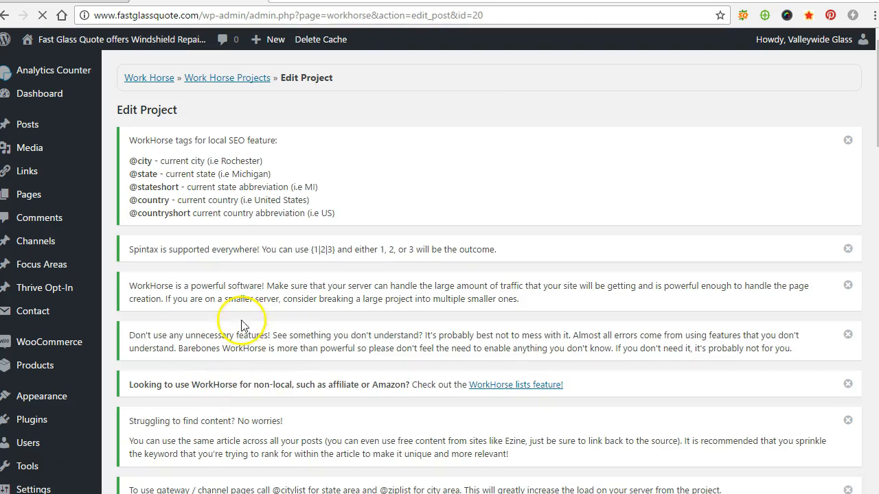
pyautogui.scroll(-3)
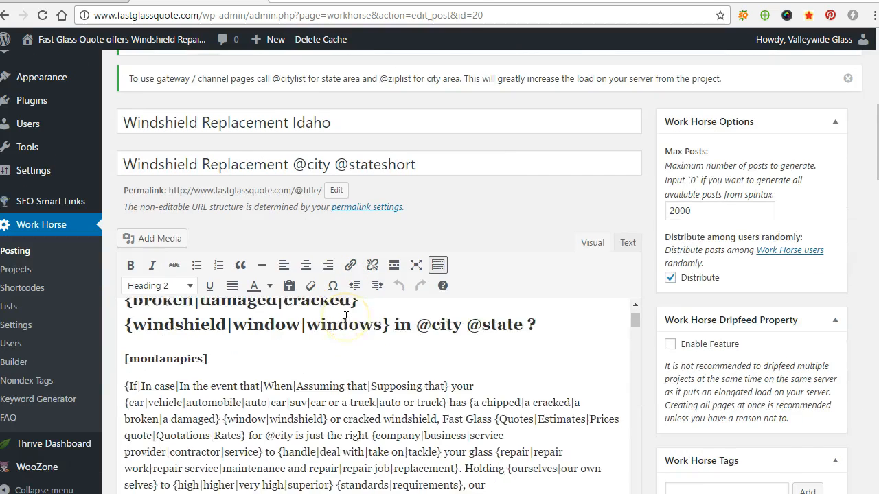
pyautogui.scroll(-3)
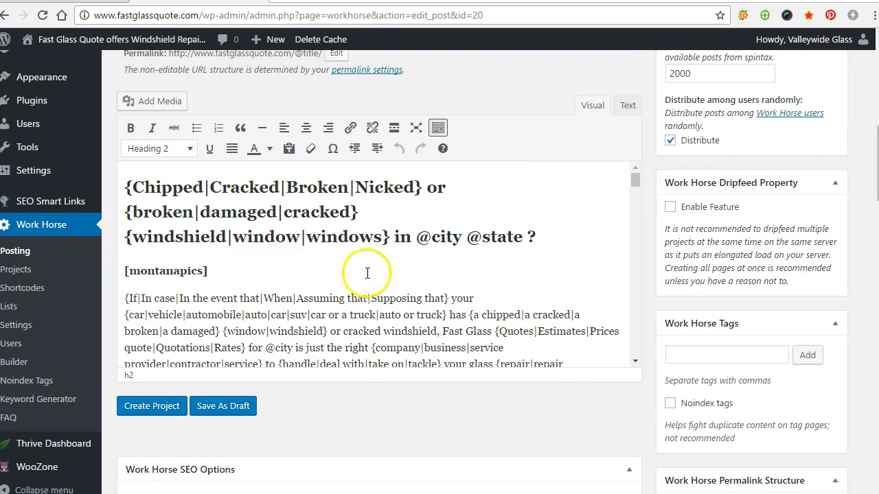
pyautogui.moveTo(604, 203)
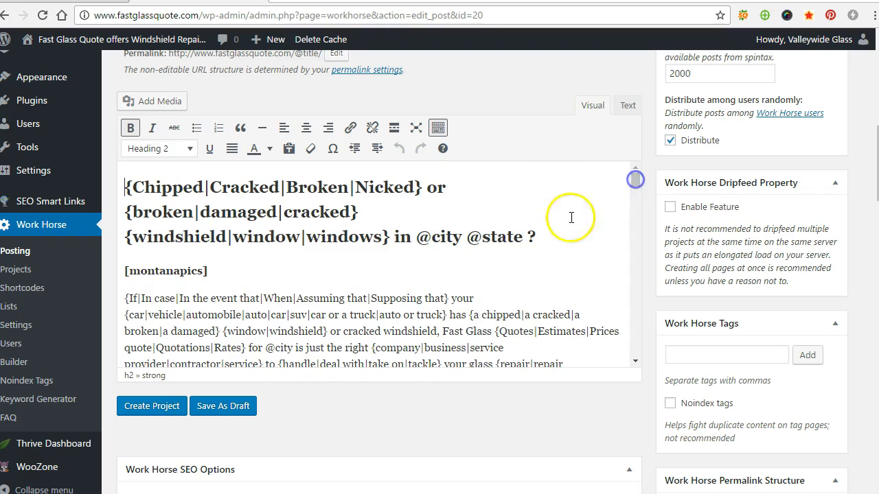
pyautogui.moveTo(470, 240)
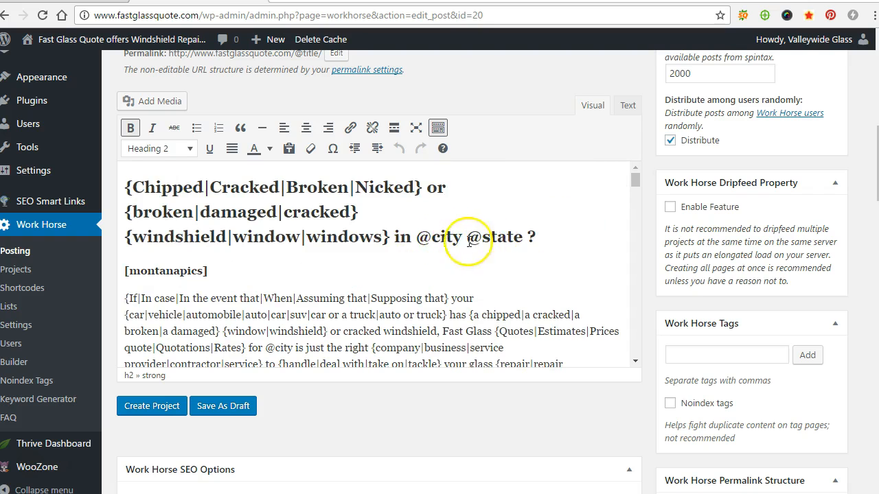
pyautogui.scroll(-3)
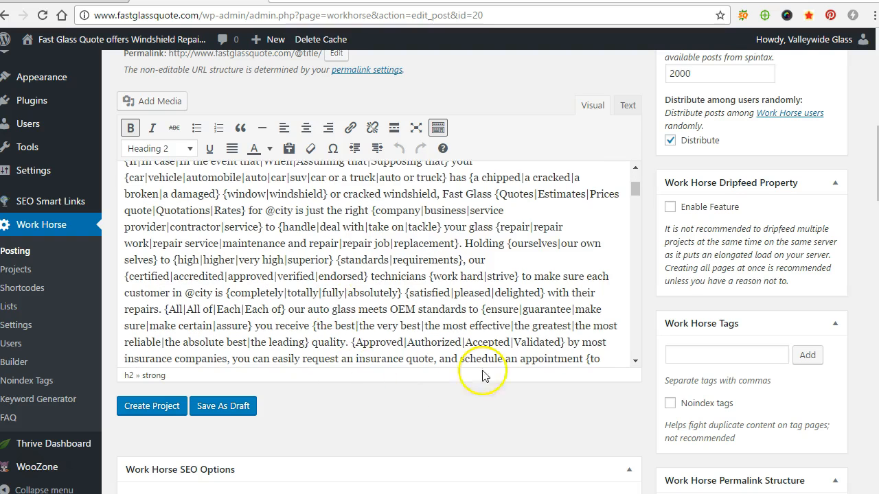
pyautogui.scroll(3)
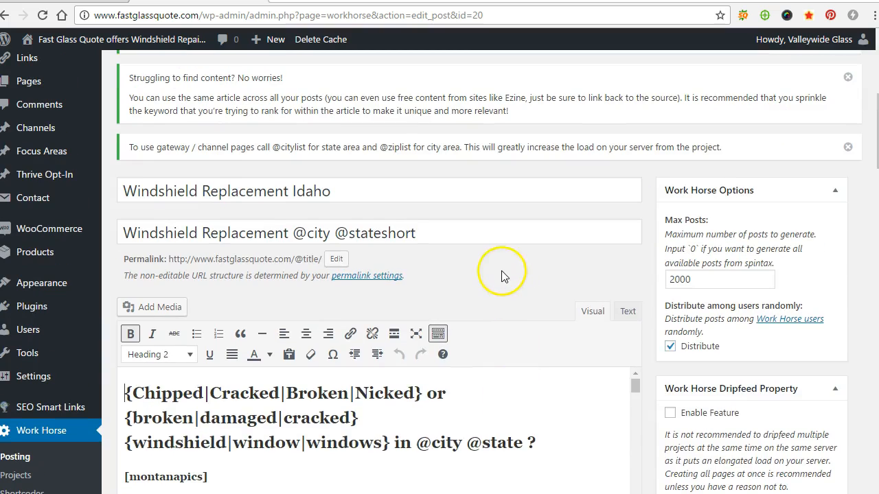
pyautogui.moveTo(291, 194)
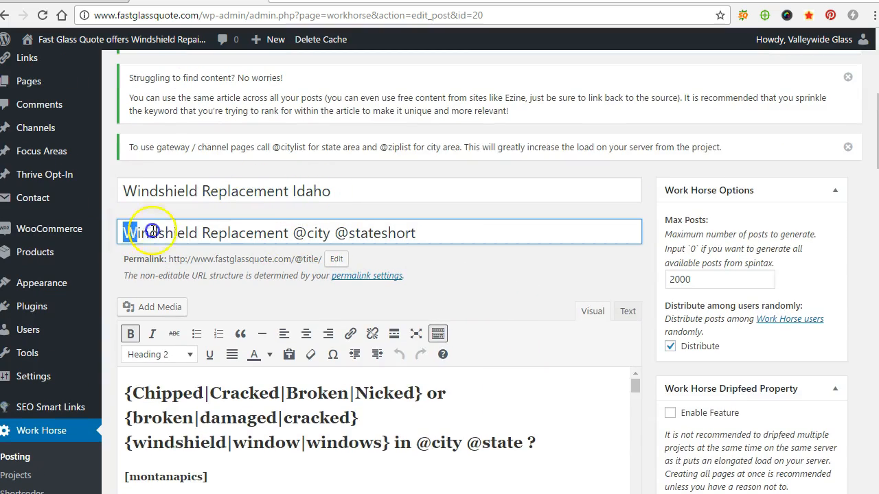
pyautogui.tripleClick(268, 232)
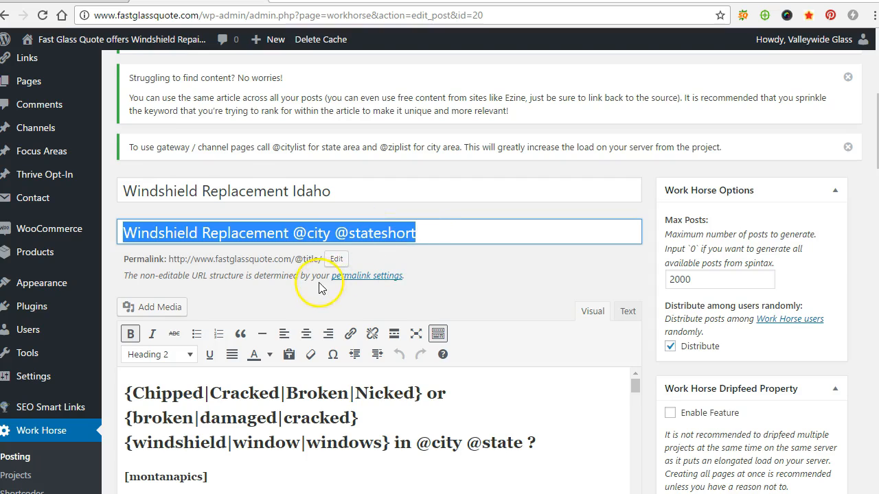
pyautogui.click(268, 233)
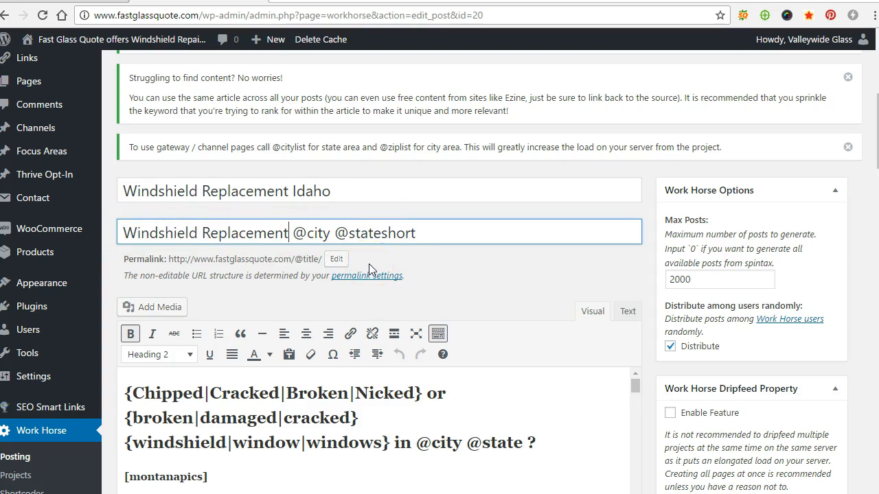
pyautogui.moveTo(232, 334)
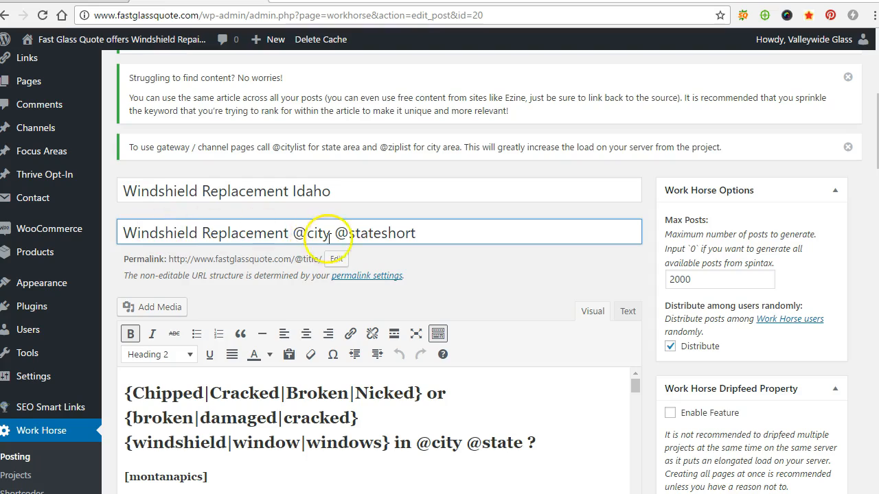
pyautogui.scroll(-3)
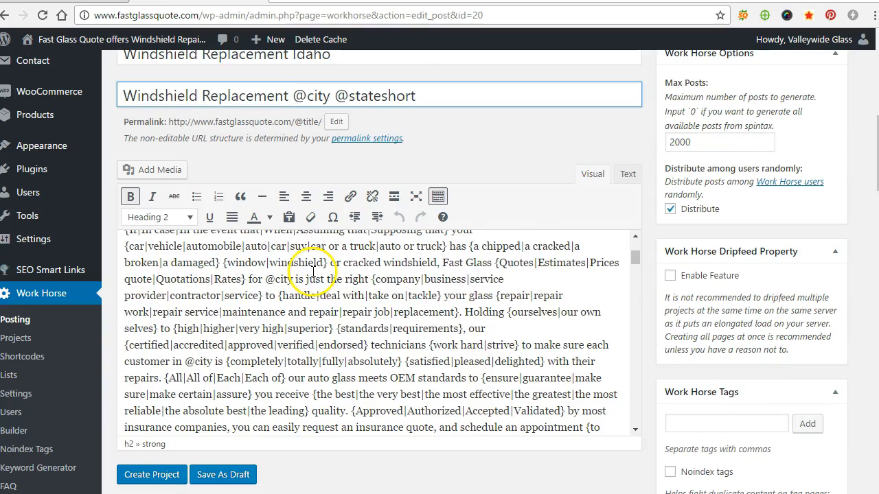
pyautogui.scroll(-3)
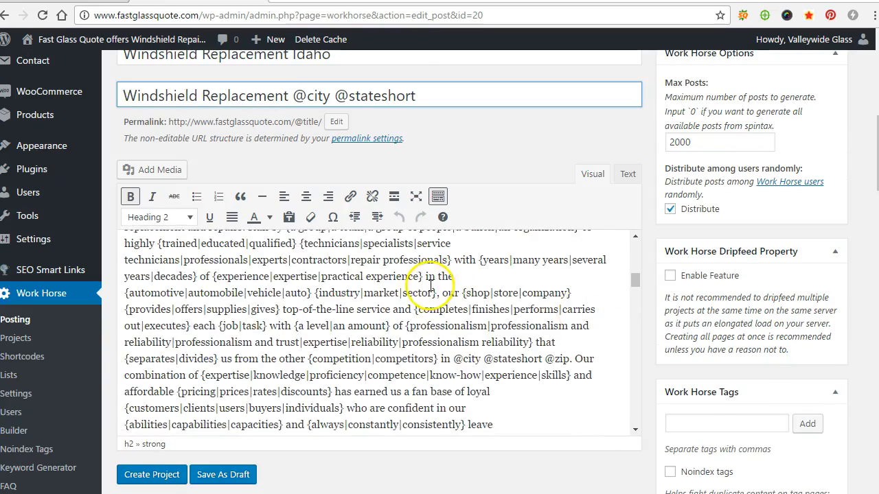
pyautogui.scroll(-3)
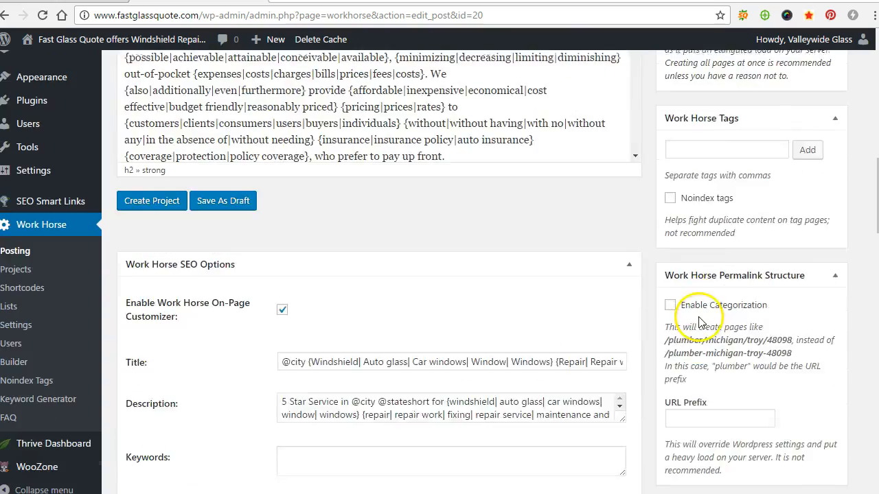
pyautogui.scroll(3)
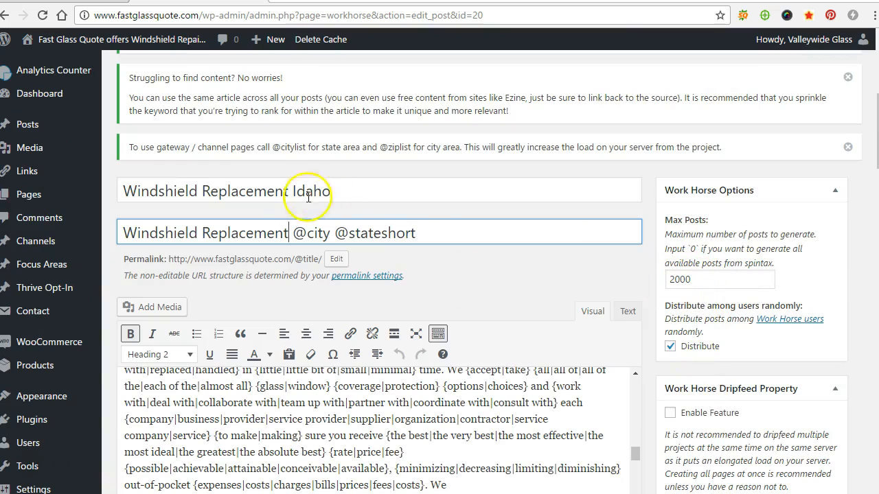
pyautogui.moveTo(478, 281)
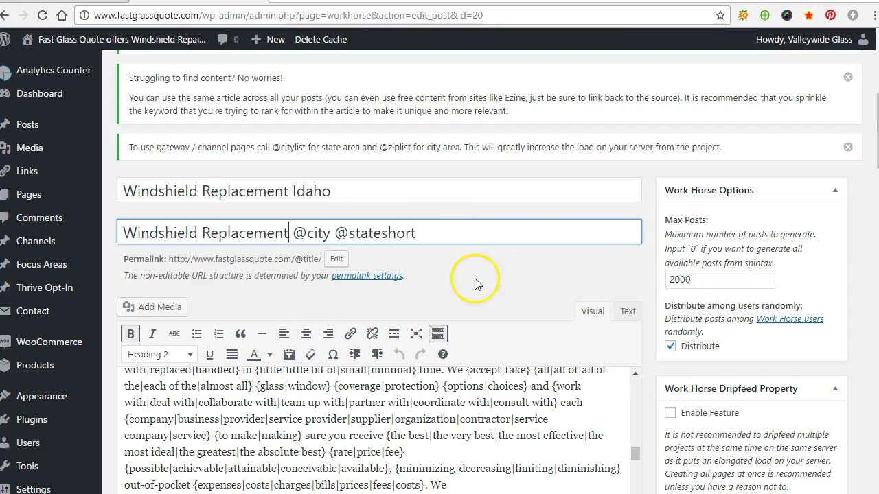
pyautogui.scroll(-3)
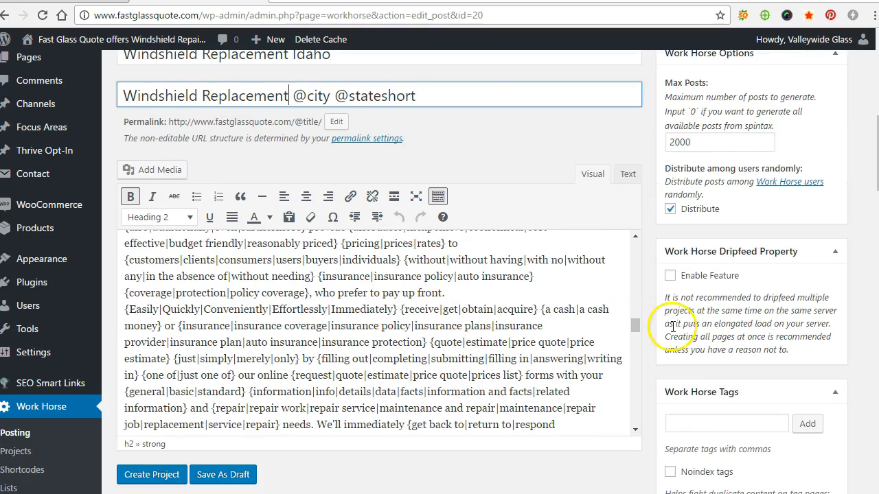
pyautogui.scroll(-3)
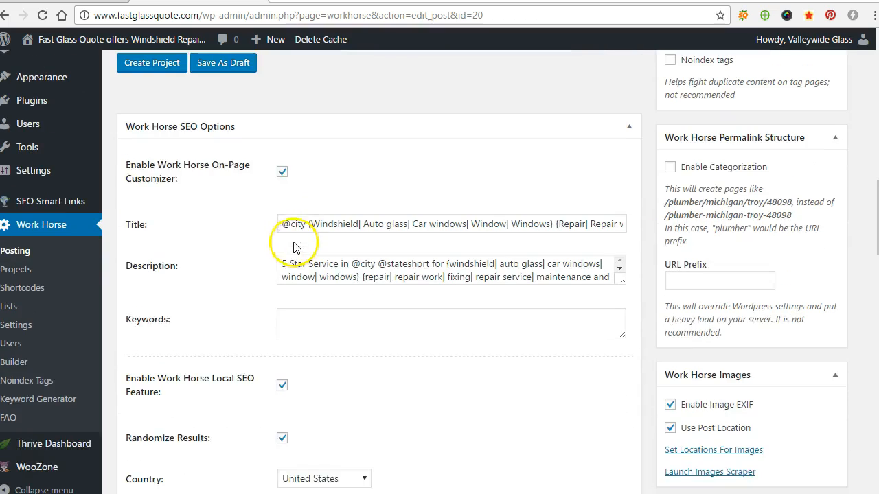
pyautogui.scroll(-3)
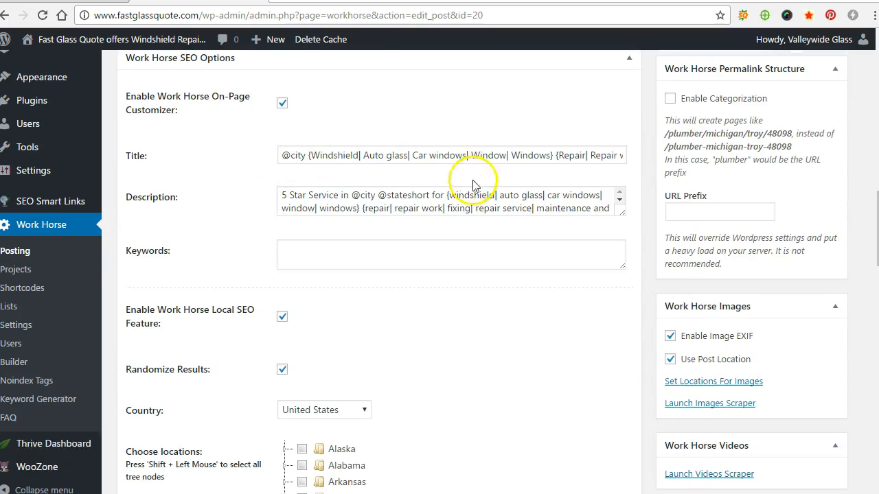
pyautogui.moveTo(357, 190)
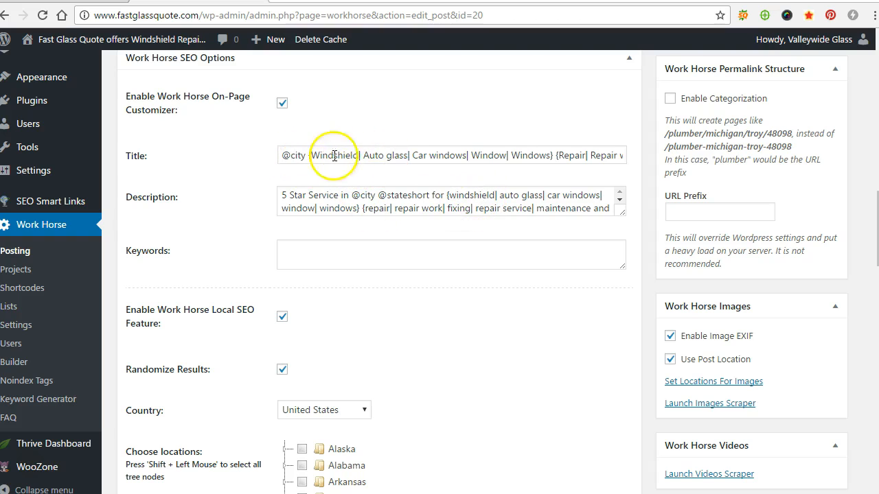
pyautogui.moveTo(441, 199)
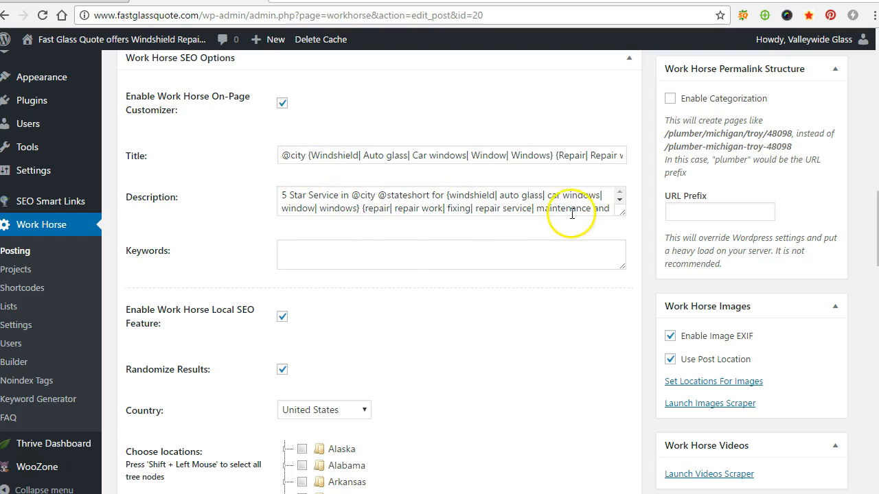
# Check Idaho and all its child towns in the Choose locations tree.
pyautogui.scroll(-3)
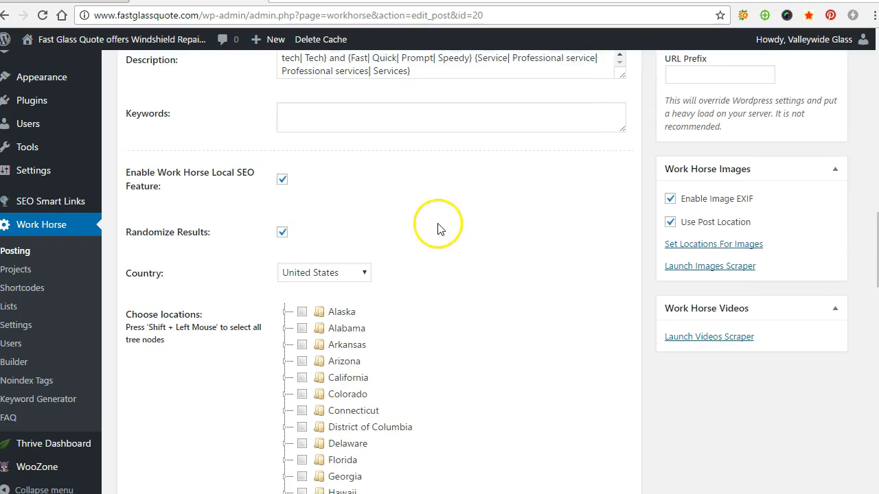
pyautogui.scroll(-3)
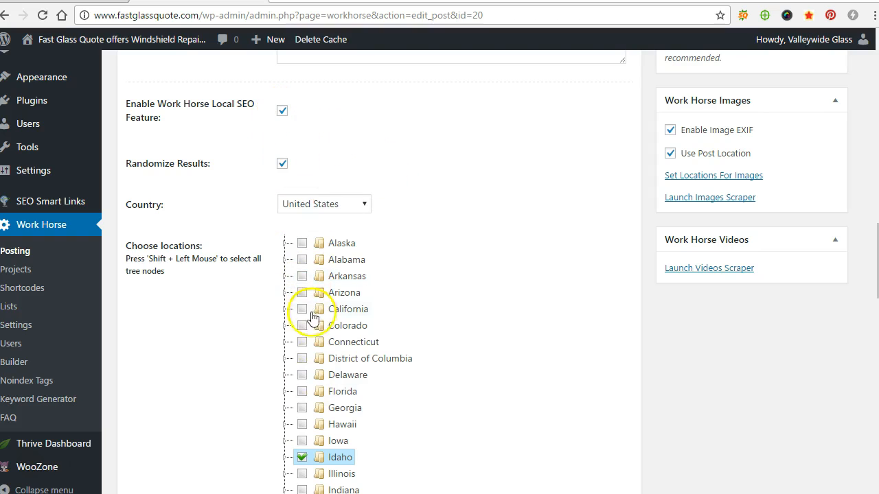
pyautogui.scroll(-3)
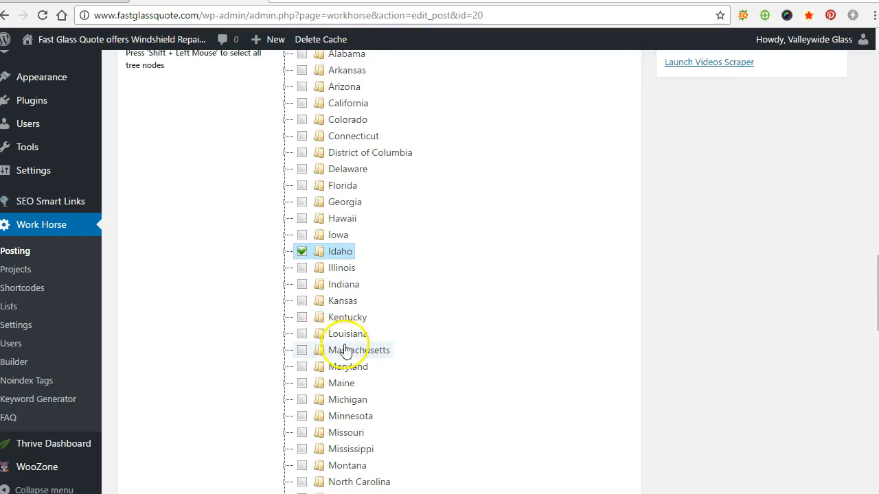
pyautogui.click(284, 251)
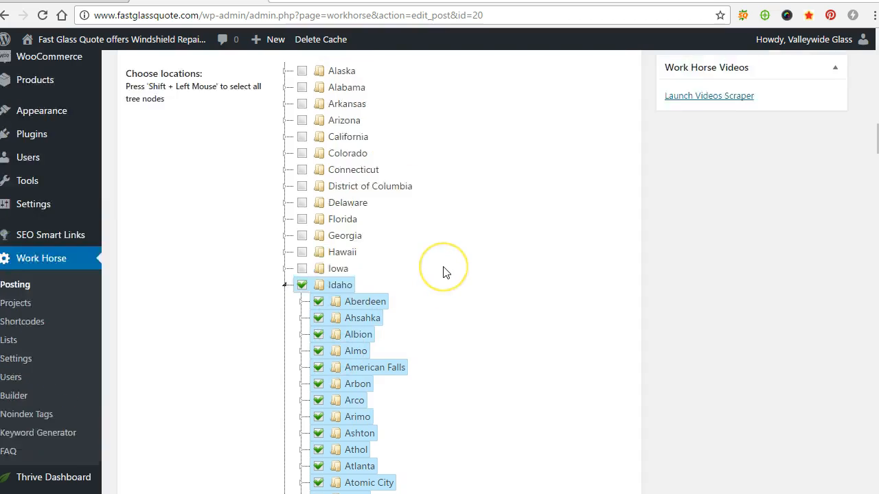
pyautogui.scroll(-3)
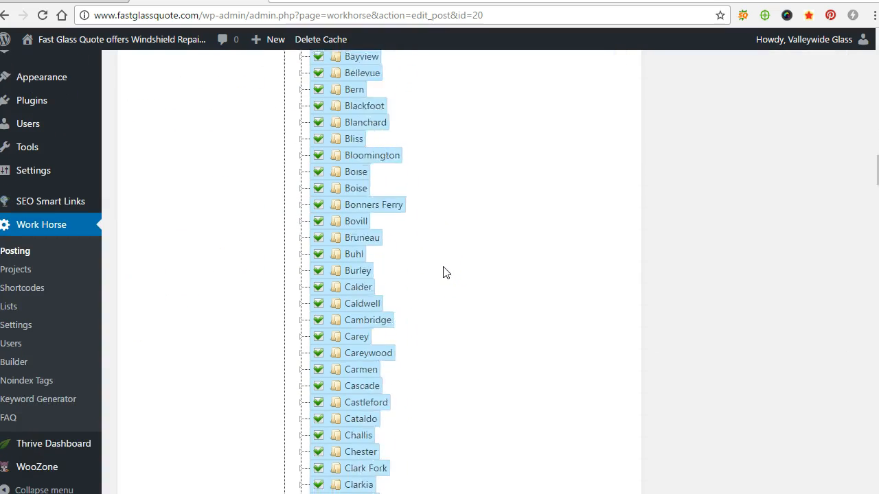
pyautogui.scroll(-3)
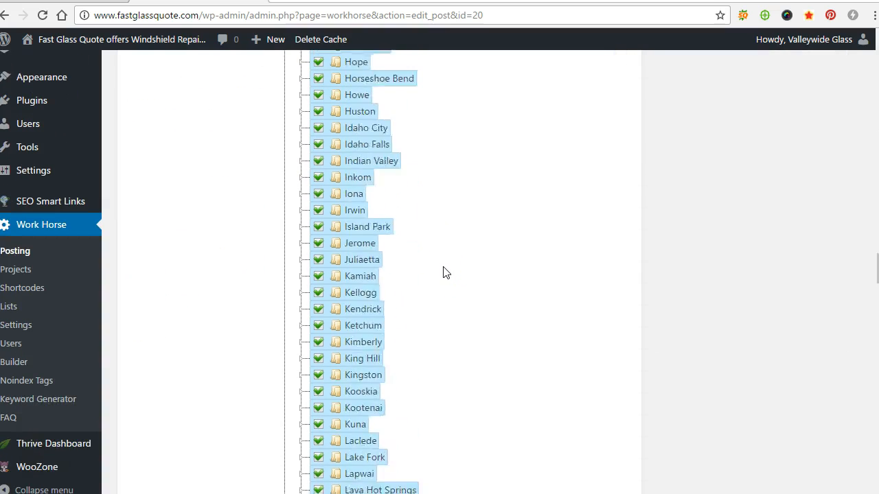
pyautogui.scroll(-3)
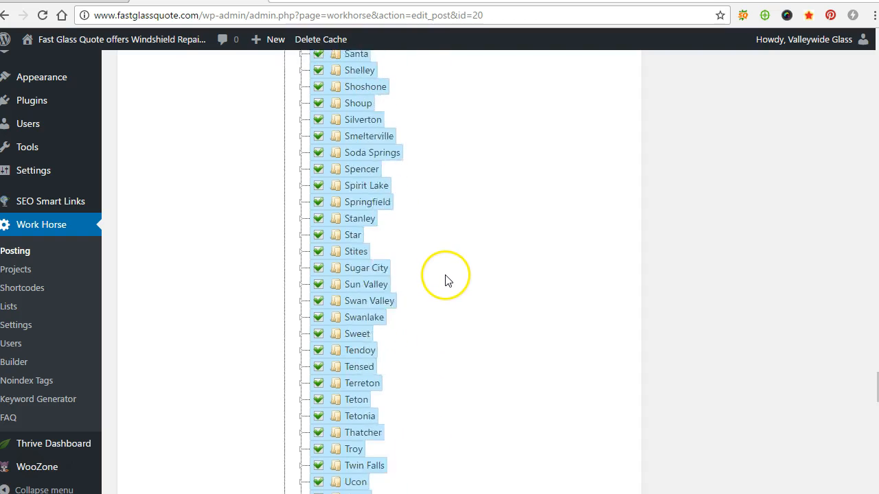
pyautogui.scroll(3)
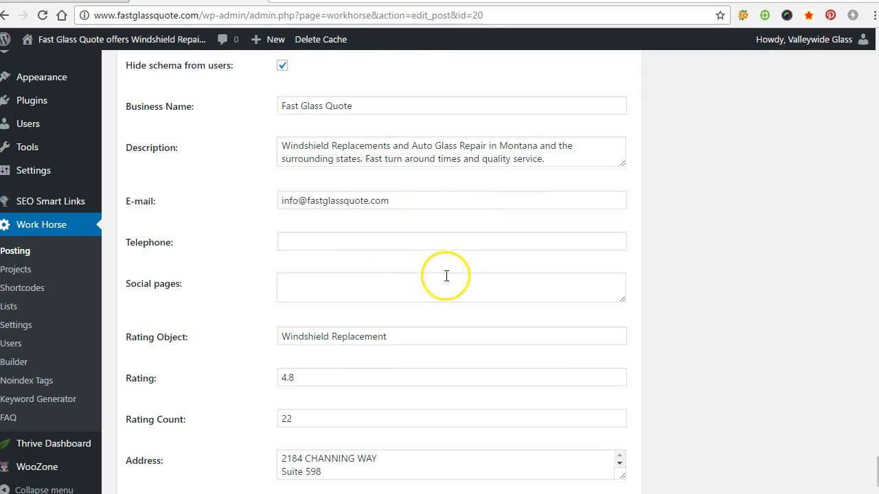
pyautogui.scroll(3)
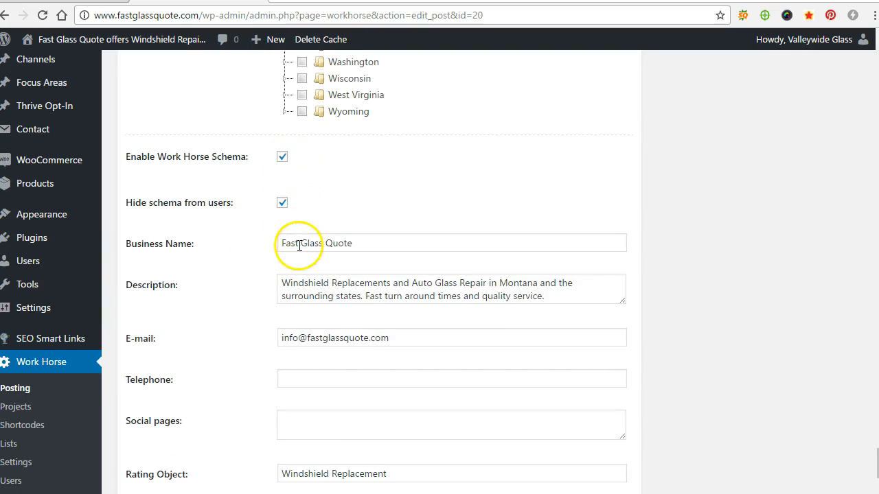
pyautogui.scroll(-3)
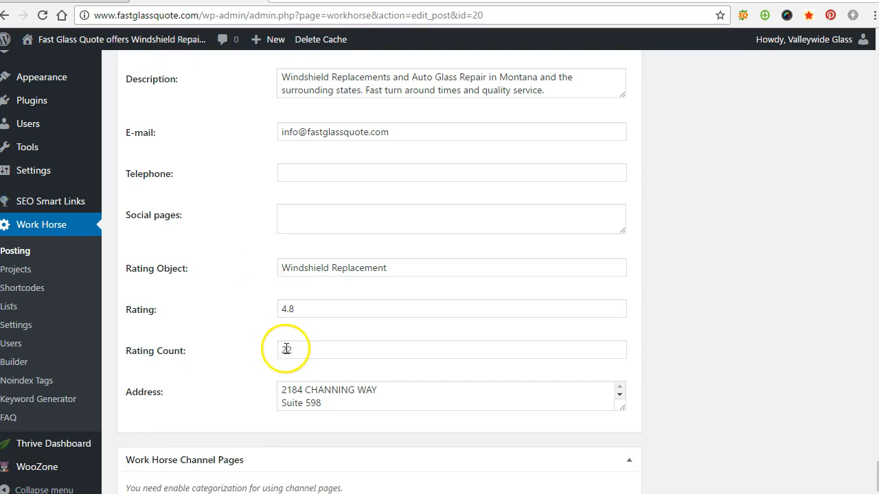
pyautogui.write('22')
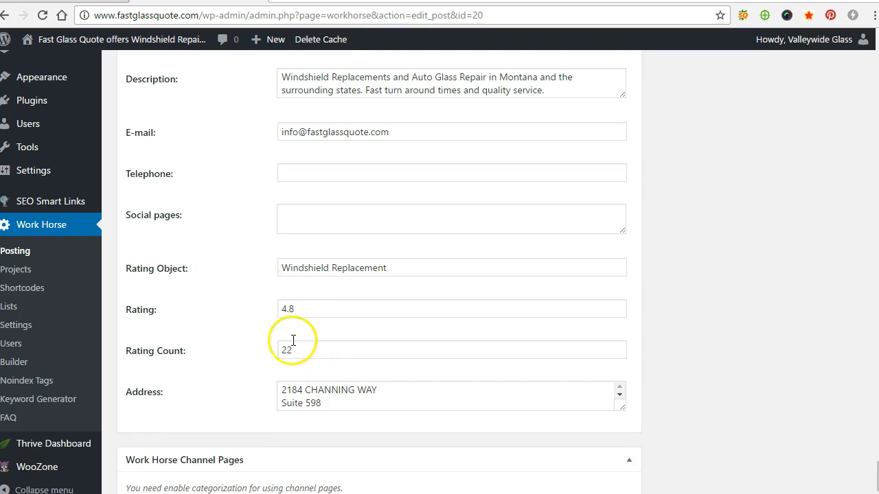
pyautogui.click(618, 391)
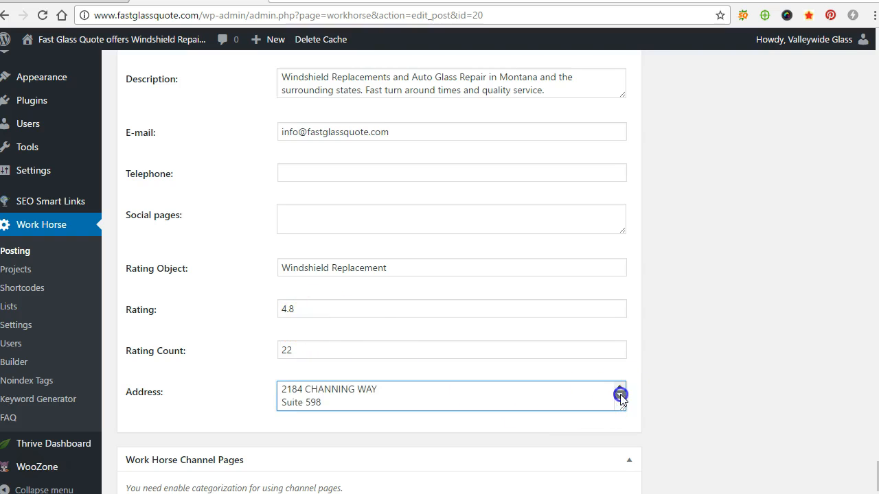
pyautogui.click(620, 396)
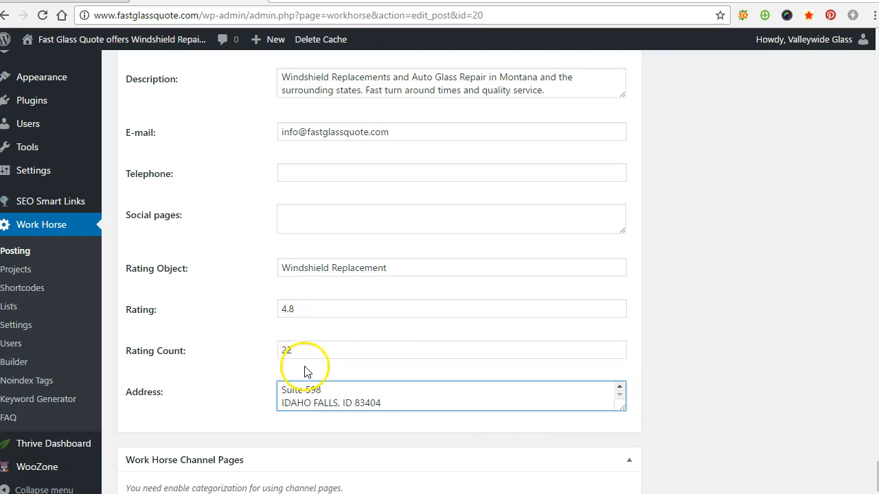
pyautogui.moveTo(275, 305)
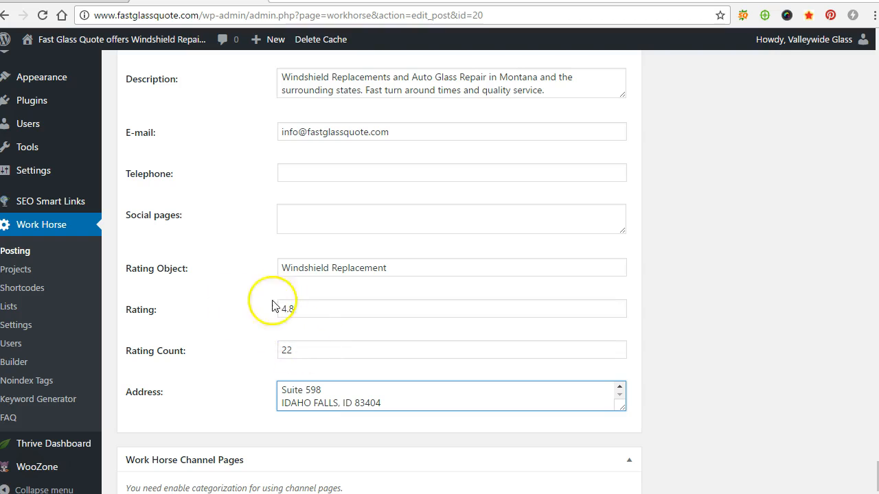
pyautogui.scroll(-3)
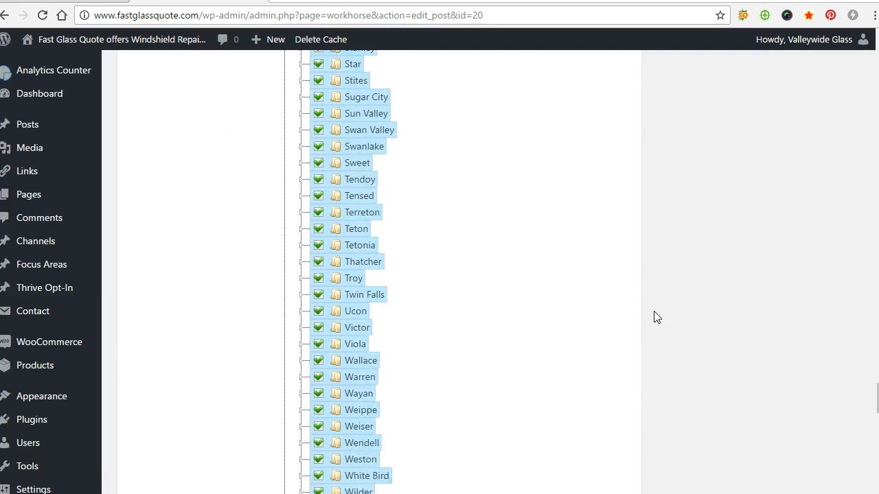
pyautogui.scroll(3)
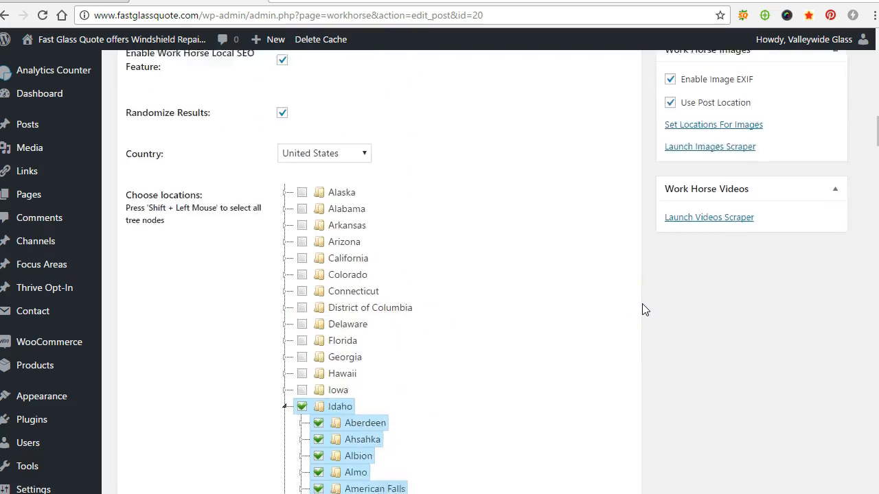
pyautogui.scroll(3)
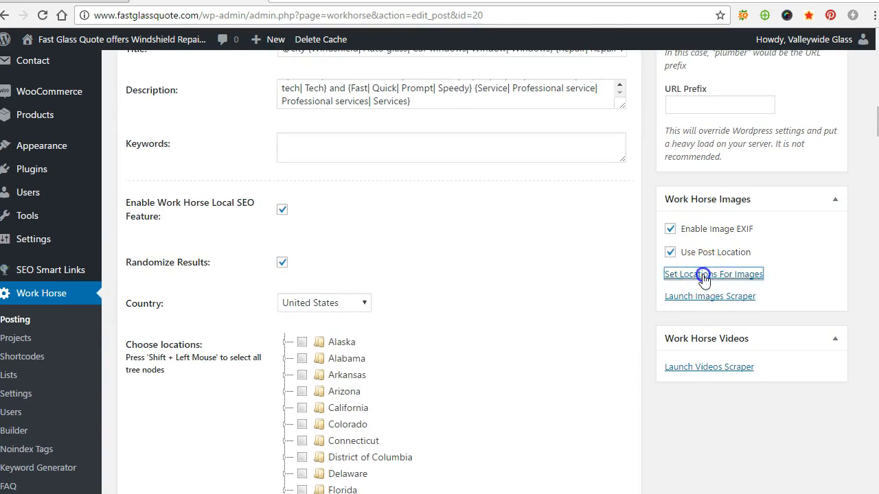
pyautogui.click(714, 273)
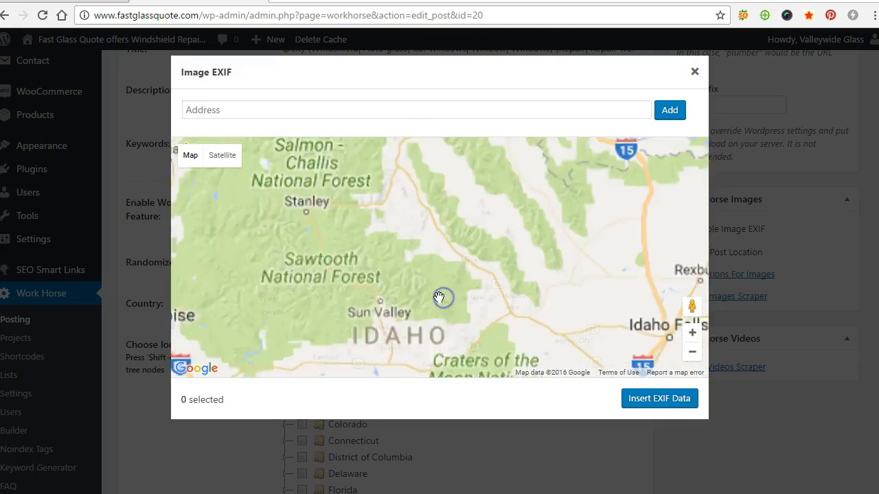
pyautogui.click(694, 72)
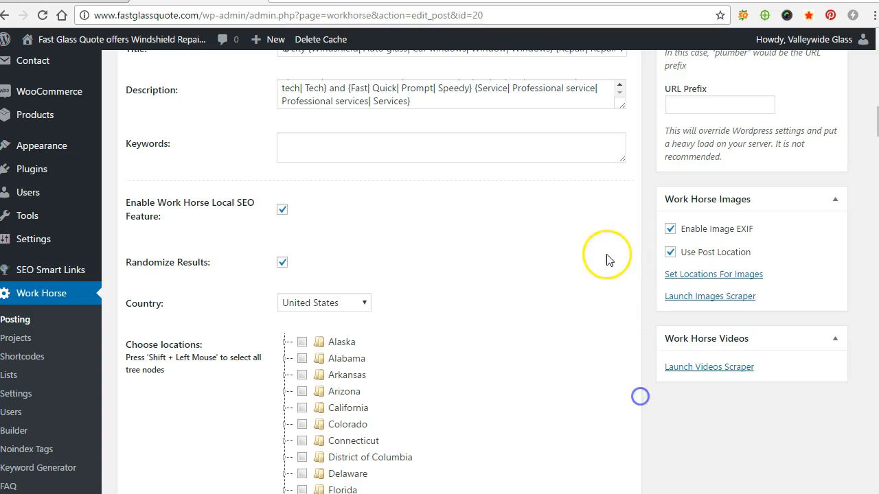
# Search the Images Scraper for 'auto glass' and select photos, including the side-mirror car shot.
pyautogui.click(710, 296)
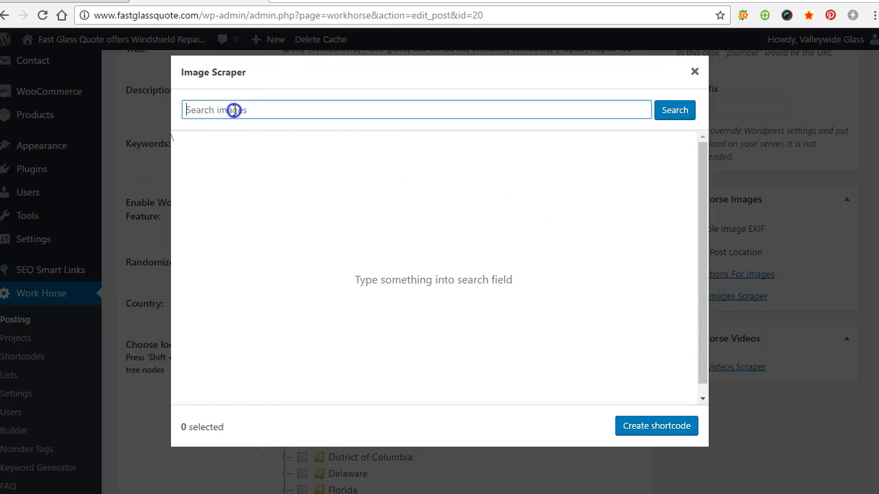
pyautogui.write('auto glass')
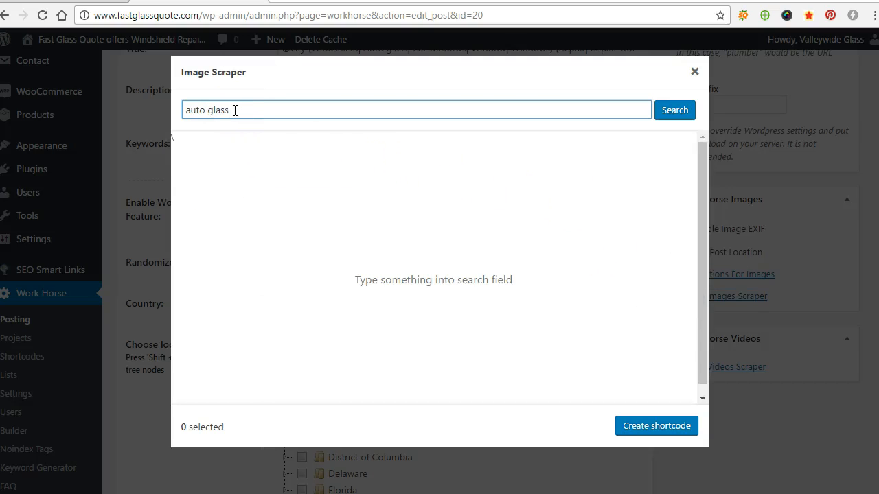
pyautogui.click(674, 110)
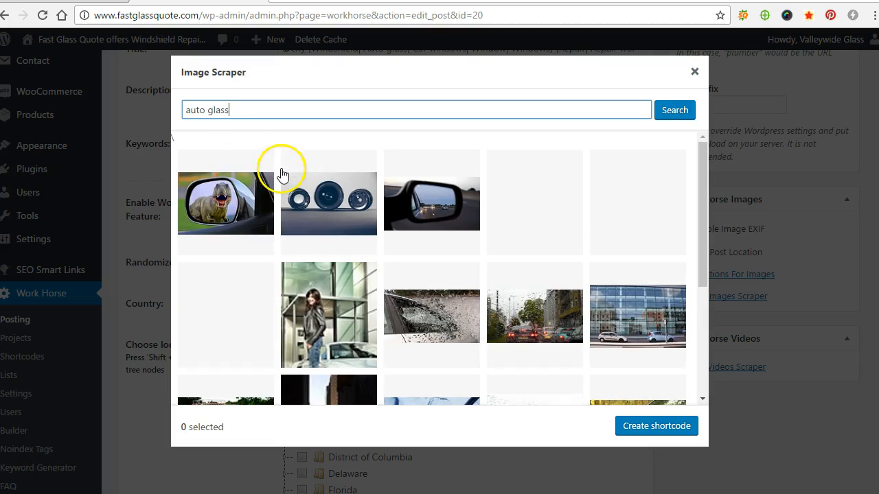
pyautogui.click(431, 201)
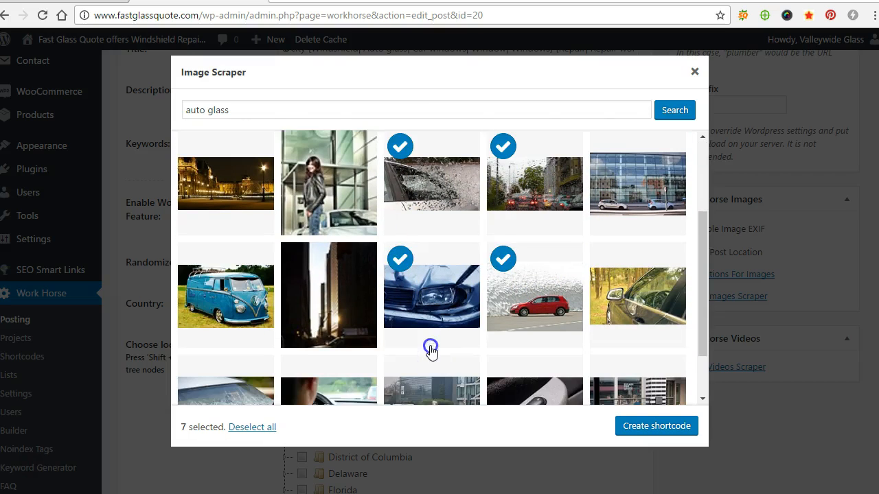
pyautogui.scroll(-3)
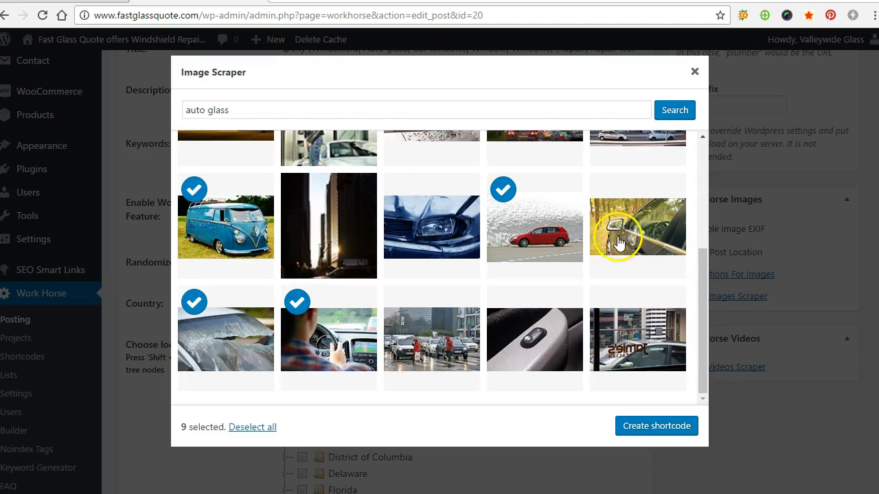
pyautogui.click(617, 237)
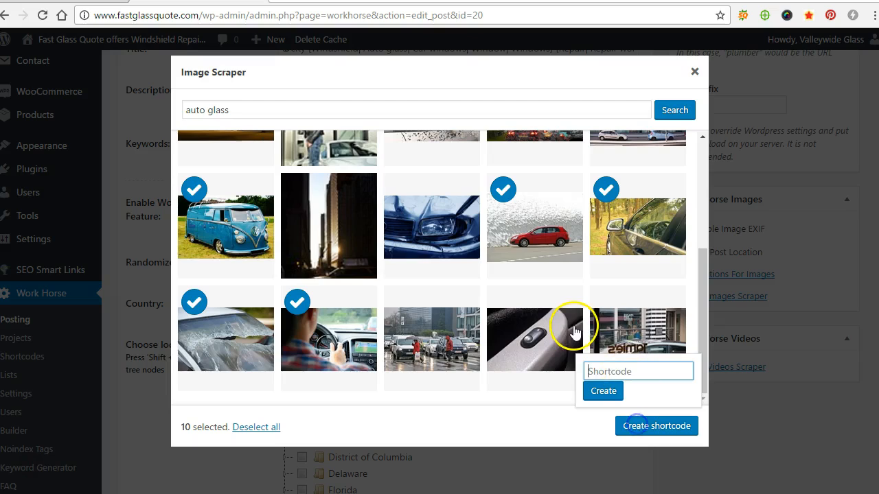
# Create the 'idahopics' shortcode from the selected photos and copy its name.
pyautogui.write('id')
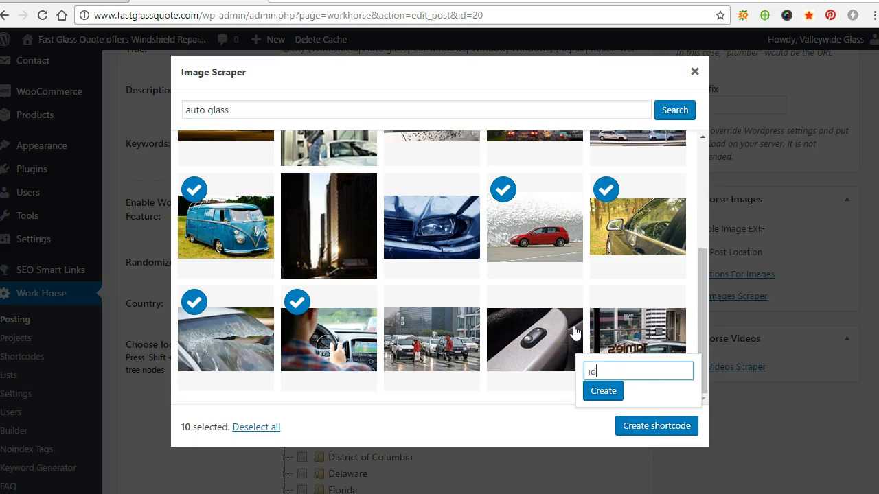
pyautogui.write('dahopics')
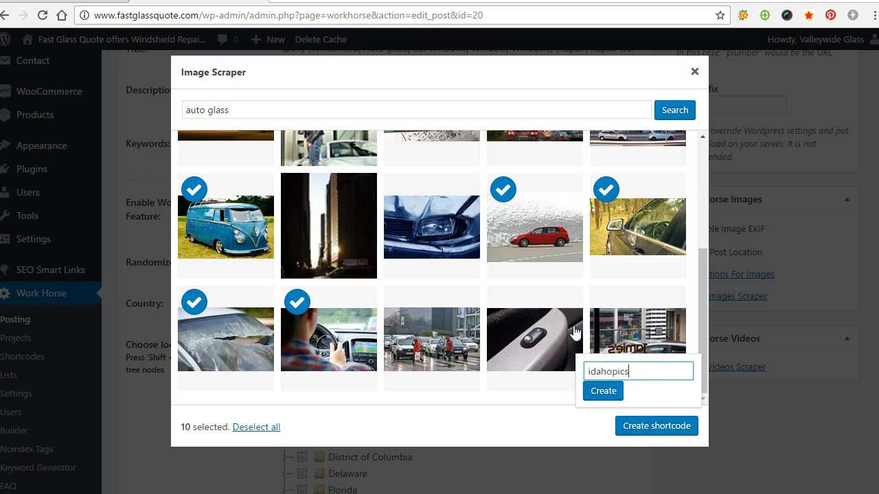
pyautogui.click(655, 426)
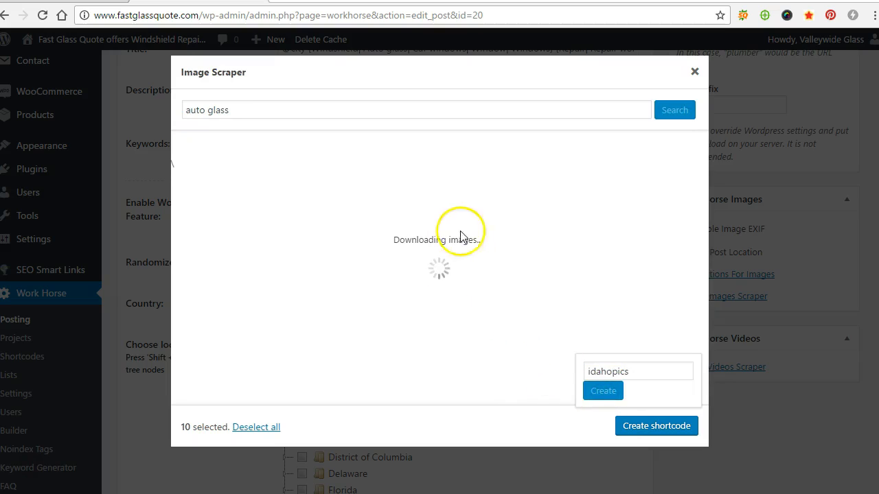
pyautogui.moveTo(439, 250)
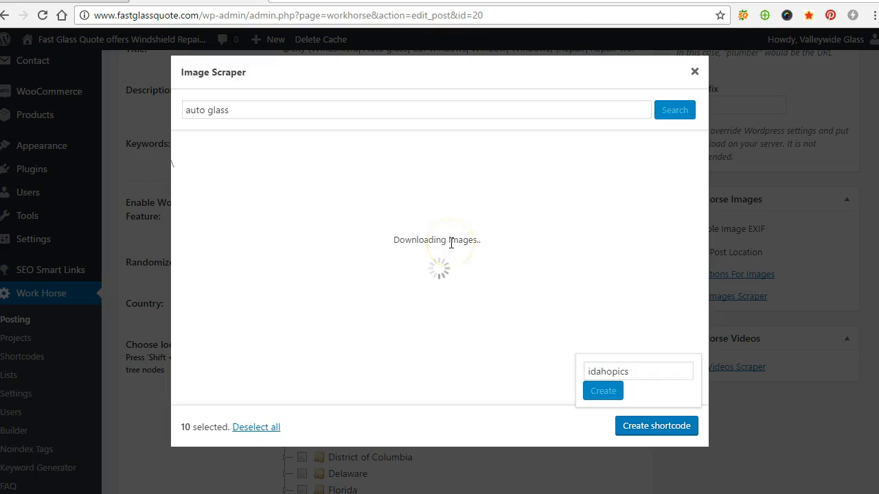
pyautogui.moveTo(487, 269)
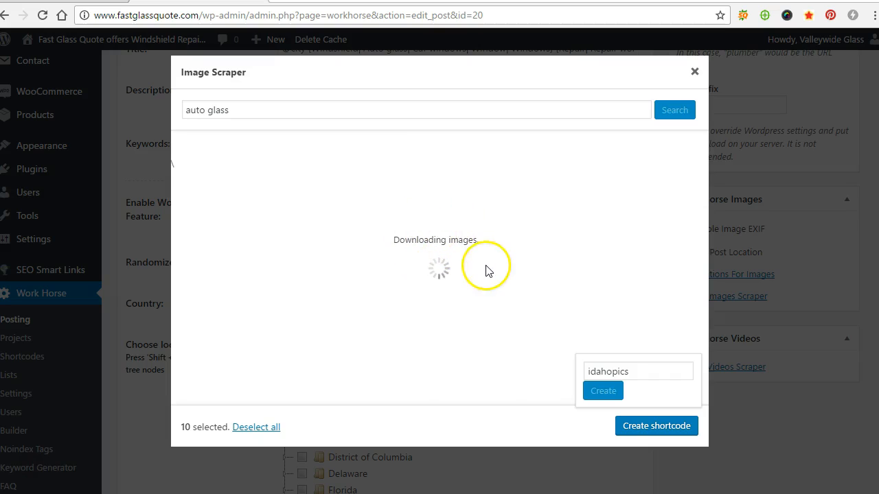
pyautogui.click(602, 390)
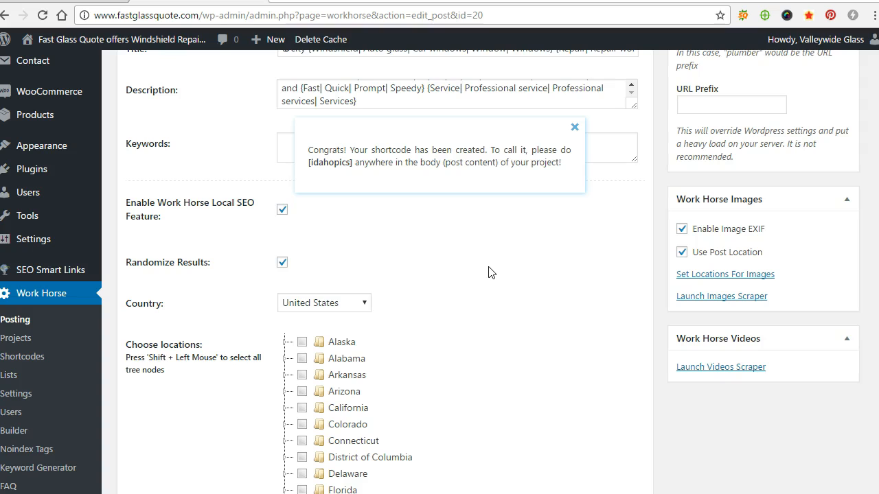
pyautogui.doubleClick(329, 162)
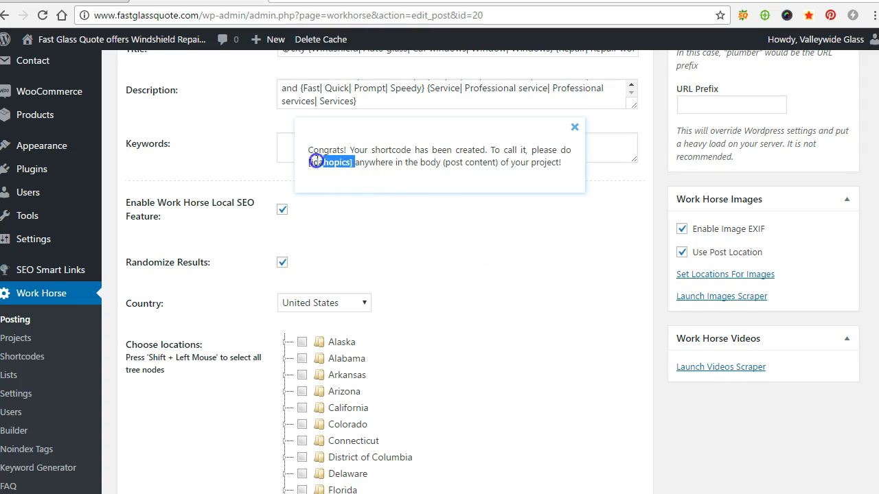
pyautogui.click(575, 127)
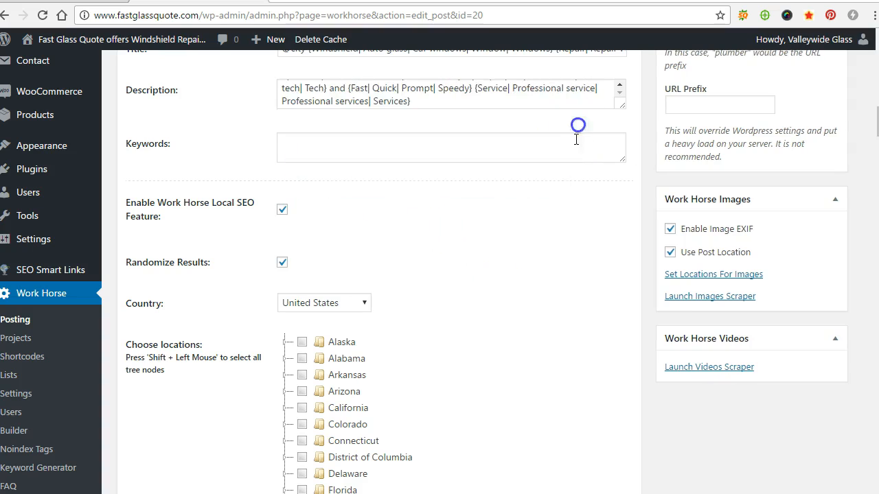
pyautogui.scroll(3)
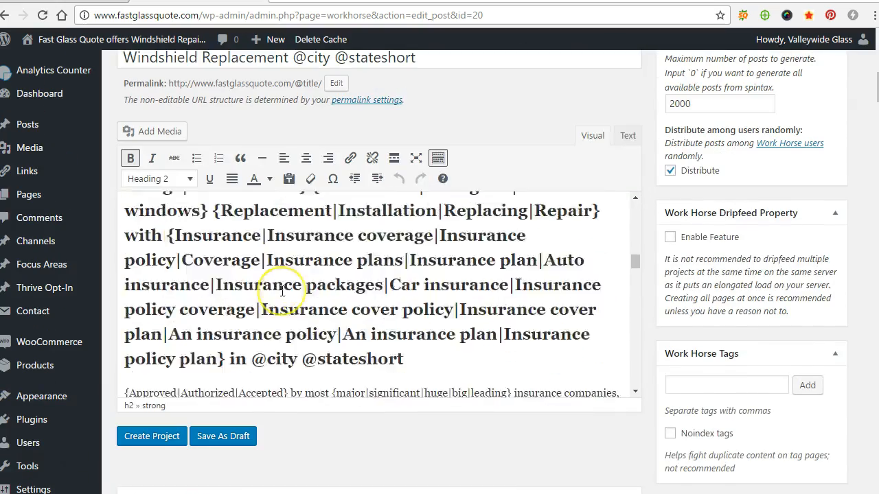
pyautogui.scroll(3)
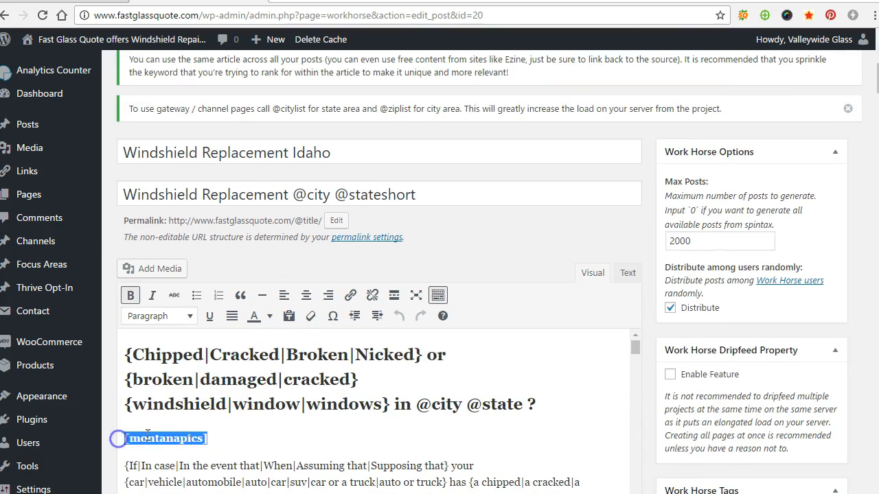
pyautogui.scroll(-3)
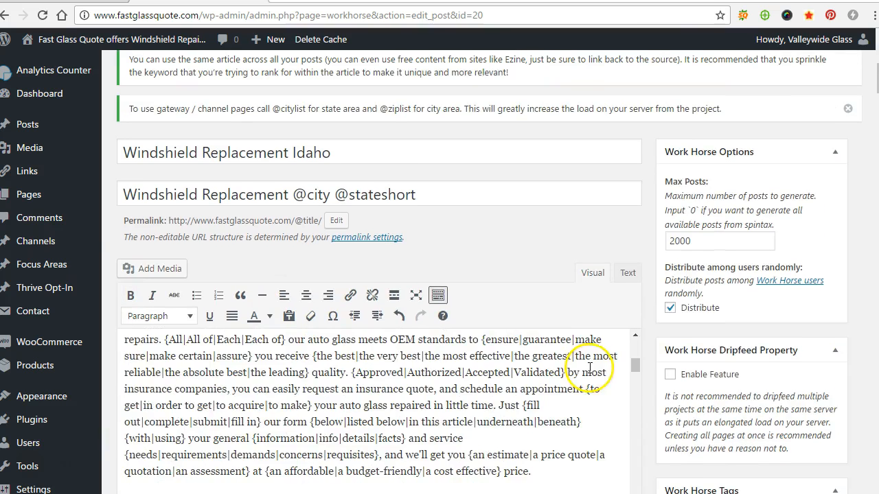
pyautogui.scroll(-3)
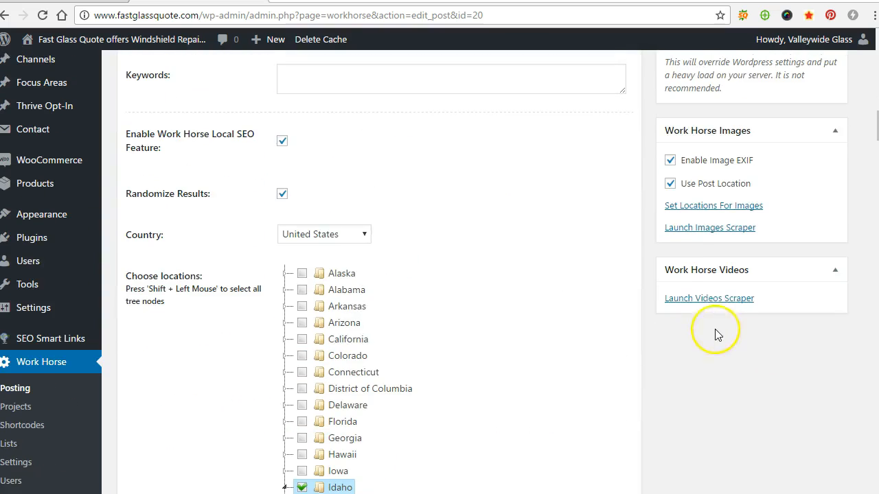
# Search the Videos Scraper for 'windshield idaho' and select the found videos.
pyautogui.click(709, 298)
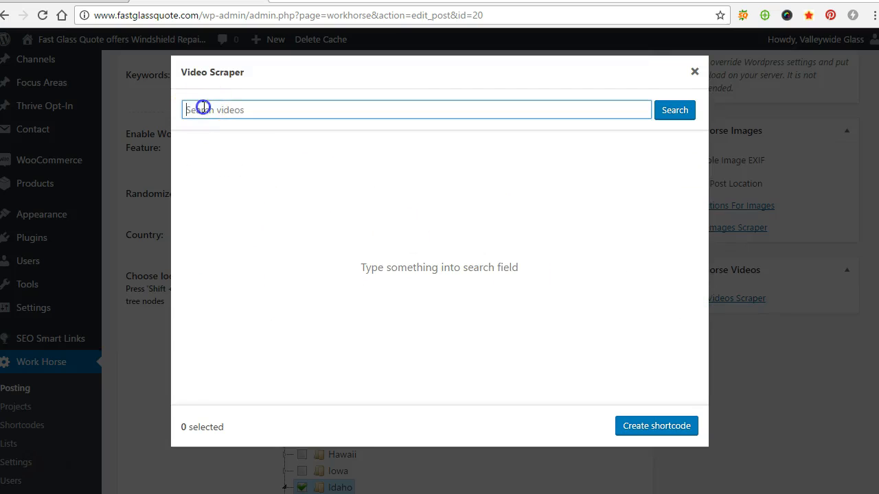
pyautogui.write('auto gl')
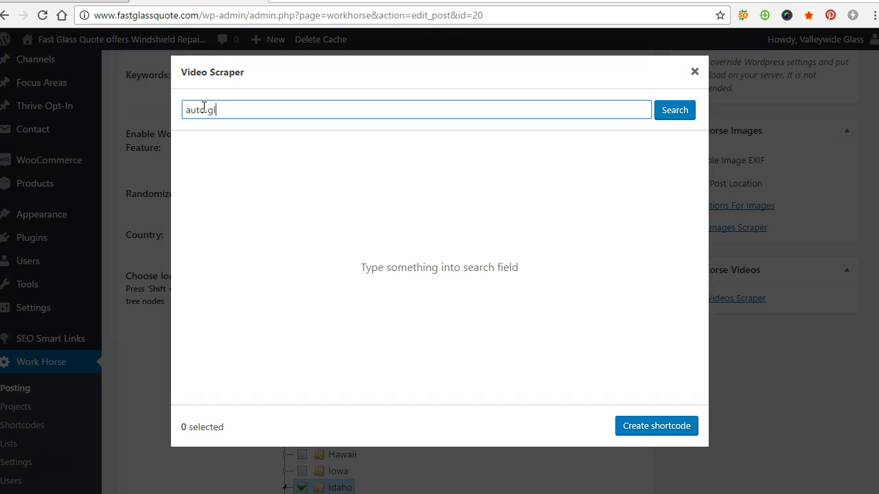
pyautogui.write('windsh')
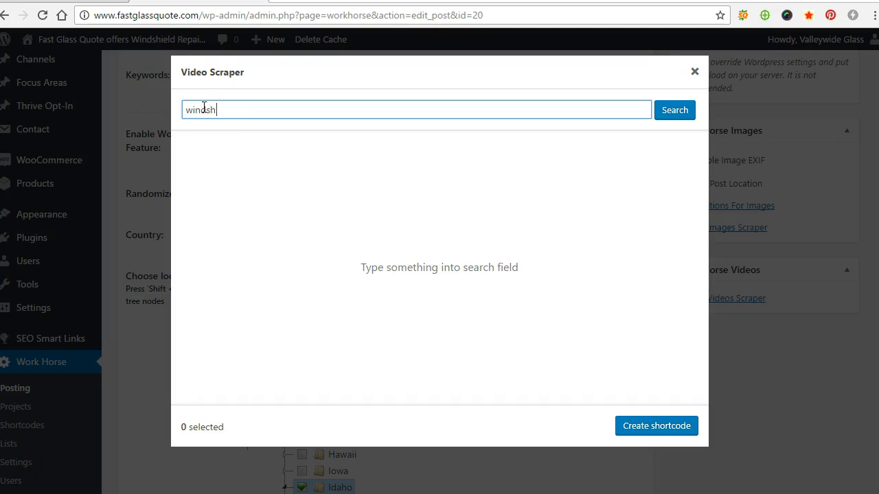
pyautogui.write('ield idaho')
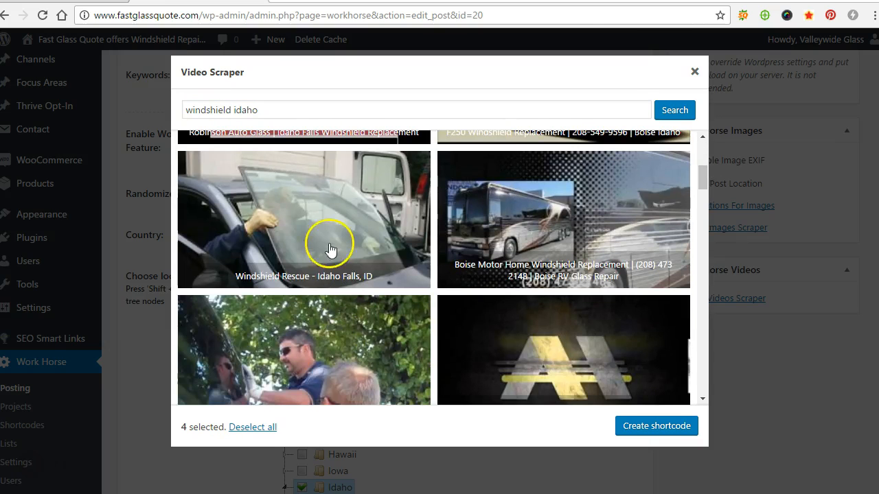
pyautogui.click(453, 311)
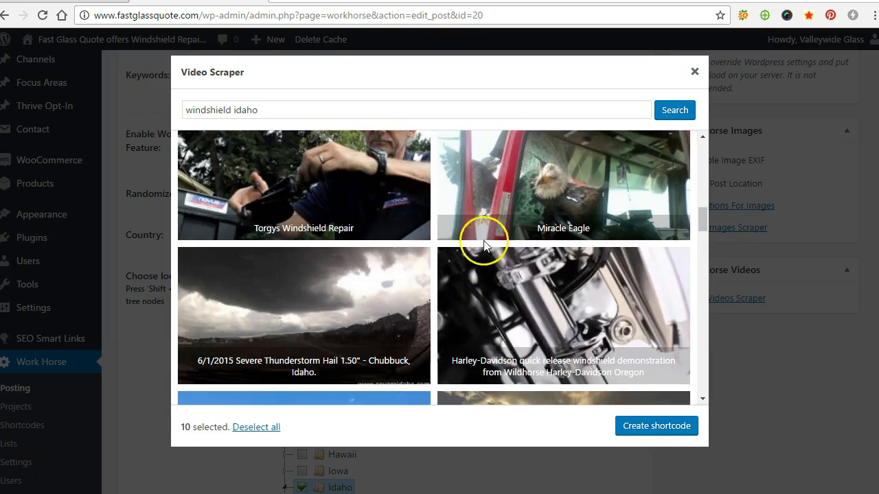
pyautogui.scroll(-3)
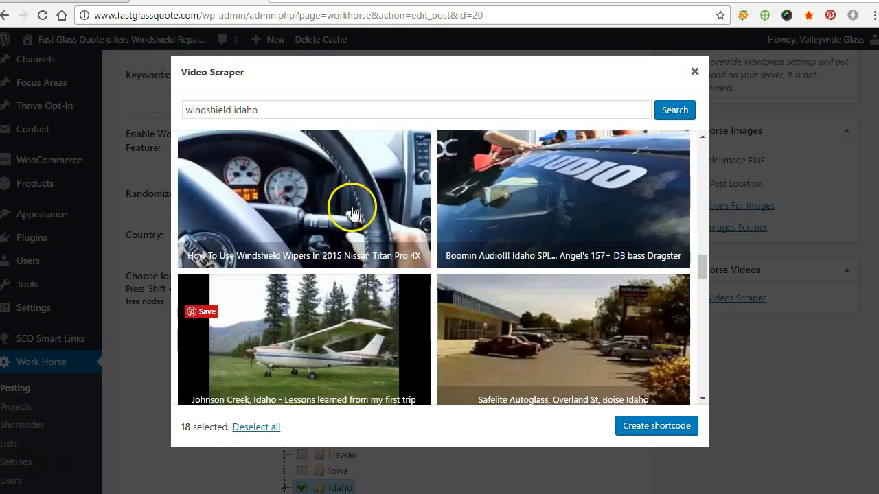
pyautogui.scroll(-3)
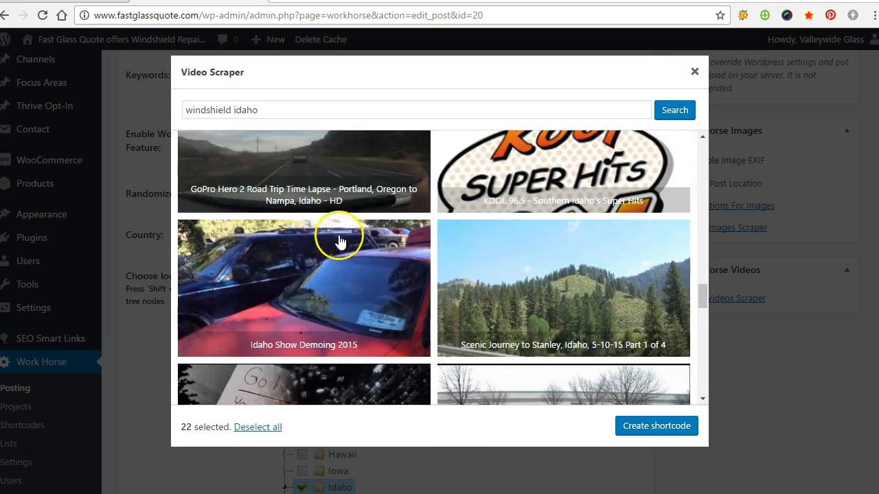
pyautogui.scroll(-3)
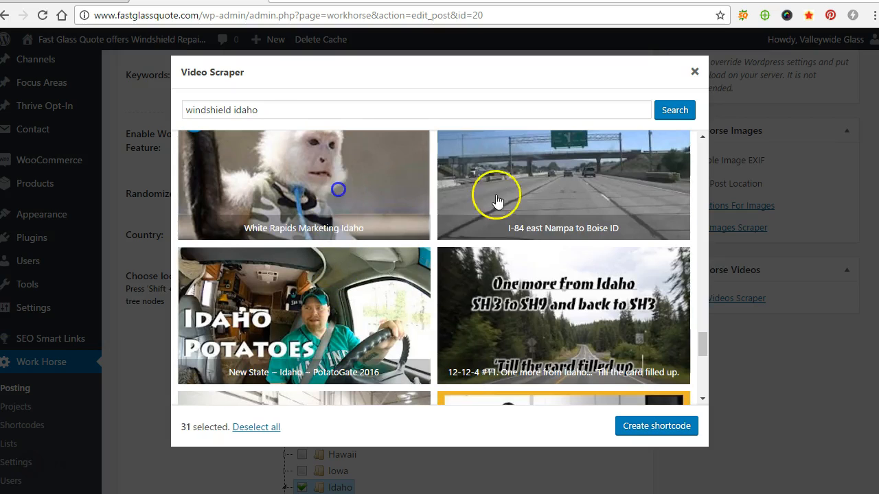
pyautogui.moveTo(501, 240)
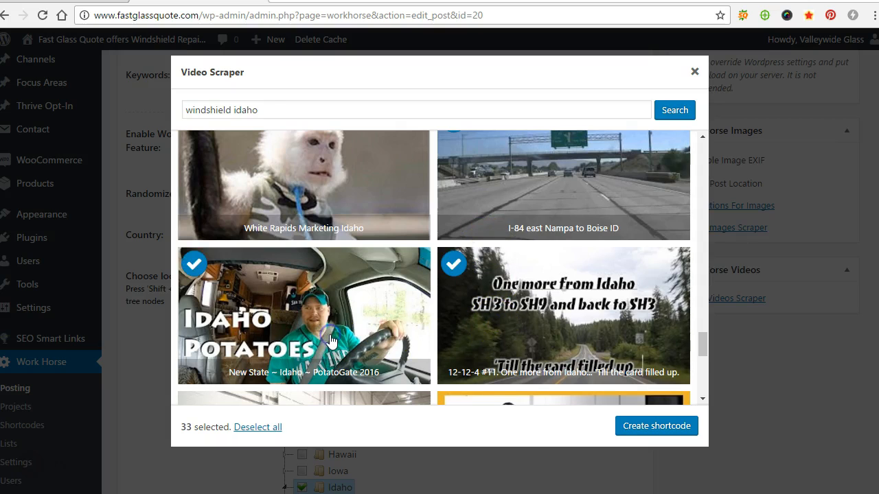
pyautogui.scroll(-3)
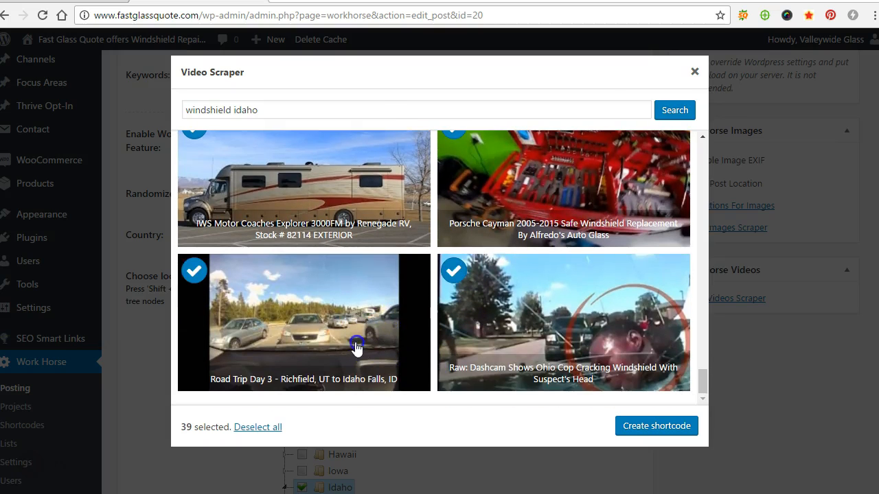
# Create the 'idahovideos' shortcode from the selected videos and select its name.
pyautogui.click(654, 426)
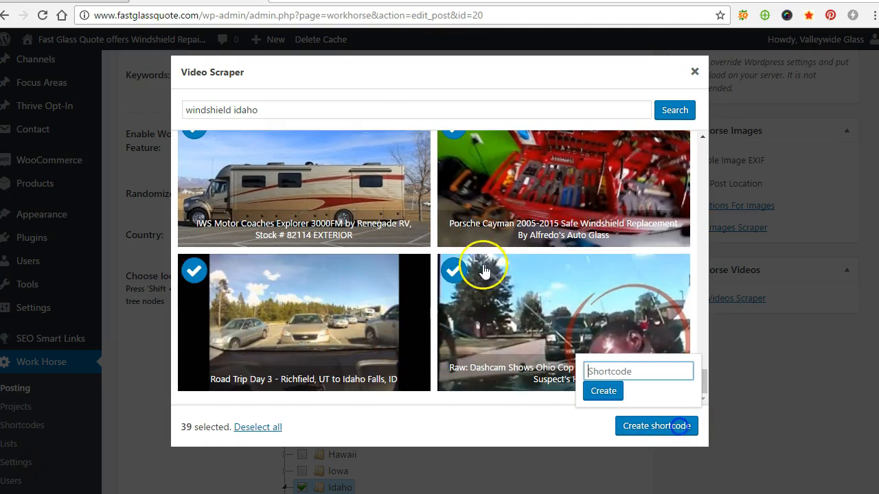
pyautogui.write('idahovi')
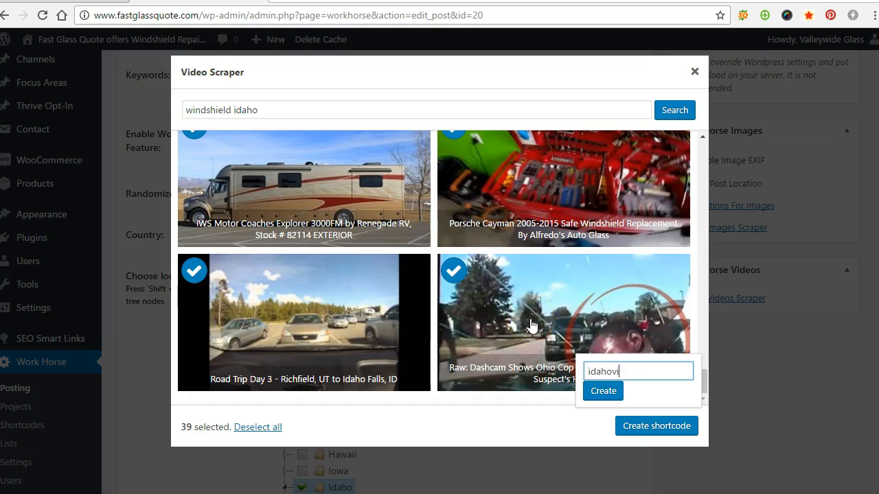
pyautogui.write('deos')
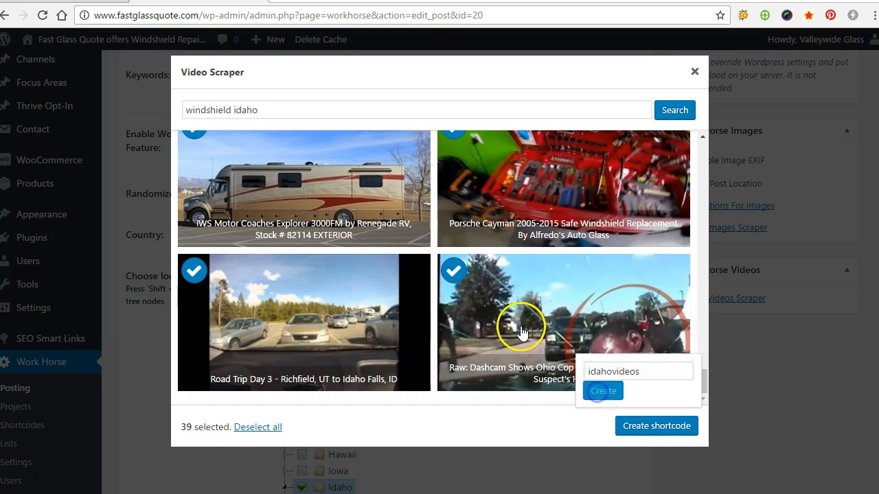
pyautogui.click(602, 391)
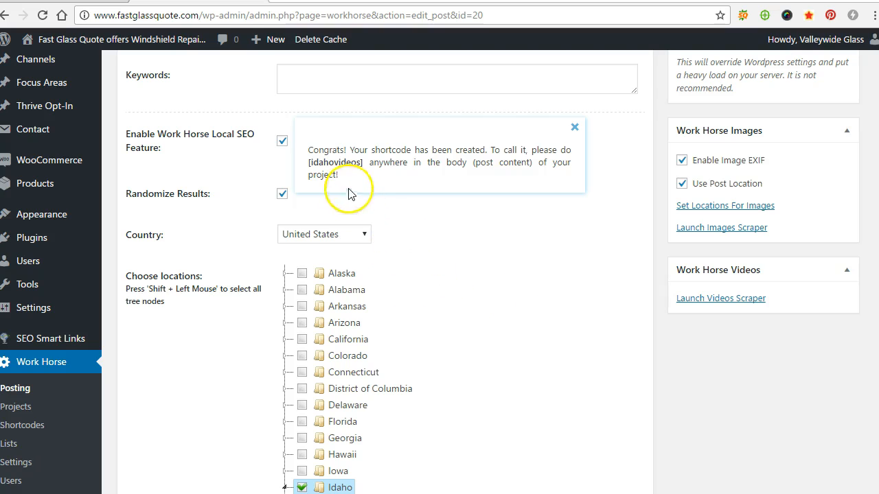
pyautogui.doubleClick(335, 162)
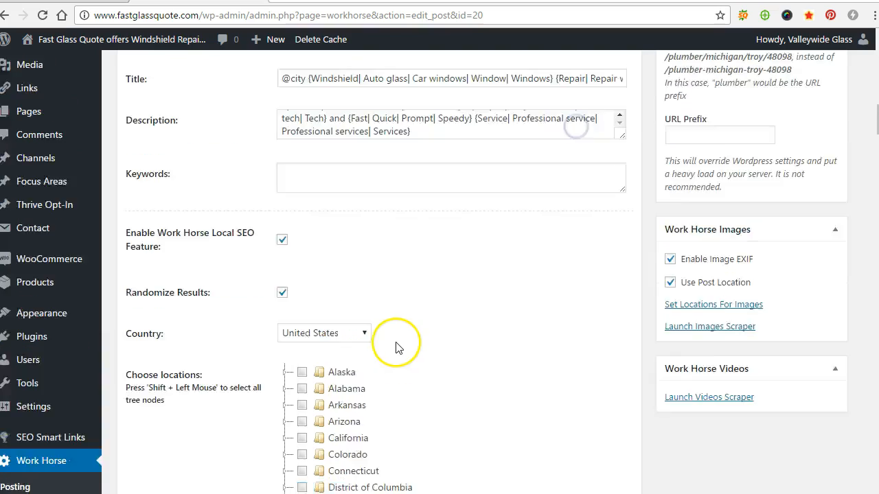
# Delete the closing Montana link and type 'Idaho Auto Glass Services' in its place.
pyautogui.scroll(3)
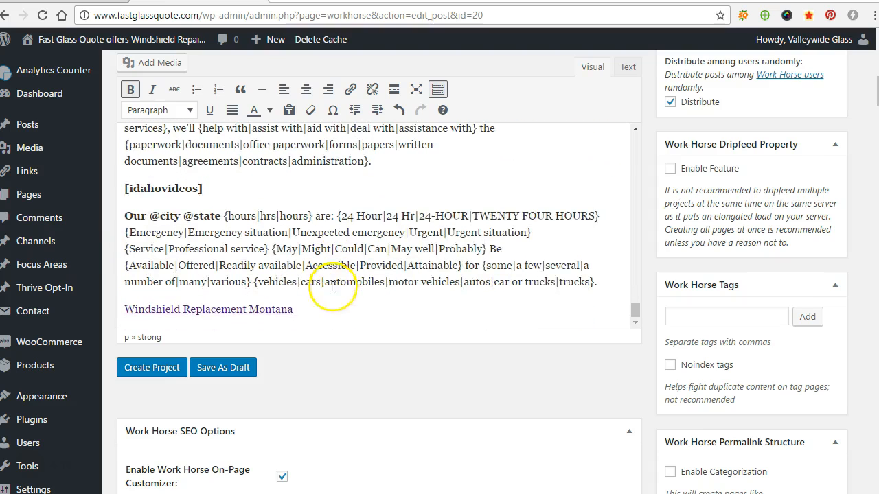
pyautogui.click(208, 309)
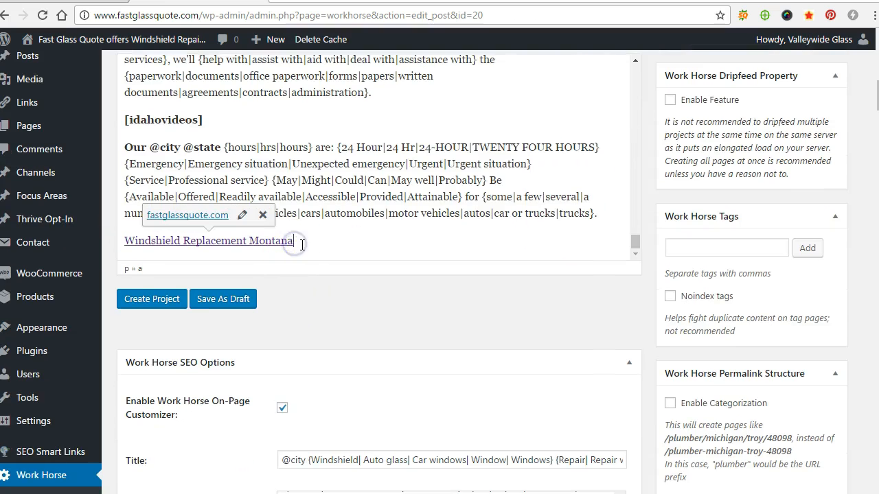
pyautogui.press('Backspace')
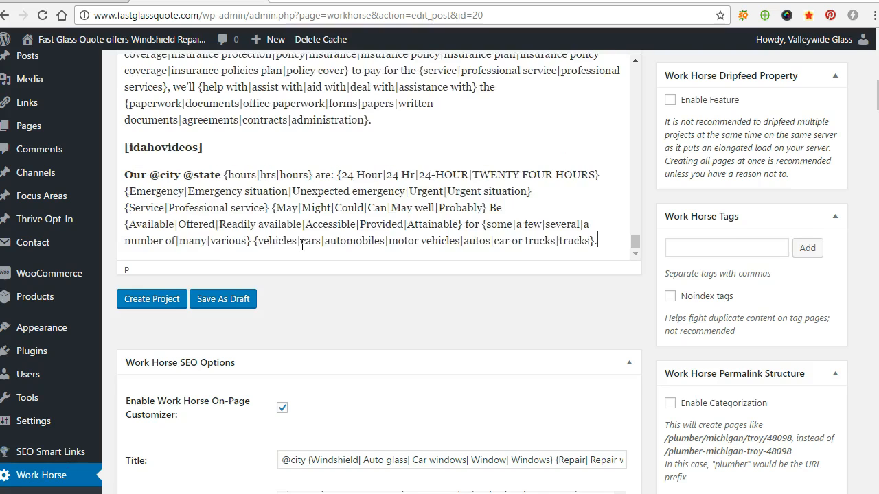
pyautogui.write('Idaho Auto Glass Services')
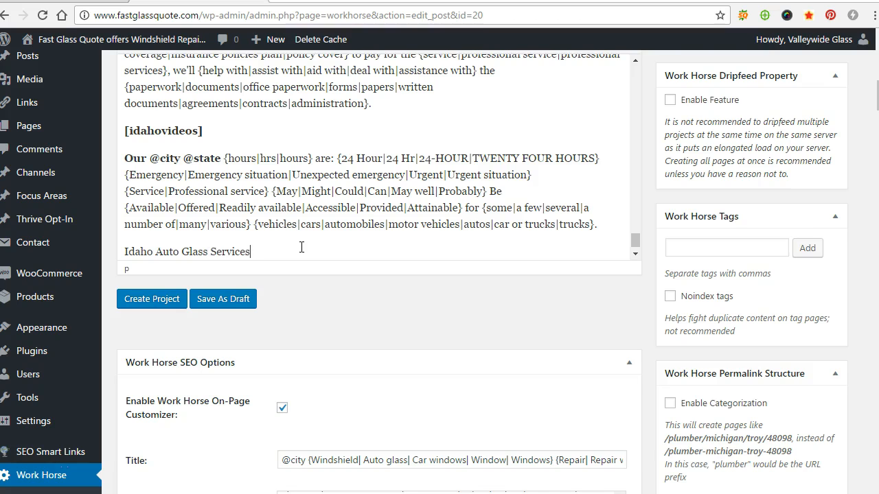
pyautogui.tripleClick(187, 251)
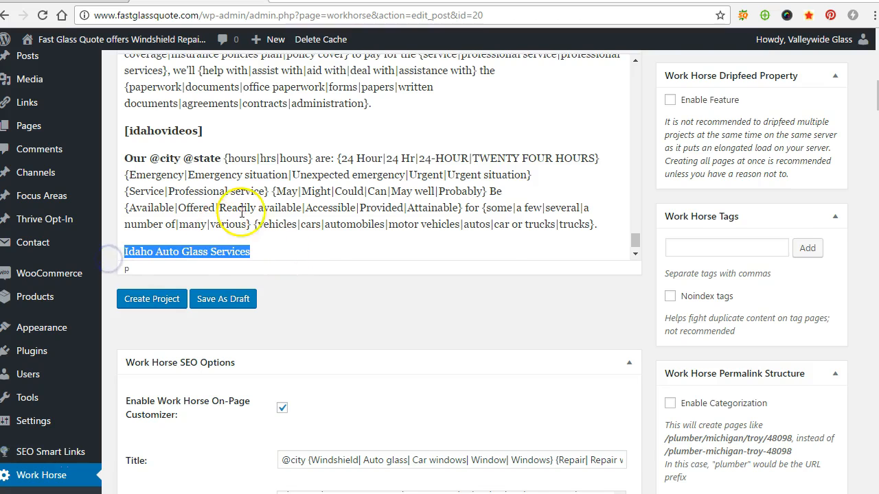
pyautogui.scroll(3)
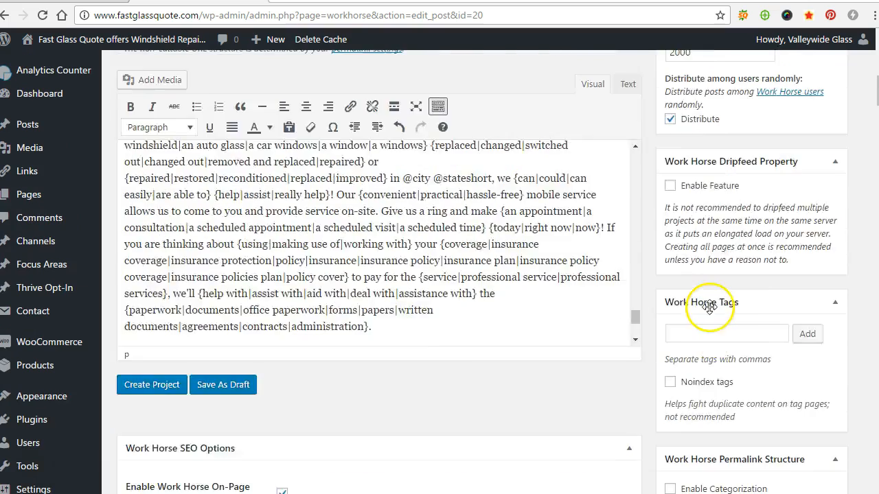
pyautogui.scroll(3)
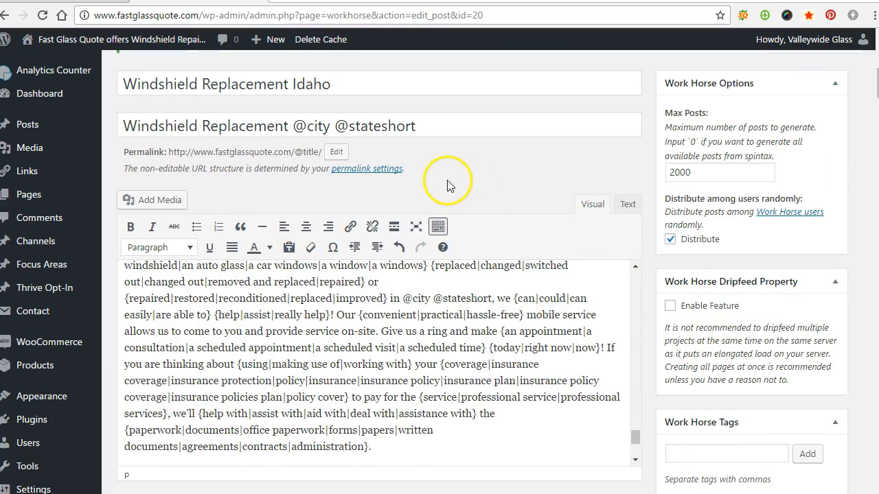
pyautogui.moveTo(448, 185)
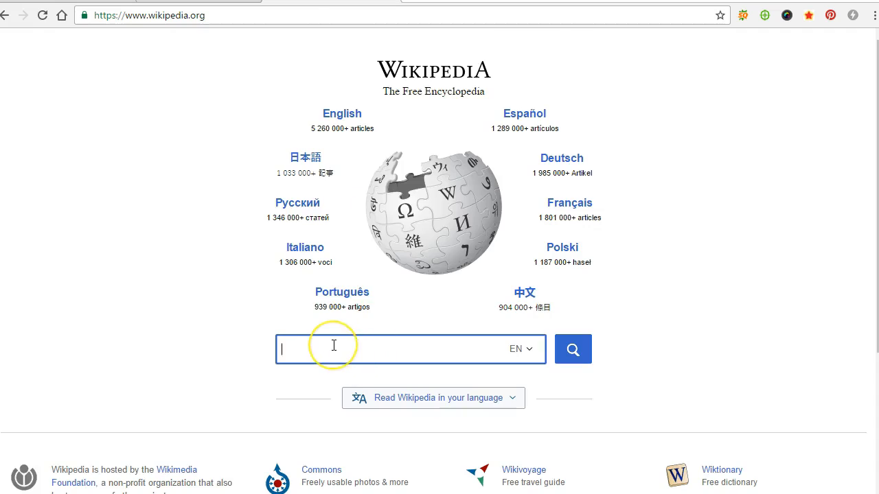
# Search Wikipedia for 'idaho' and open the Idaho article.
pyautogui.write('idaho')
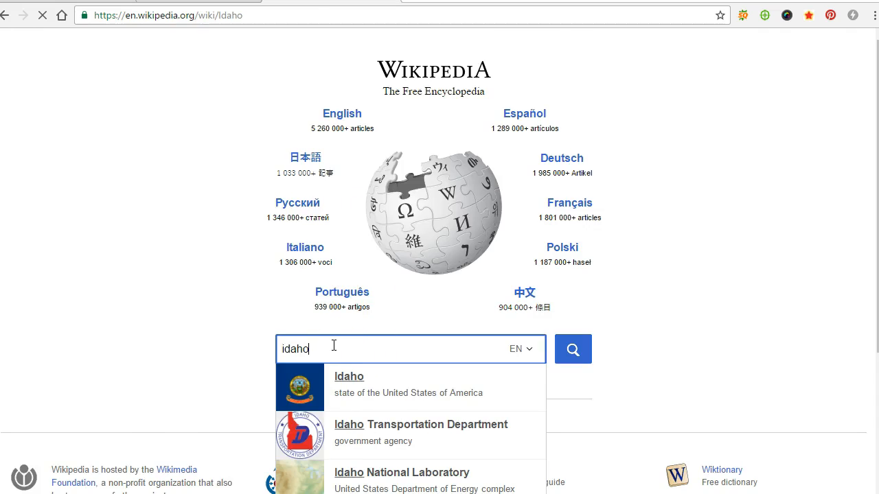
pyautogui.click(348, 376)
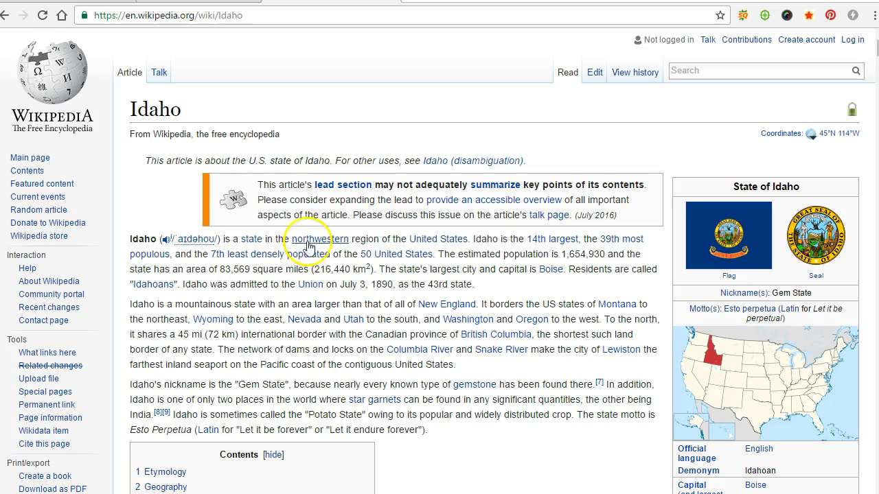
pyautogui.moveTo(230, 124)
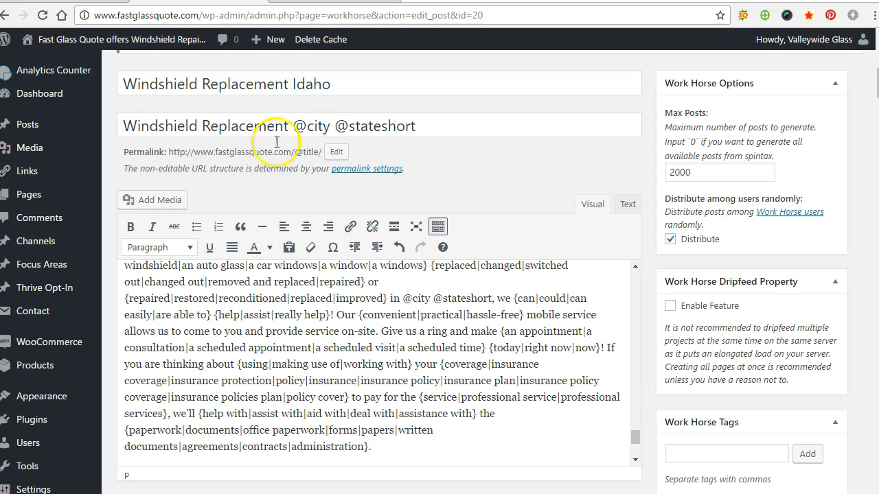
pyautogui.scroll(-3)
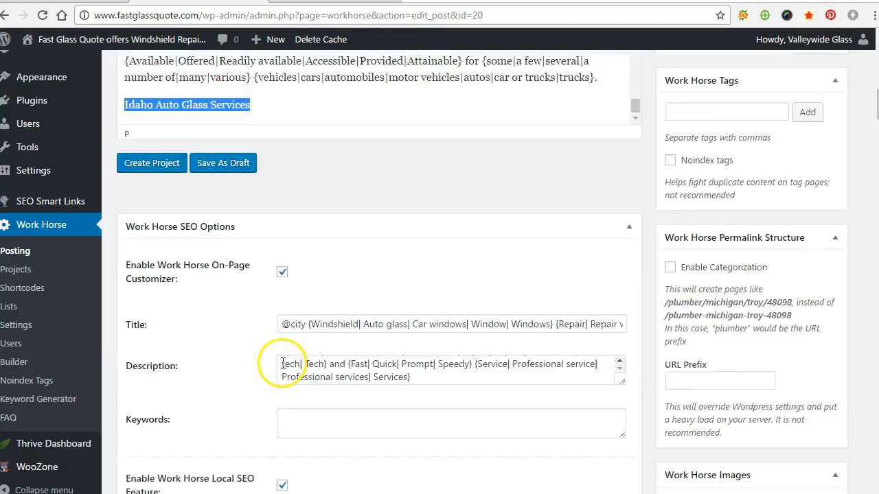
pyautogui.scroll(3)
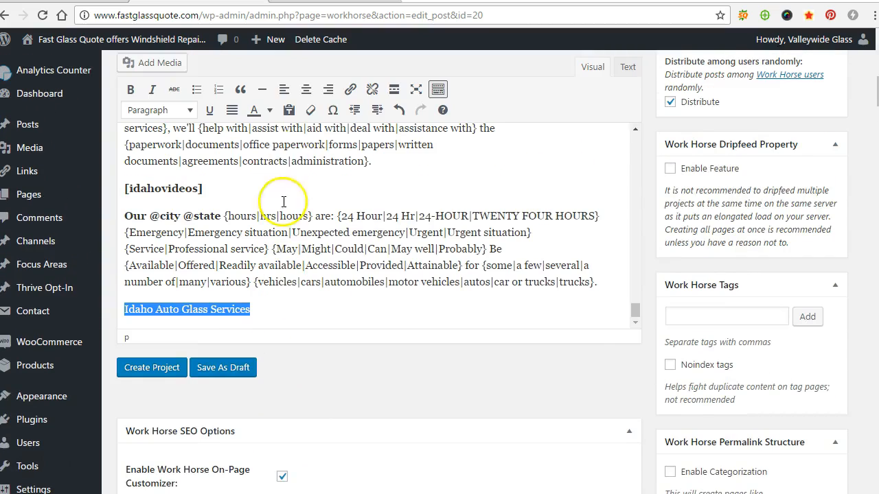
pyautogui.click(351, 89)
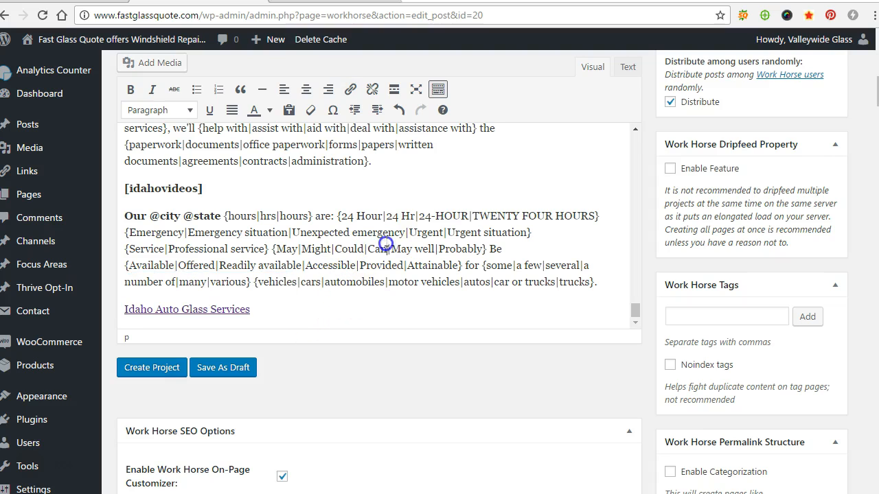
pyautogui.scroll(-3)
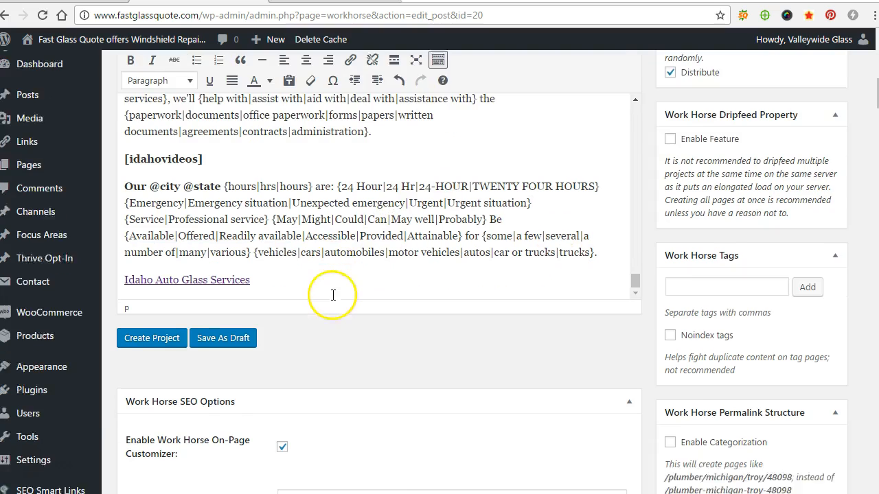
pyautogui.scroll(-3)
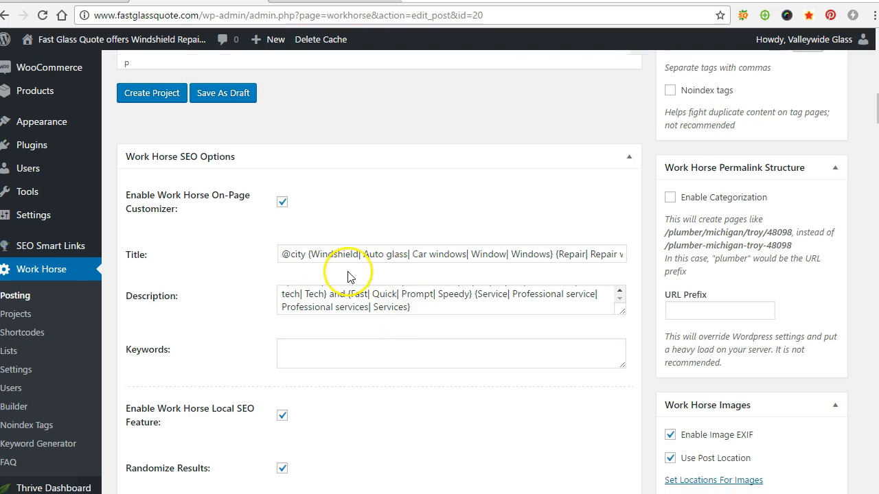
pyautogui.moveTo(405, 333)
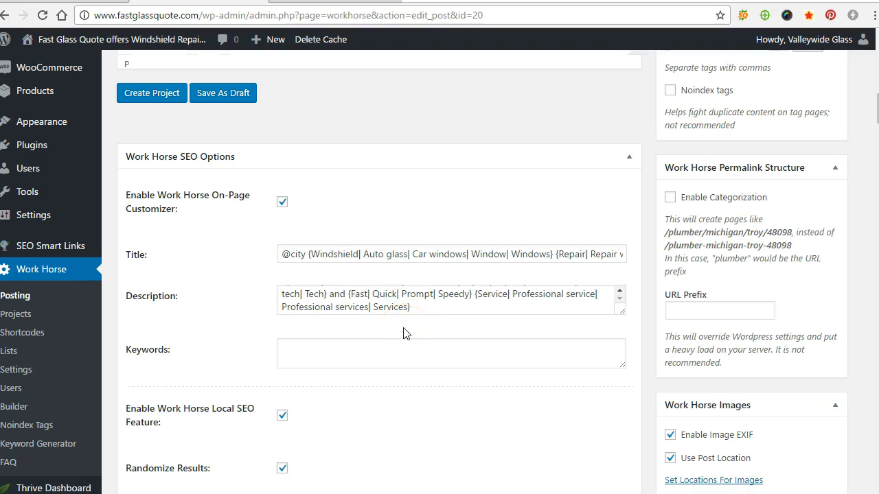
pyautogui.scroll(-3)
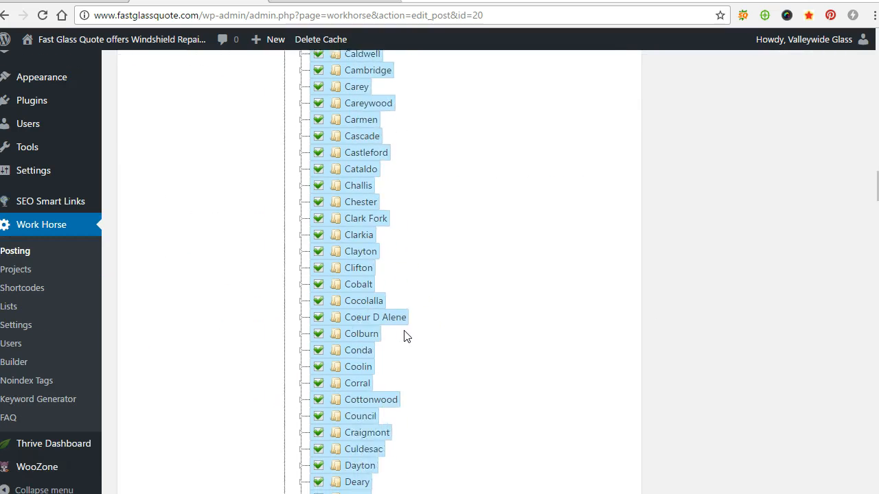
pyautogui.scroll(-3)
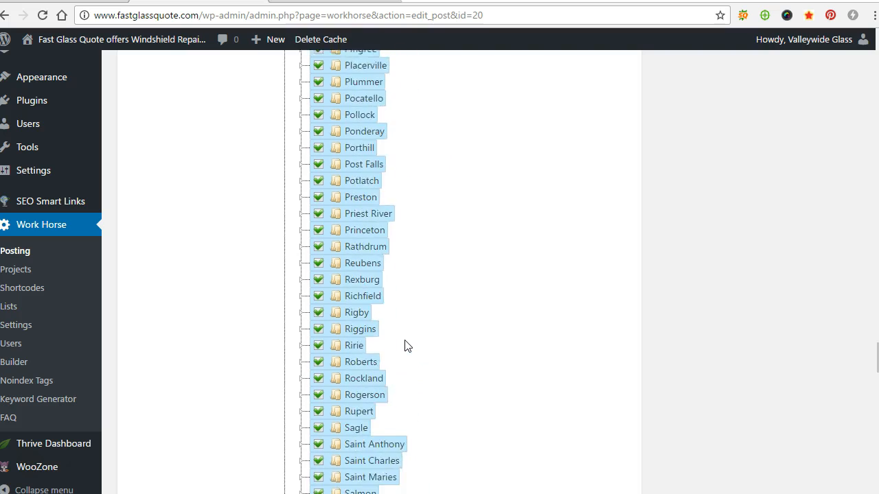
pyautogui.scroll(3)
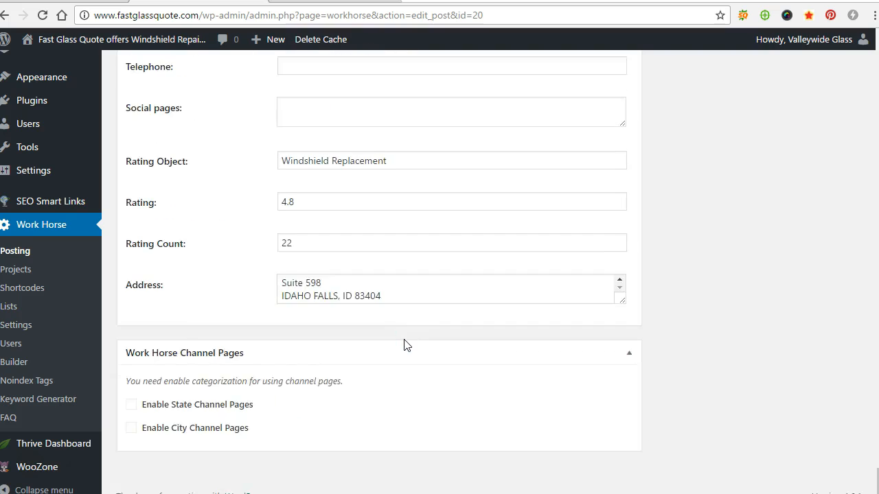
pyautogui.scroll(3)
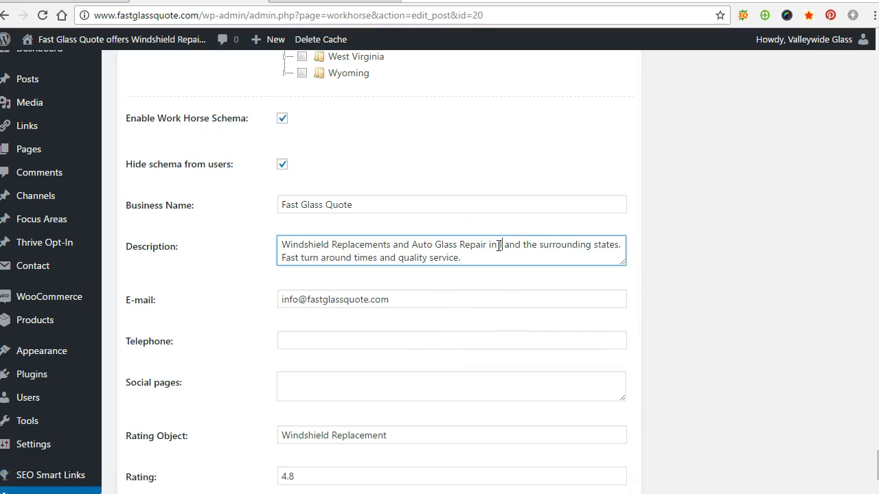
# Insert 'Idaho' so the schema description reads 'Auto Glass Repair in Idaho and the surrounding states'.
pyautogui.write('Idaho')
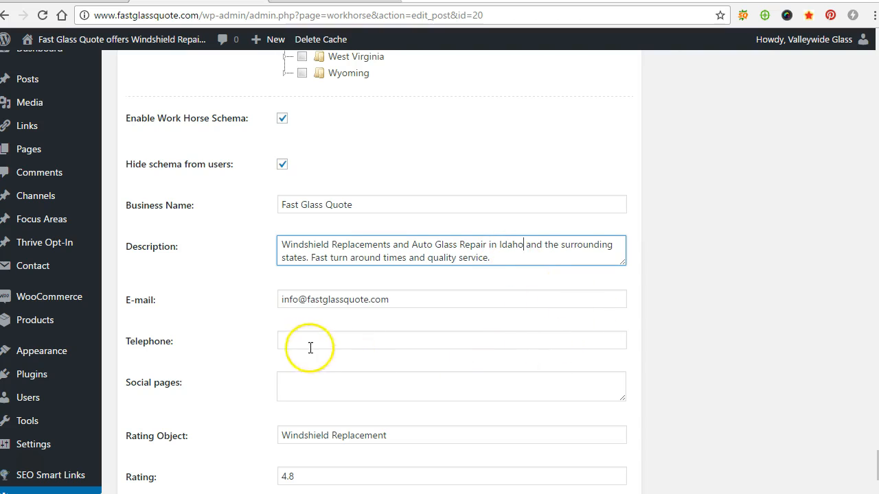
pyautogui.click(451, 340)
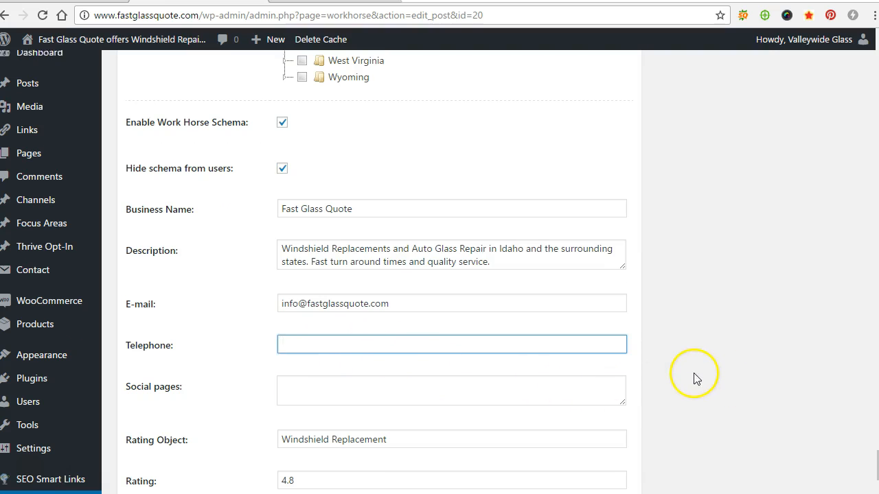
pyautogui.scroll(3)
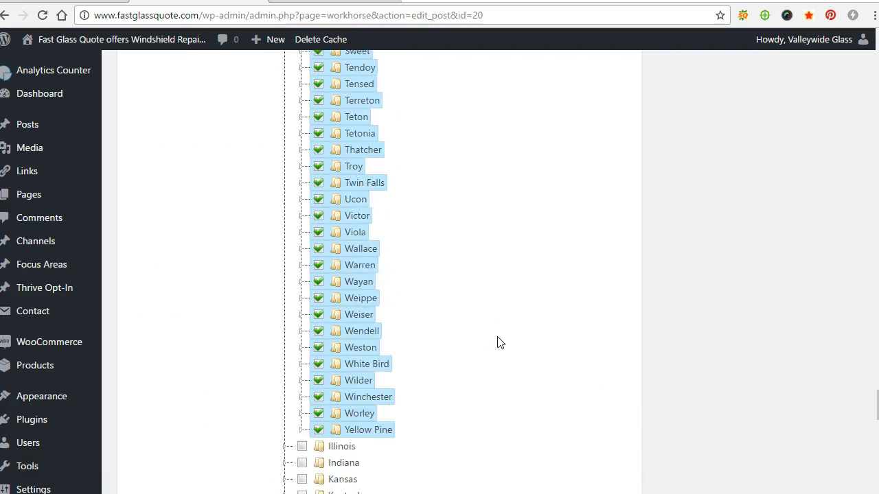
pyautogui.scroll(3)
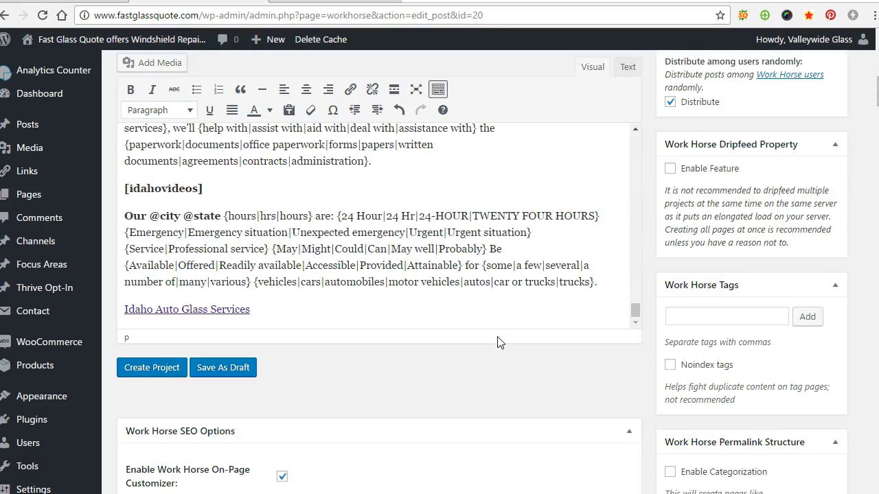
pyautogui.scroll(3)
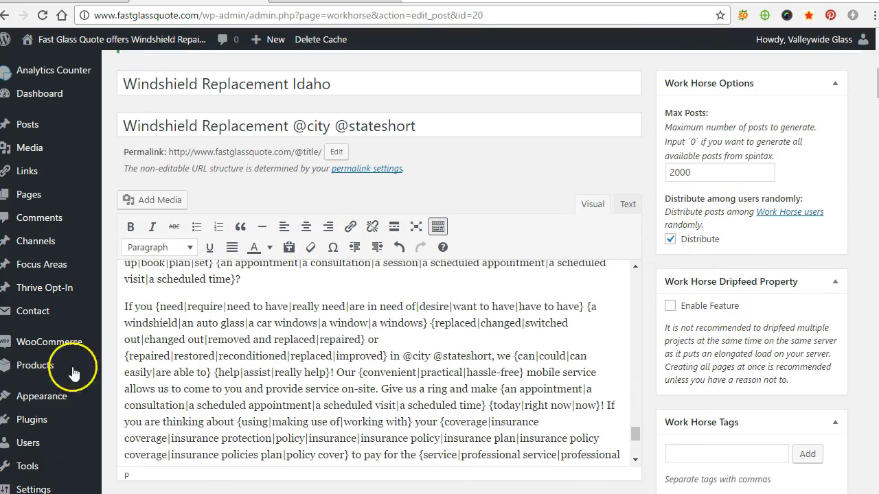
pyautogui.moveTo(633, 300)
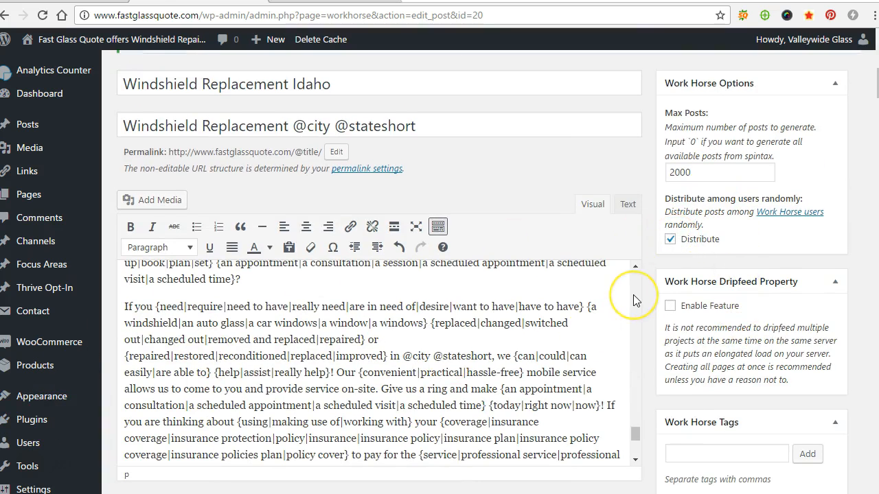
pyautogui.moveTo(778, 212)
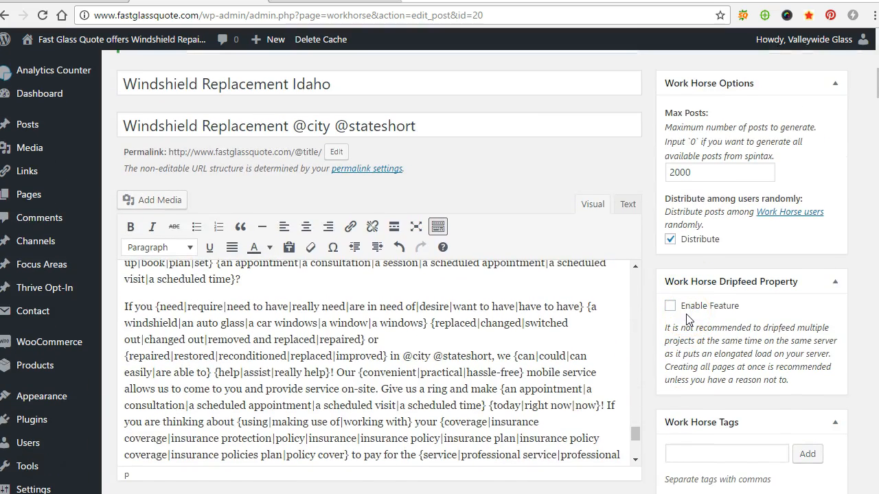
pyautogui.moveTo(690, 322)
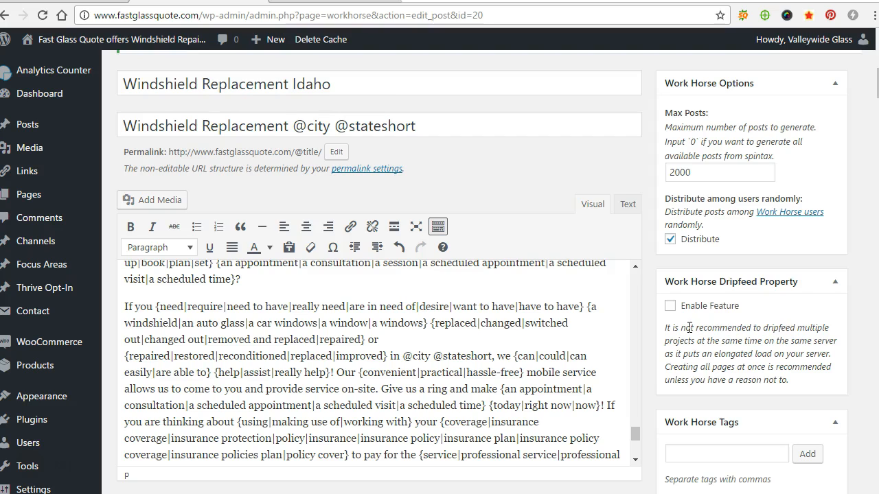
pyautogui.moveTo(710, 323)
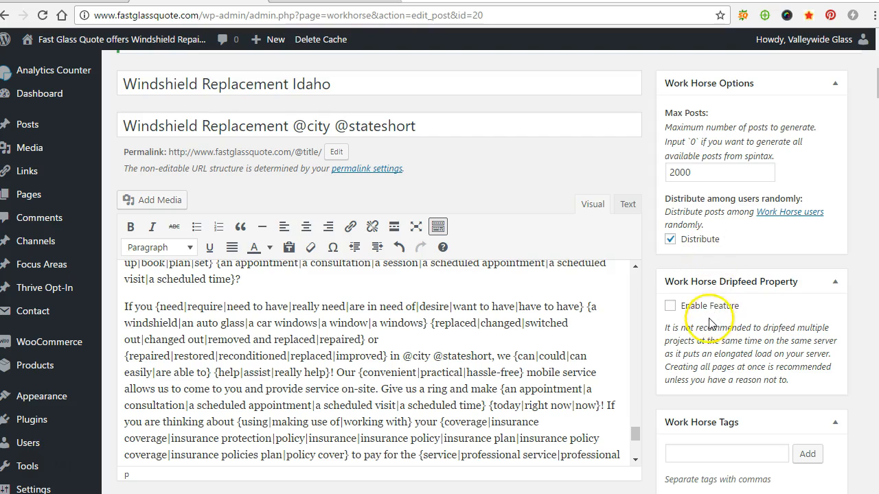
pyautogui.moveTo(700, 323)
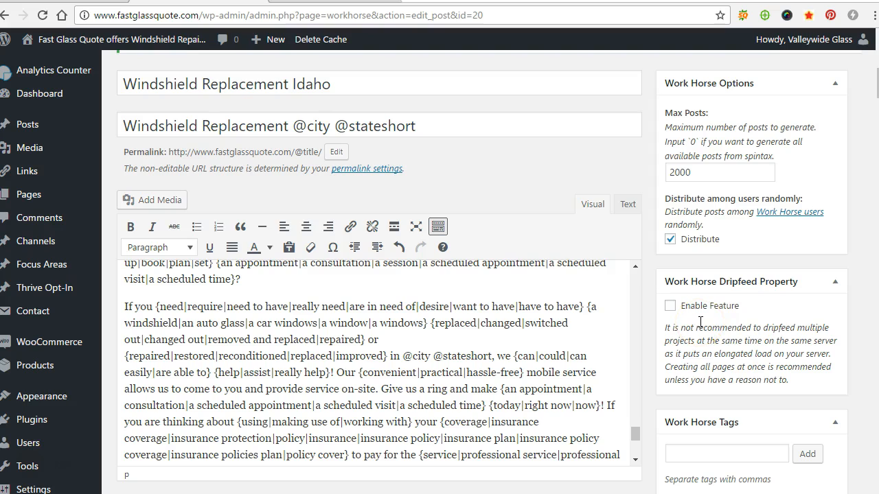
pyautogui.scroll(-3)
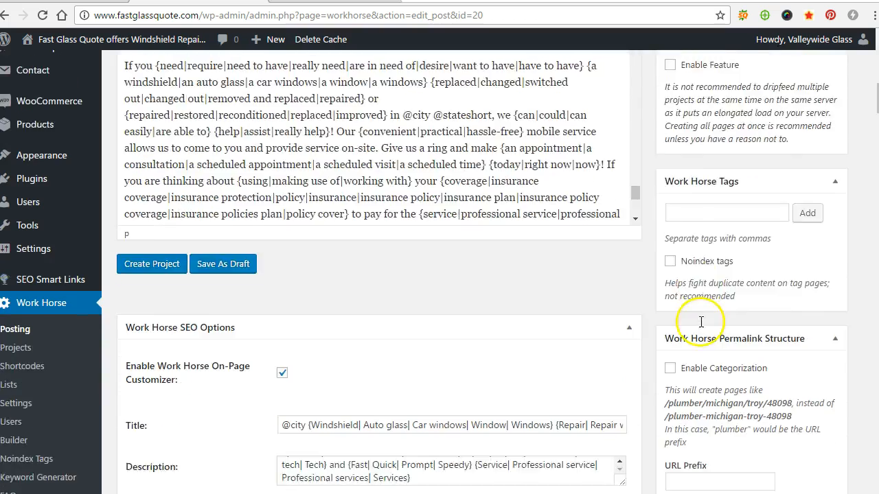
pyautogui.scroll(-3)
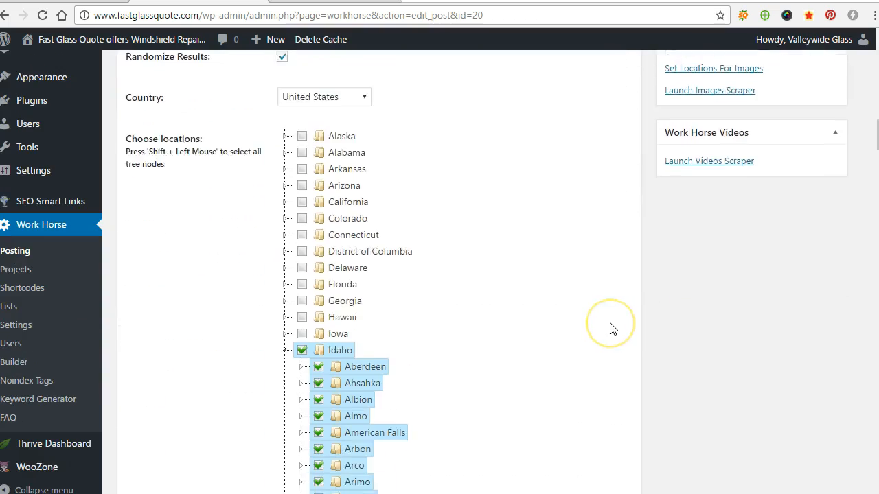
pyautogui.scroll(-3)
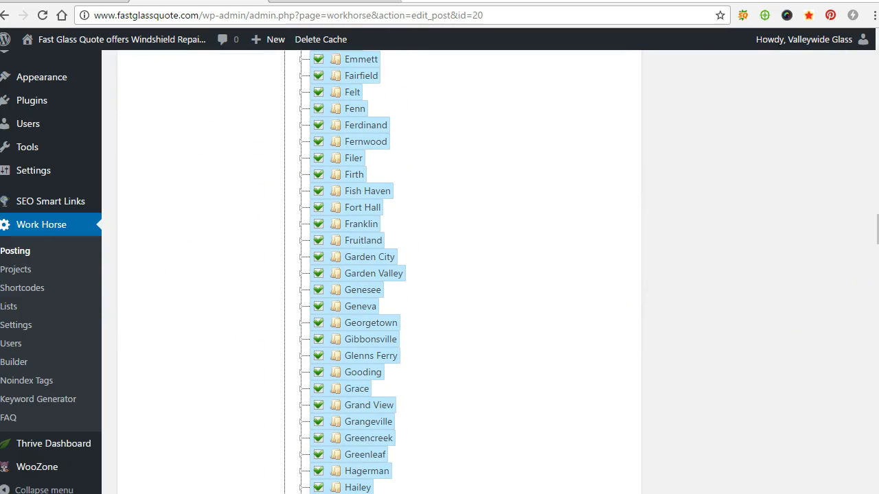
pyautogui.scroll(-3)
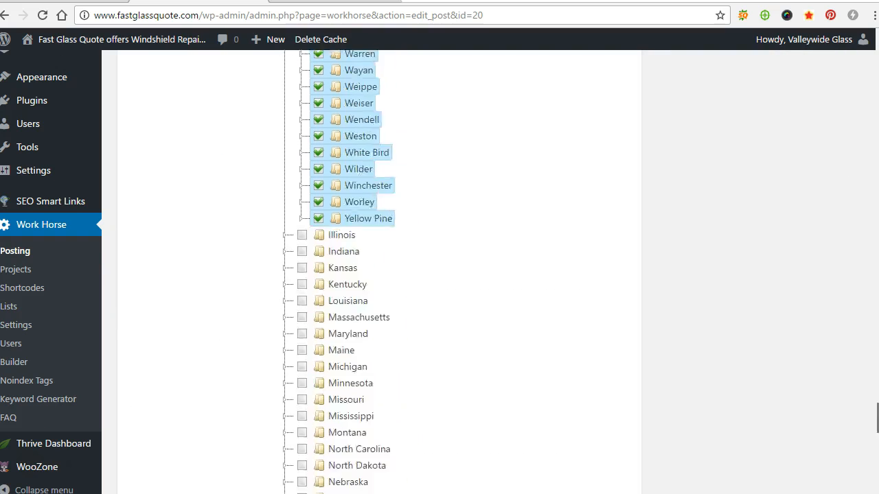
pyautogui.scroll(3)
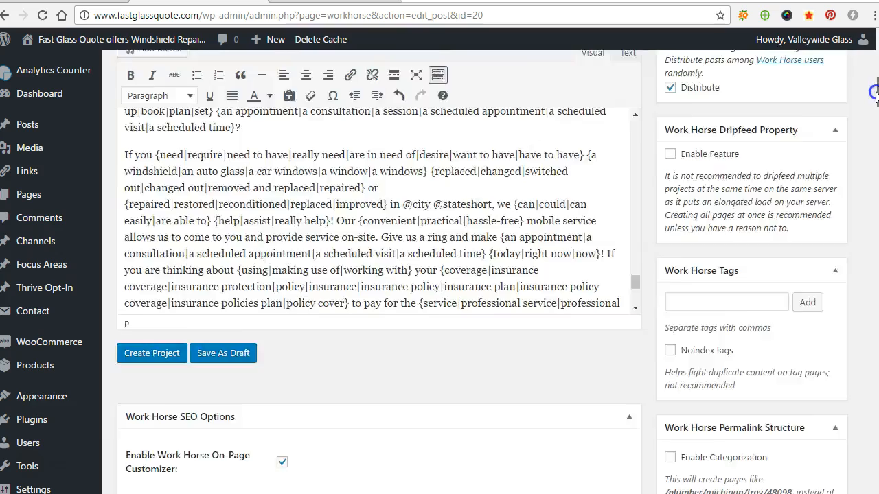
pyautogui.scroll(3)
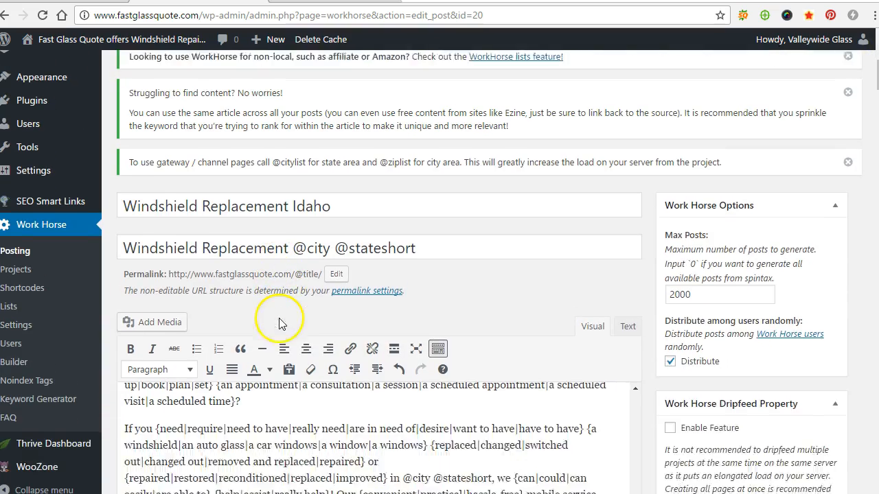
pyautogui.scroll(-3)
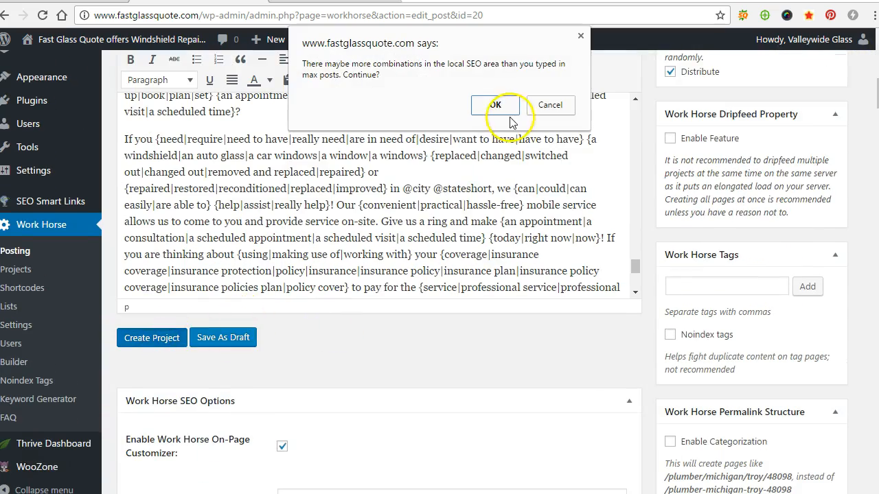
# Accept exceeding the max posts and create the Windshield Replacement Idaho project.
pyautogui.click(495, 105)
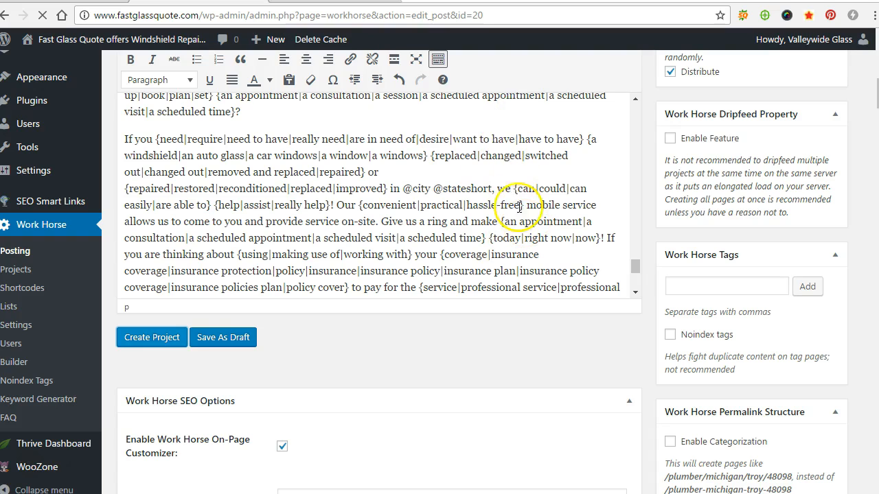
pyautogui.scroll(3)
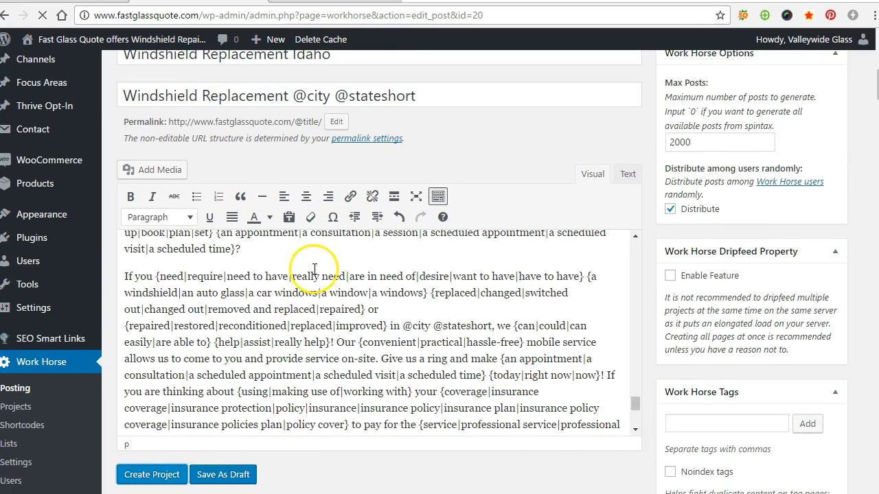
pyautogui.click(151, 475)
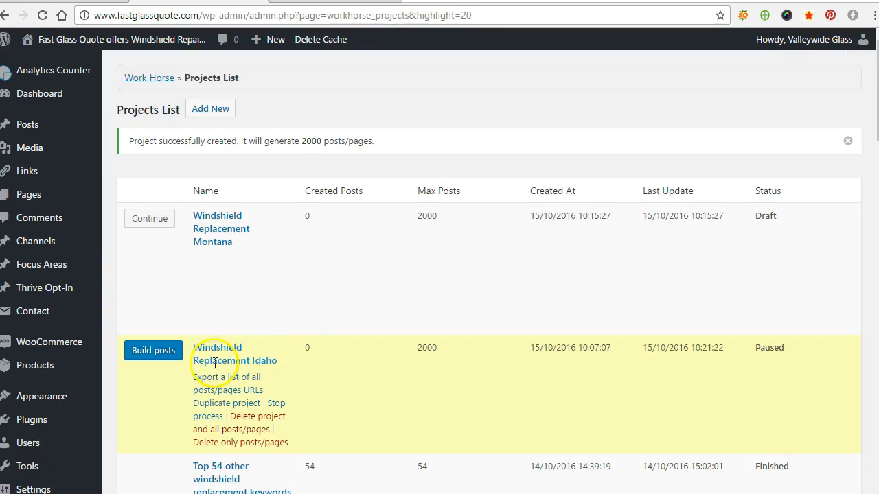
# Run Build posts for Windshield Replacement Idaho and watch posts generate toward 2000.
pyautogui.click(153, 350)
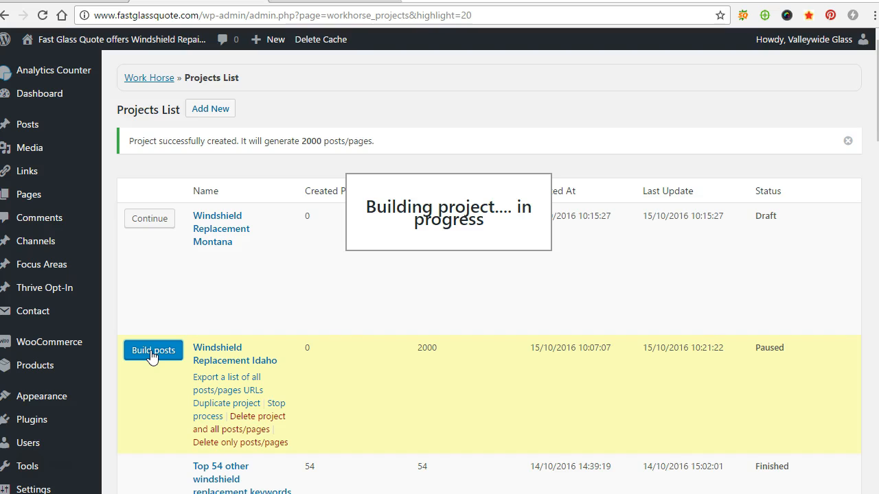
pyautogui.moveTo(352, 348)
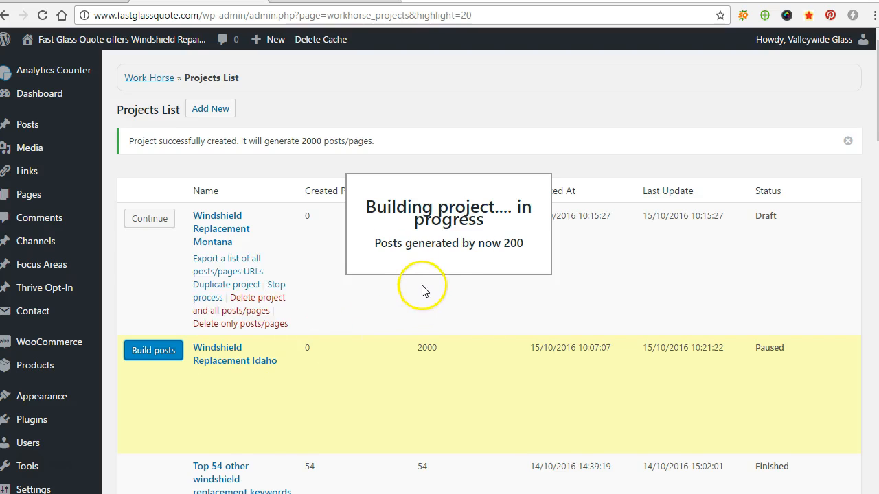
pyautogui.moveTo(445, 261)
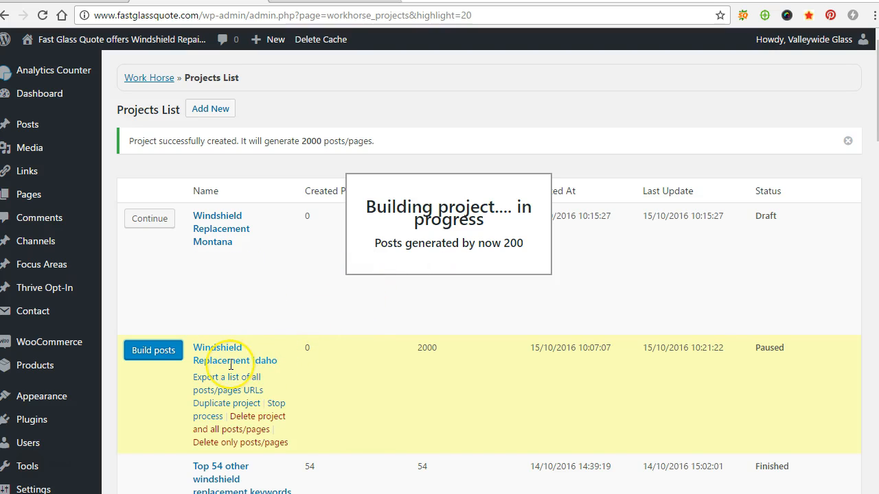
pyautogui.moveTo(343, 346)
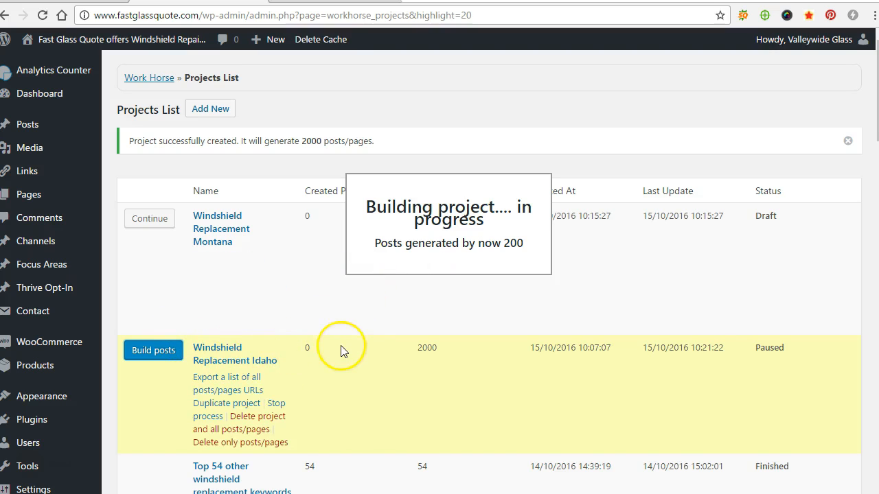
pyautogui.scroll(-3)
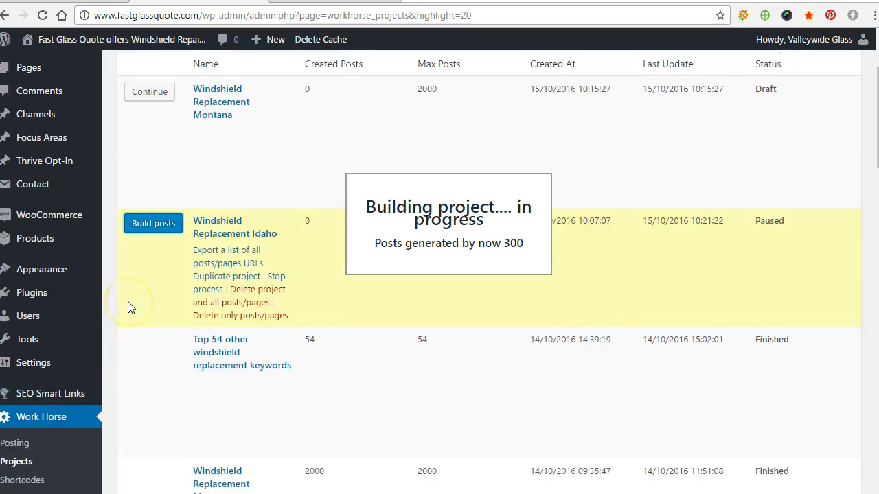
pyautogui.scroll(3)
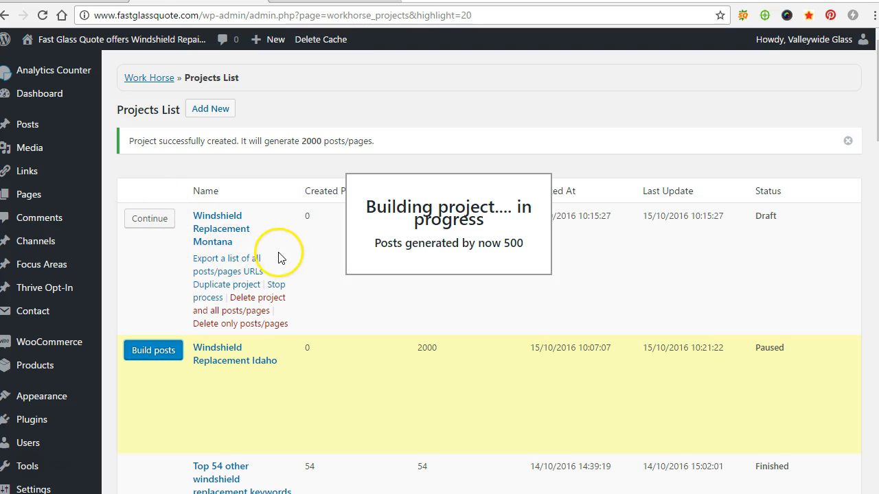
pyautogui.moveTo(288, 275)
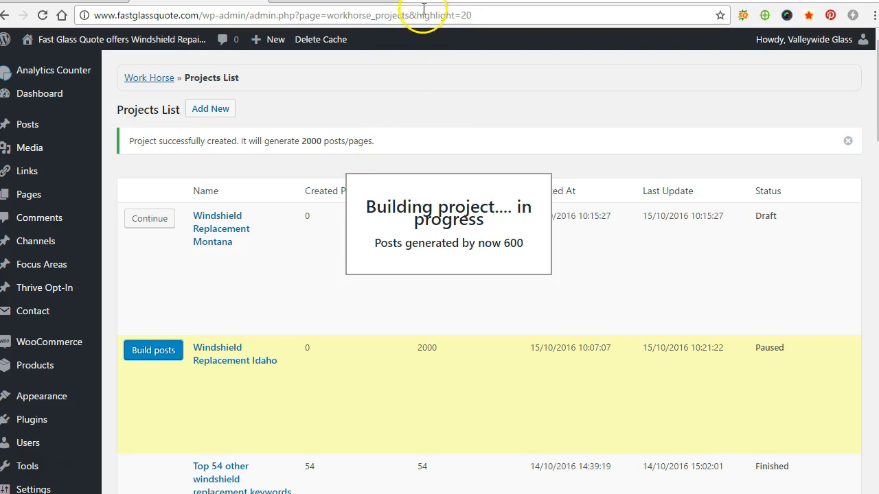
# Look up the domain fastglassquote.com in SEMrush from a new tab.
pyautogui.click(433, 13)
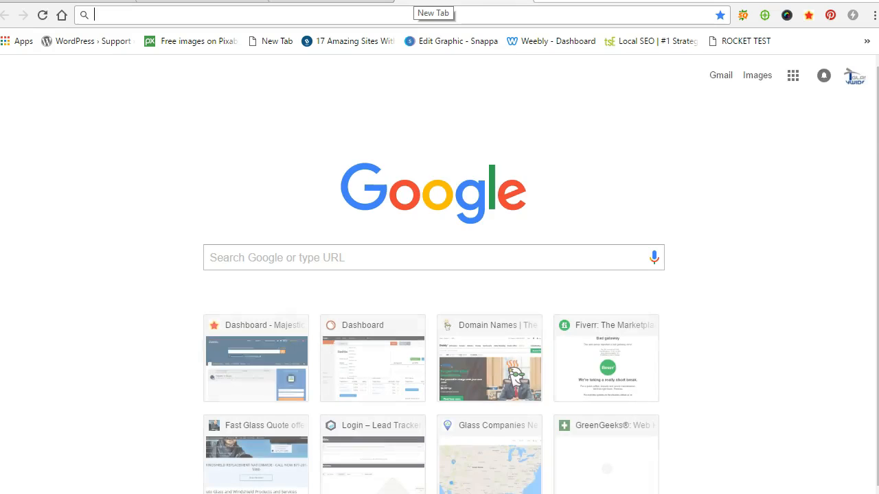
pyautogui.write('semrush.com/dashboard/')
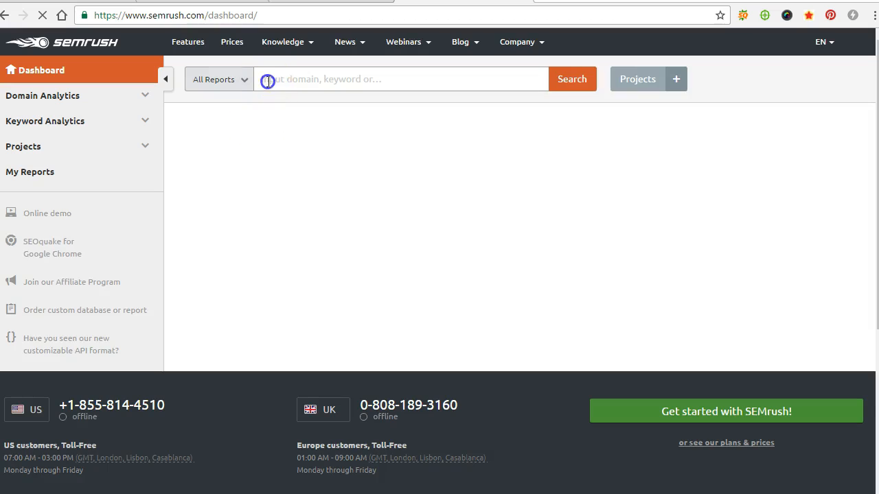
pyautogui.write('fastglassqu')
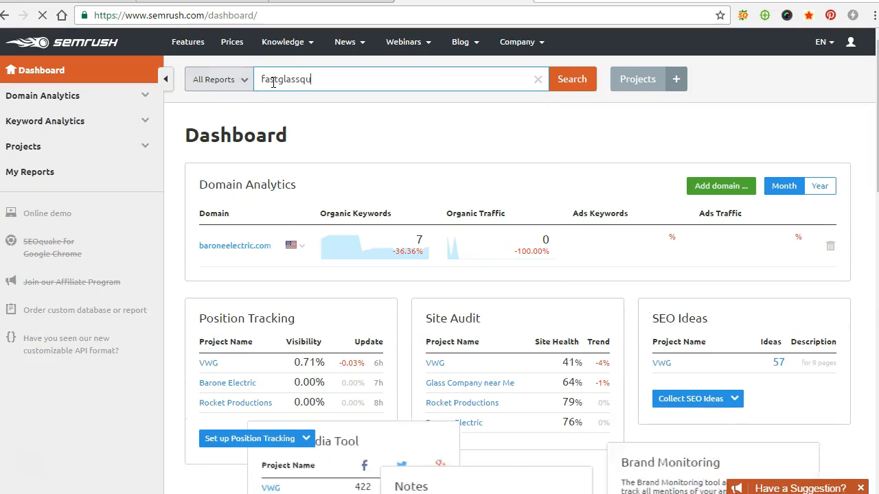
pyautogui.click(572, 78)
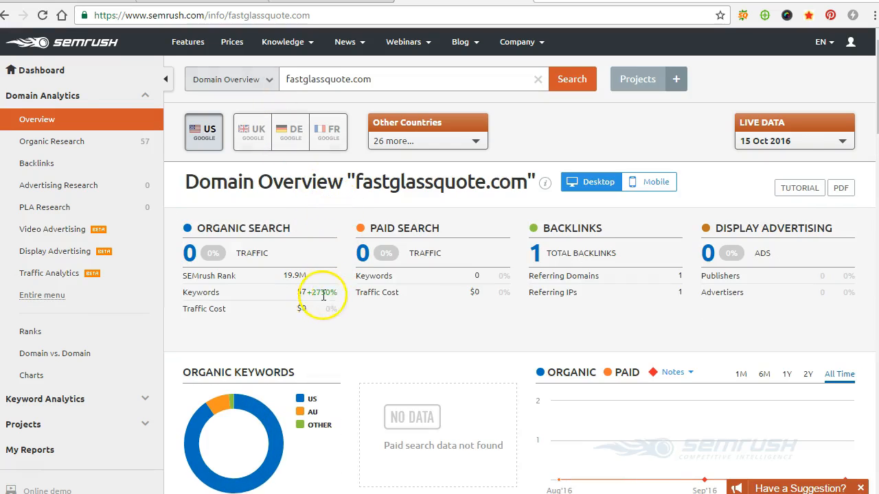
pyautogui.moveTo(337, 295)
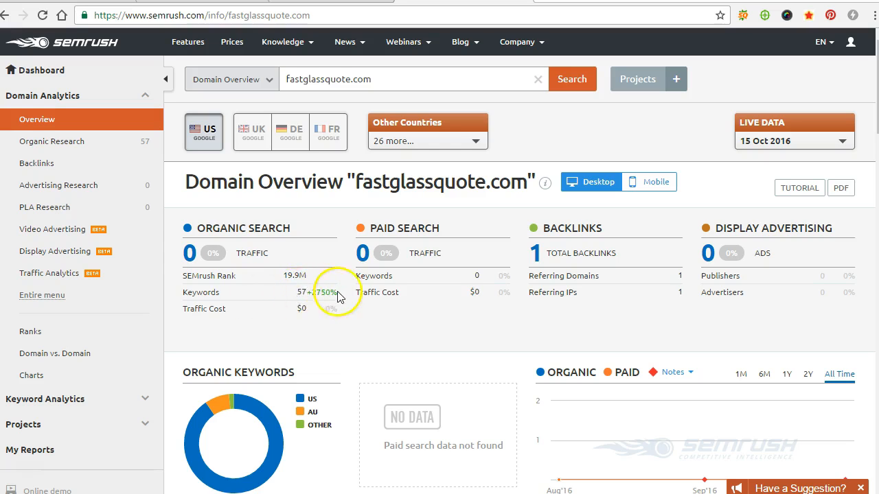
# Scroll through fastglassquote.com's organic positions table of 57 ranking keywords.
pyautogui.scroll(-3)
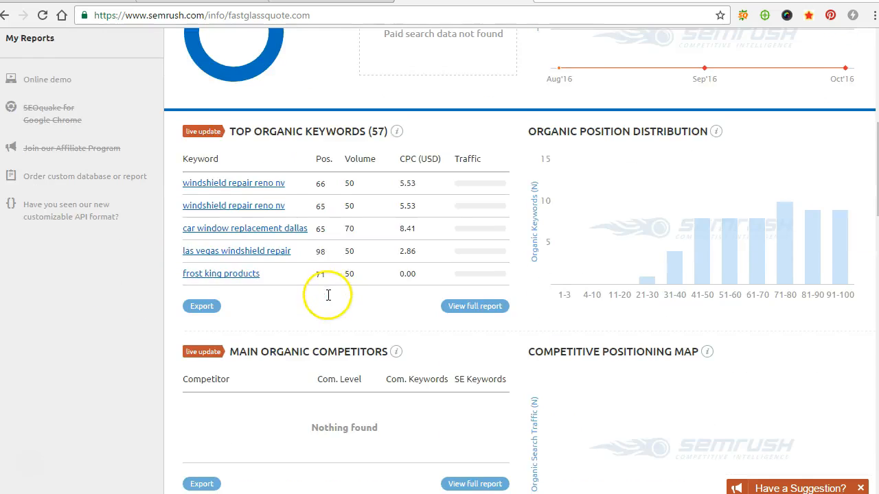
pyautogui.scroll(3)
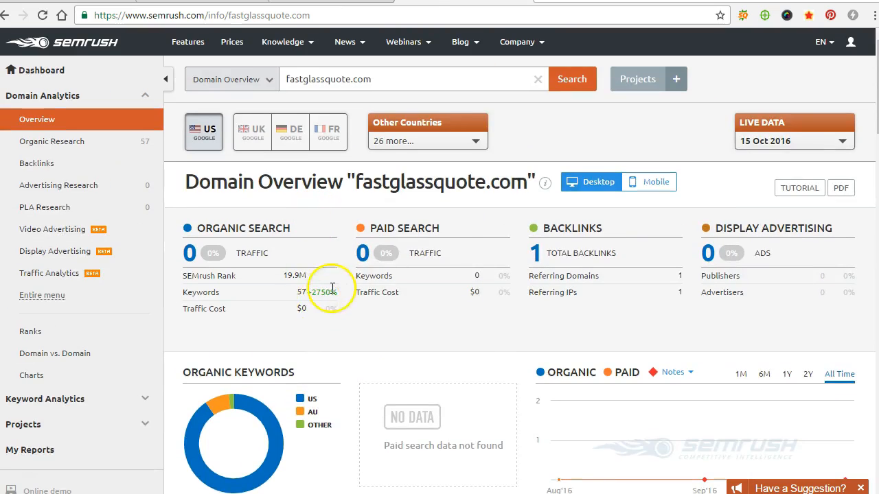
pyautogui.scroll(-3)
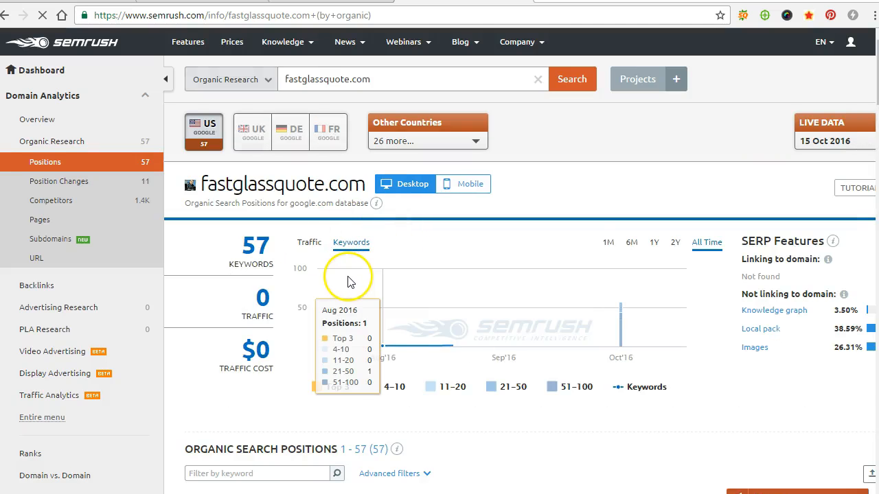
pyautogui.scroll(-3)
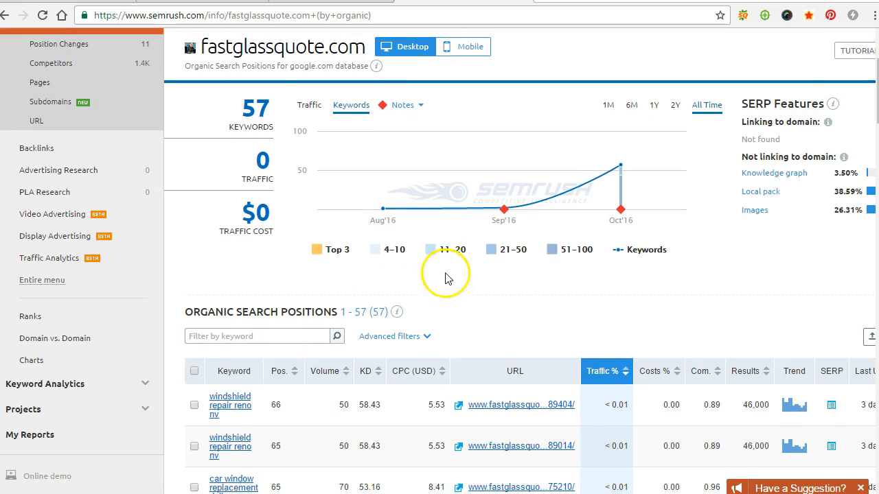
pyautogui.moveTo(503, 212)
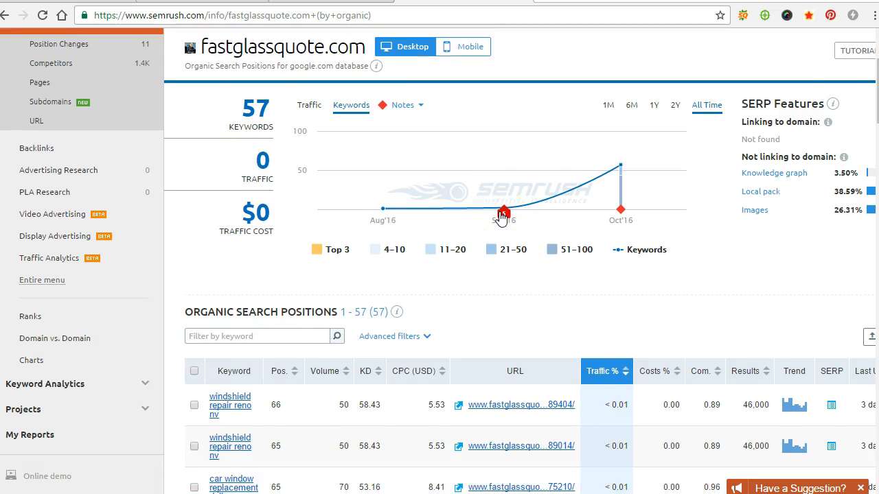
pyautogui.moveTo(502, 213)
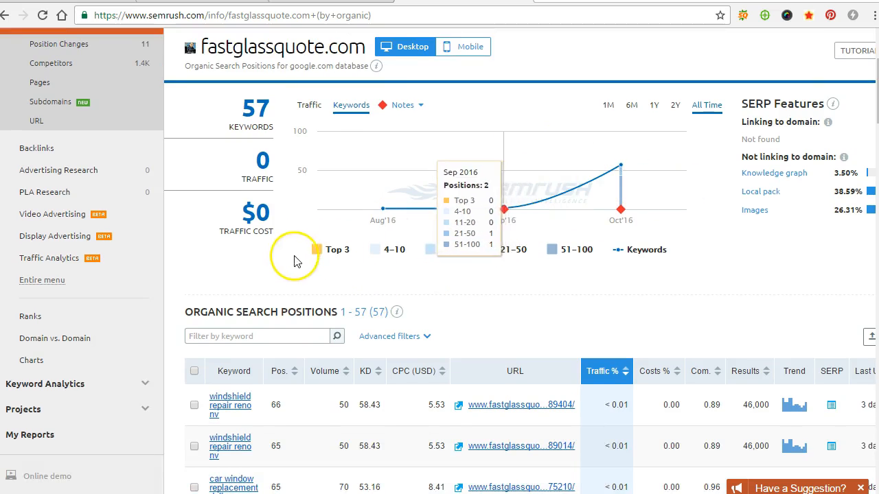
pyautogui.scroll(-3)
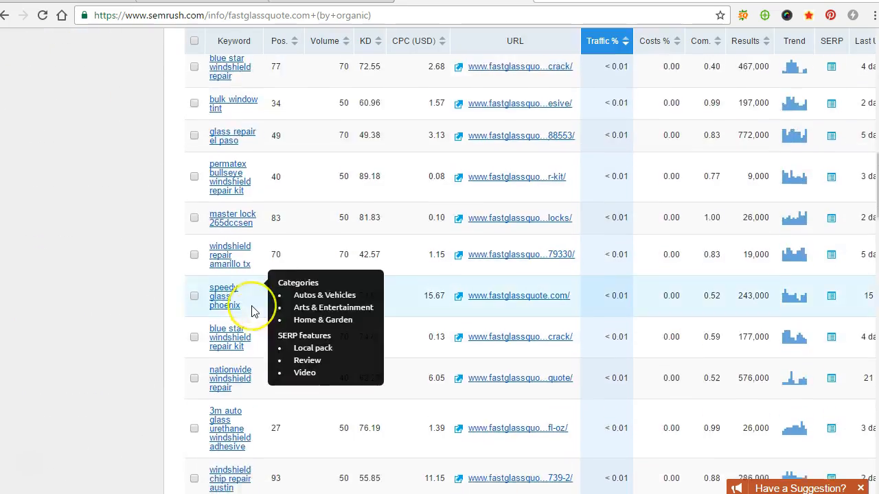
pyautogui.scroll(-3)
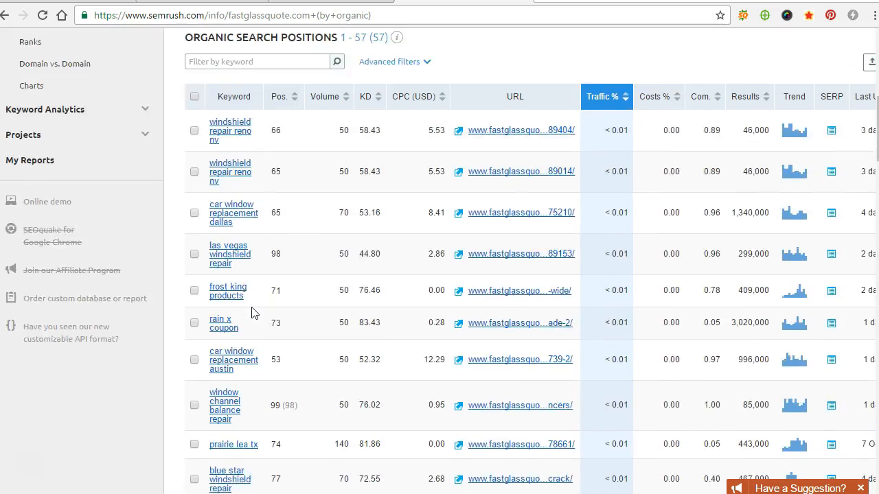
pyautogui.scroll(3)
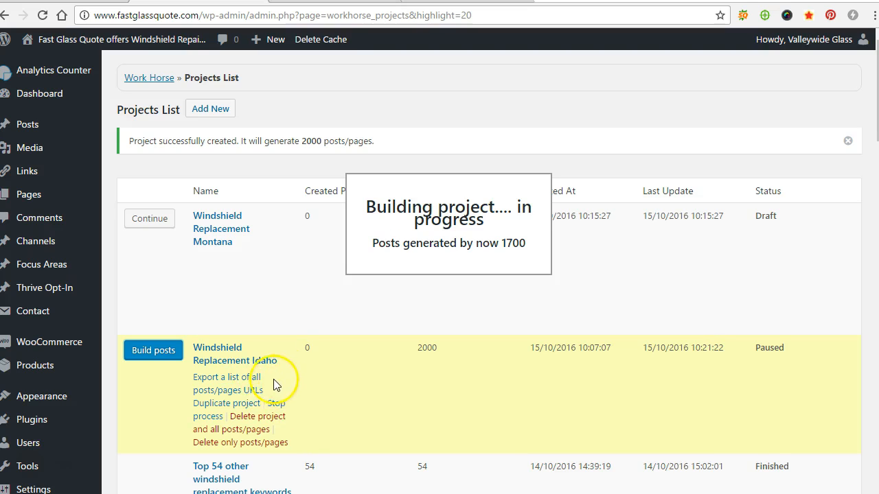
pyautogui.moveTo(280, 371)
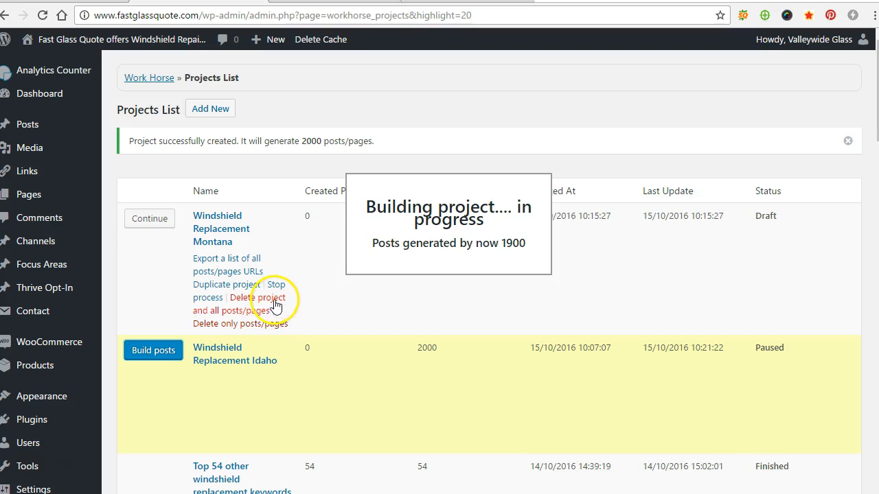
pyautogui.moveTo(423, 300)
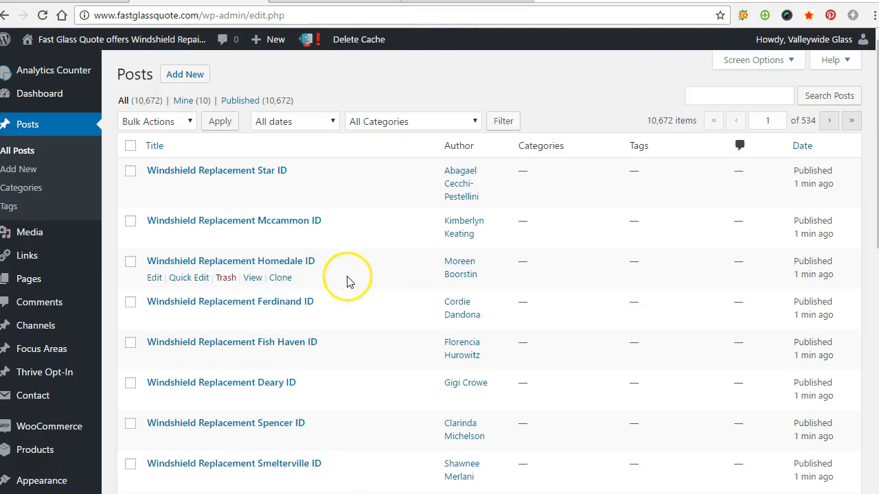
pyautogui.moveTo(315, 245)
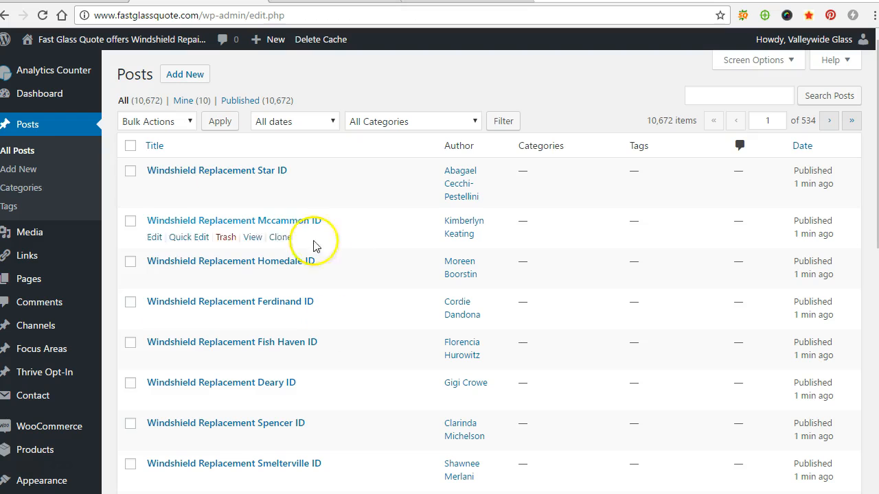
pyautogui.moveTo(34, 191)
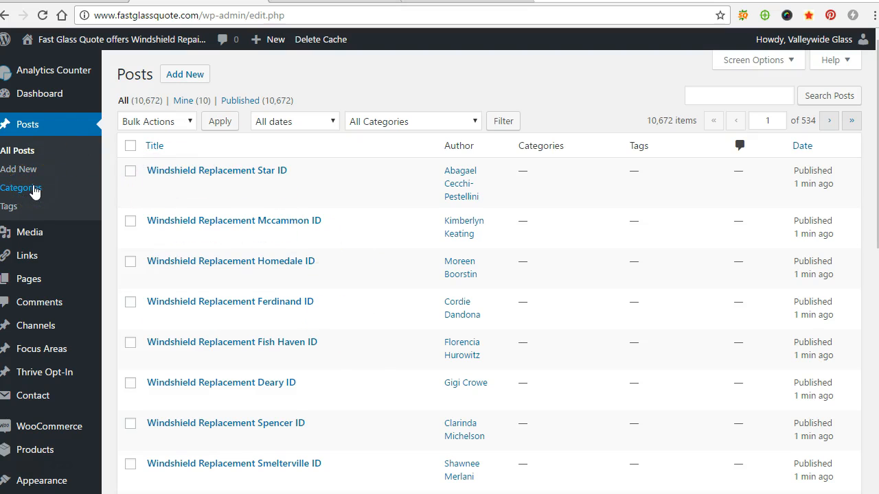
# Enter 'Idaho' as a new post category on the Categories page.
pyautogui.click(22, 187)
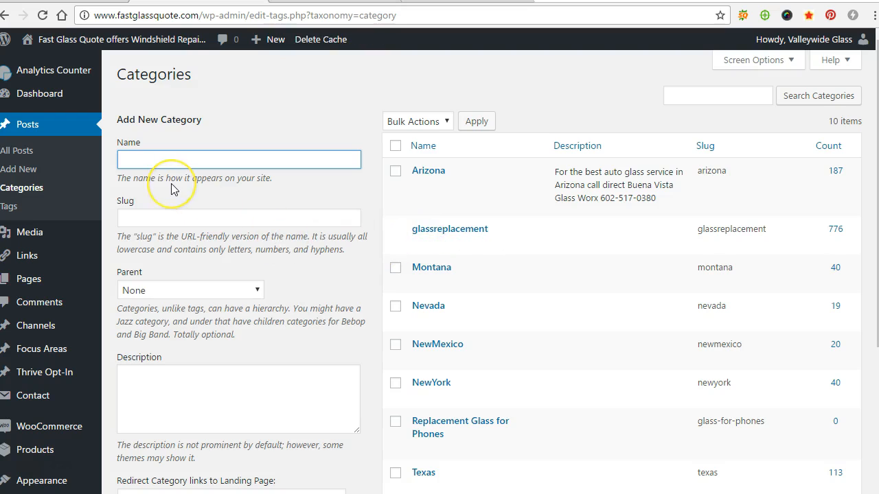
pyautogui.write('Idaho')
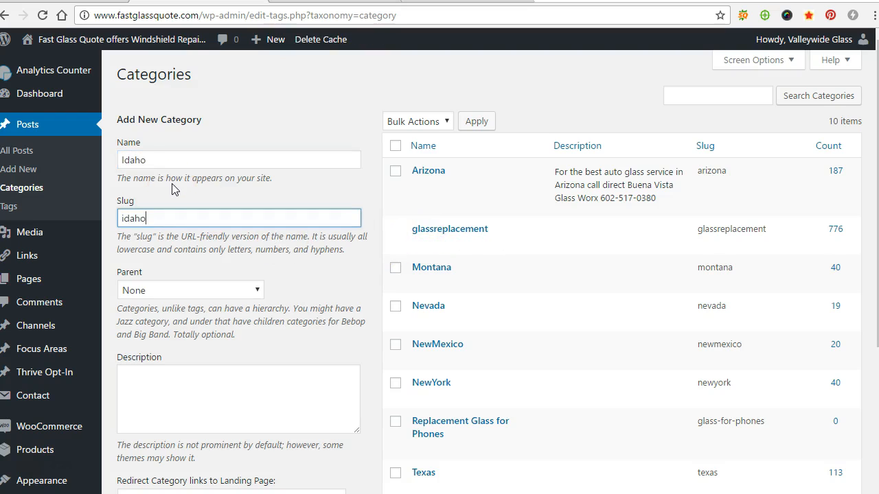
pyautogui.scroll(-3)
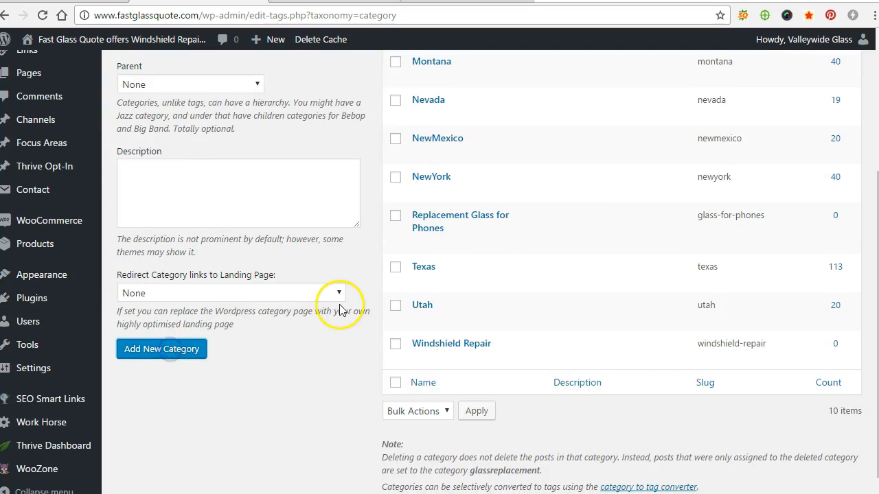
pyautogui.scroll(3)
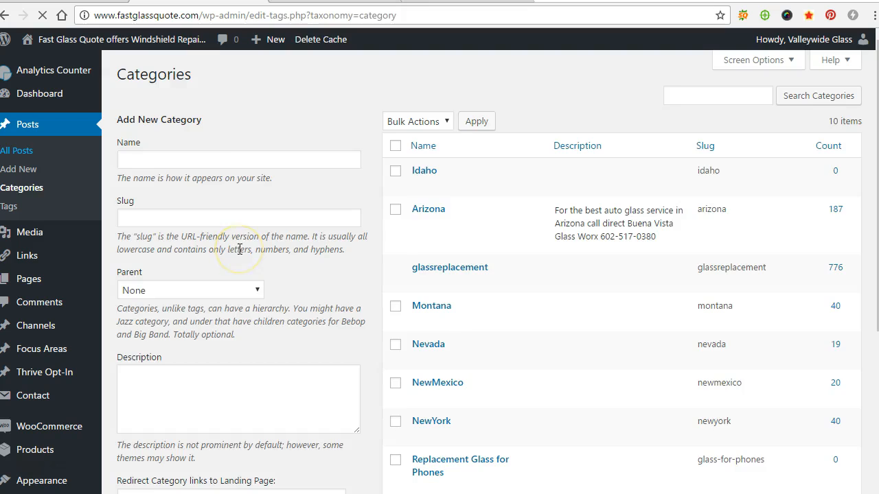
# Bulk-assign all posts on the first All Posts page to the Idaho category.
pyautogui.click(16, 150)
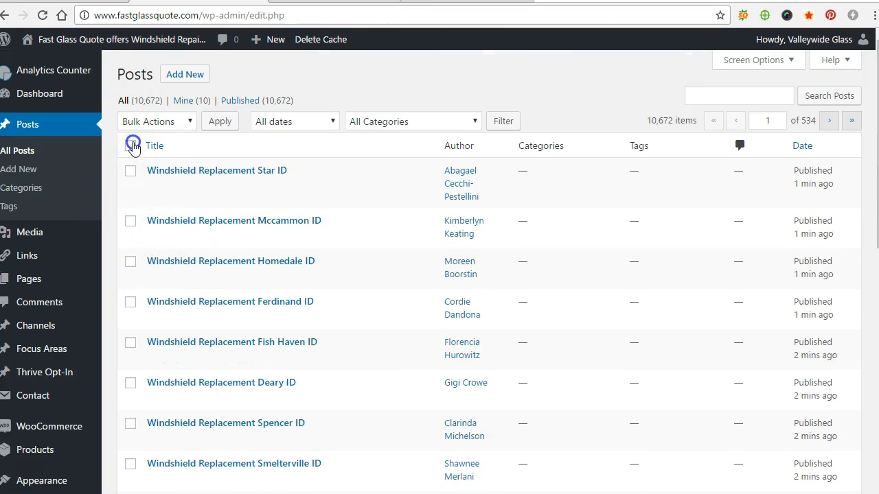
pyautogui.click(131, 146)
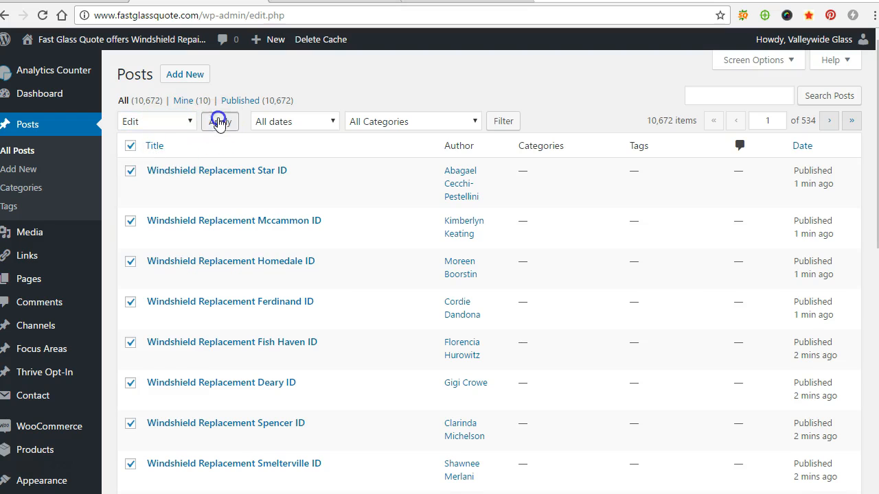
pyautogui.click(220, 122)
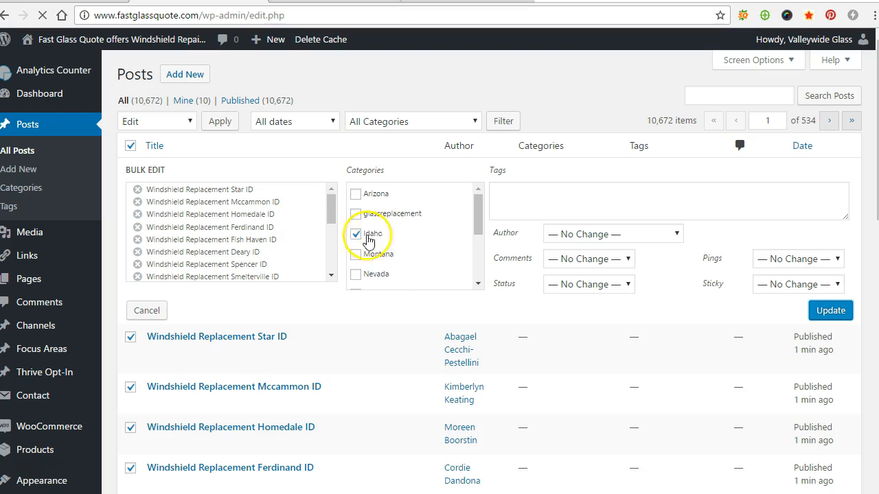
pyautogui.click(830, 310)
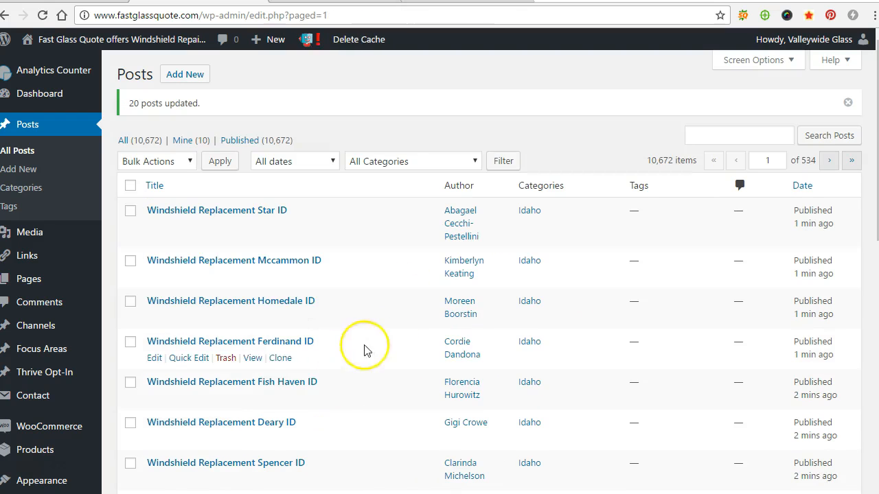
# Bulk-assign all posts on page 2 to the Idaho category.
pyautogui.click(829, 159)
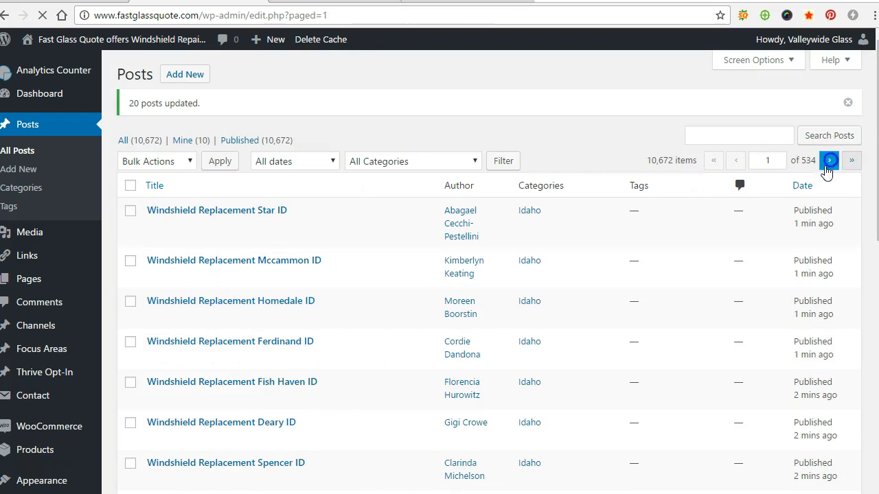
pyautogui.click(828, 160)
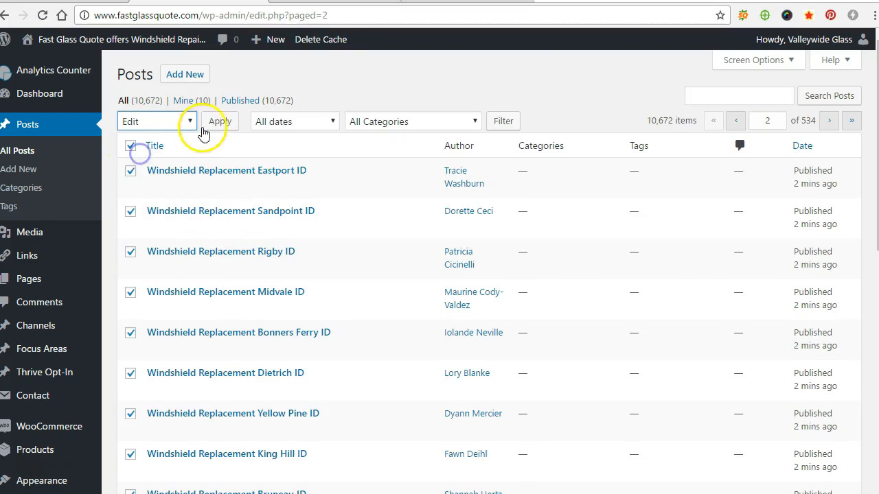
pyautogui.click(219, 121)
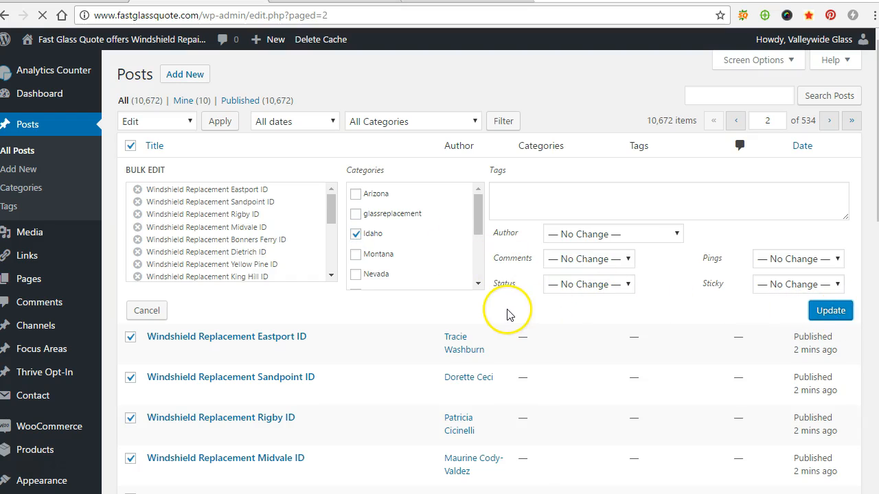
pyautogui.click(829, 310)
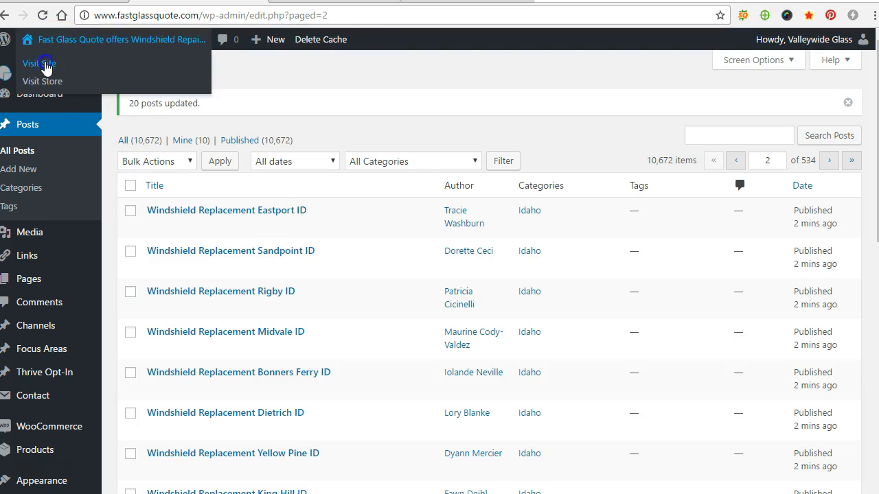
# Visit the Fast Glass Quote home page and scroll past its nationwide call-now number.
pyautogui.click(39, 63)
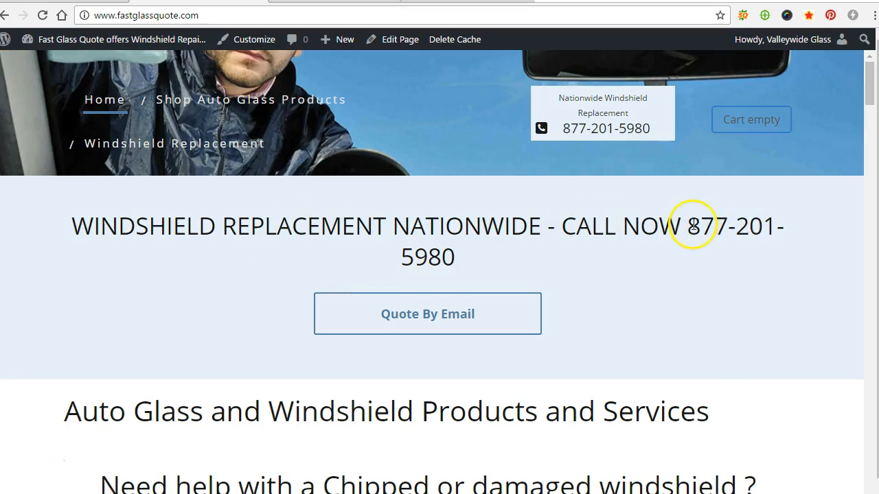
pyautogui.moveTo(573, 145)
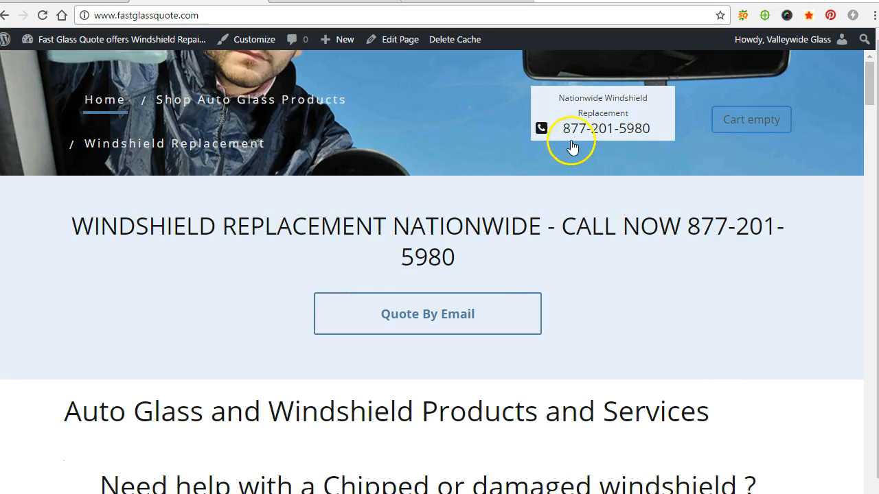
pyautogui.moveTo(571, 135)
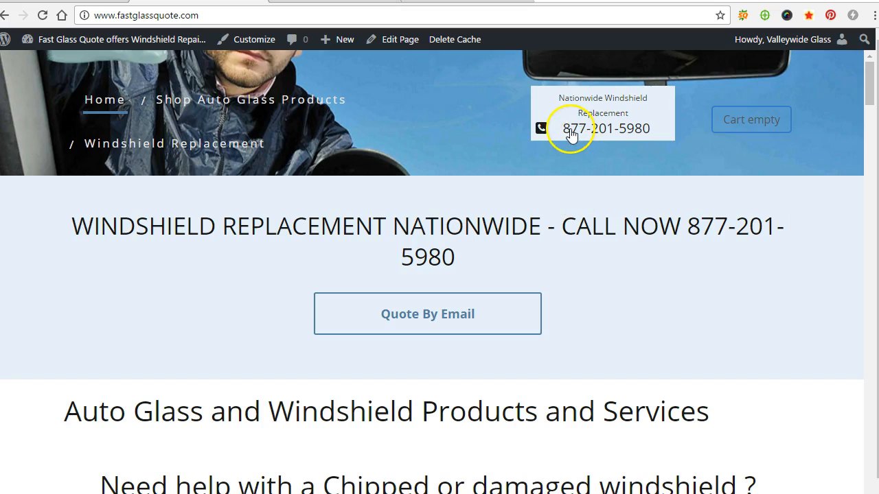
pyautogui.scroll(-3)
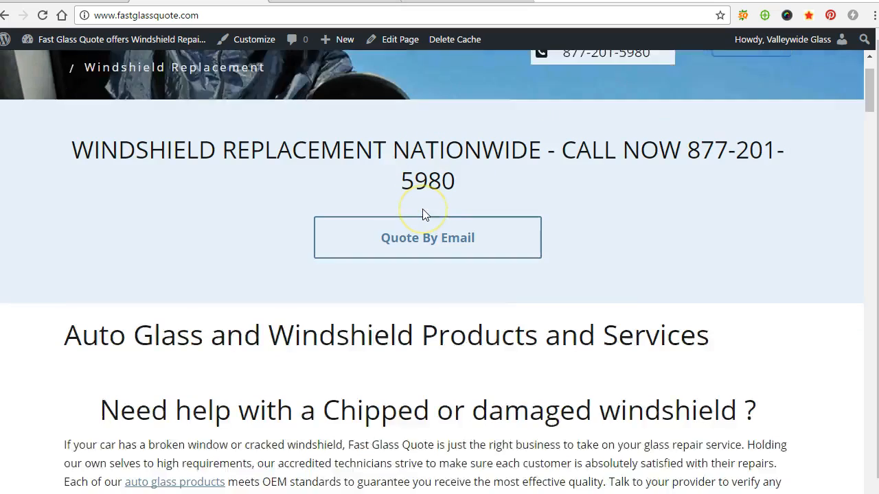
pyautogui.scroll(3)
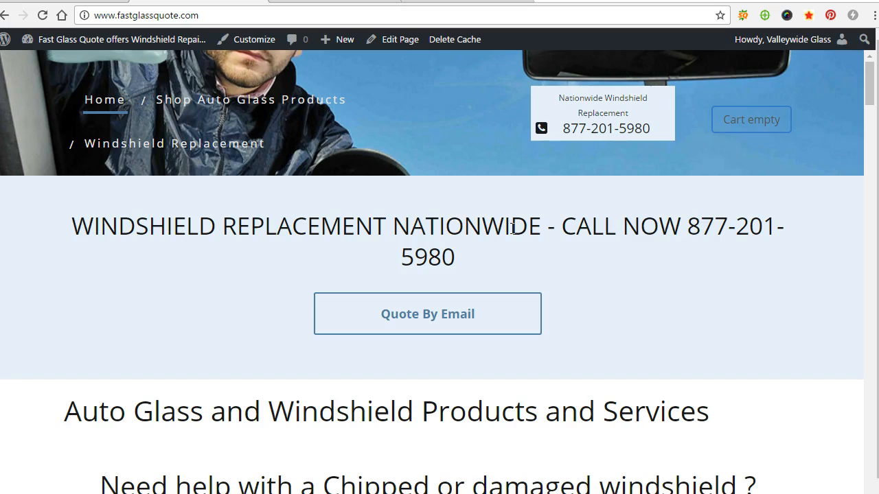
pyautogui.moveTo(458, 265)
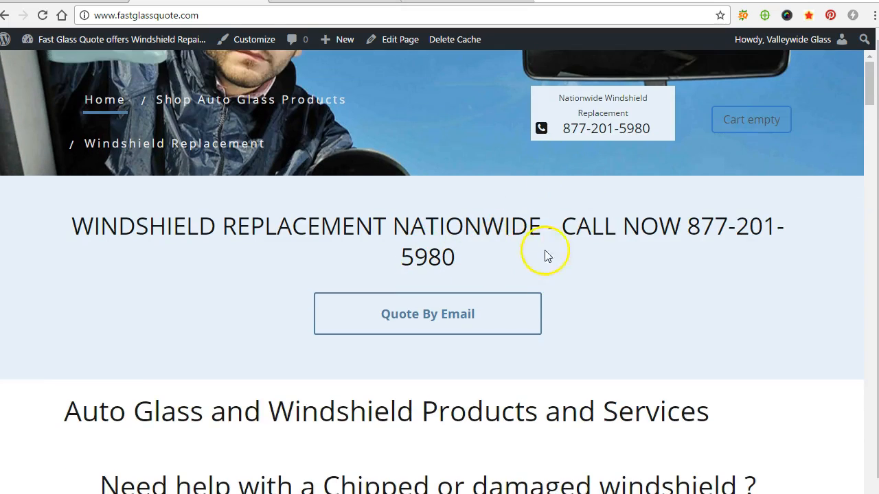
pyautogui.moveTo(41, 52)
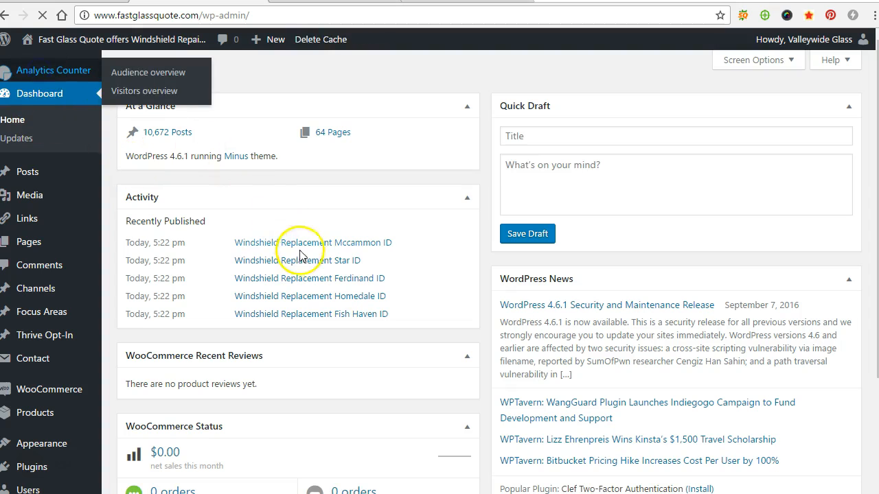
# Review Analytics Counter's audience overview: 49 sessions and 103 page views, Sept 15–Oct 15, 2016.
pyautogui.click(147, 72)
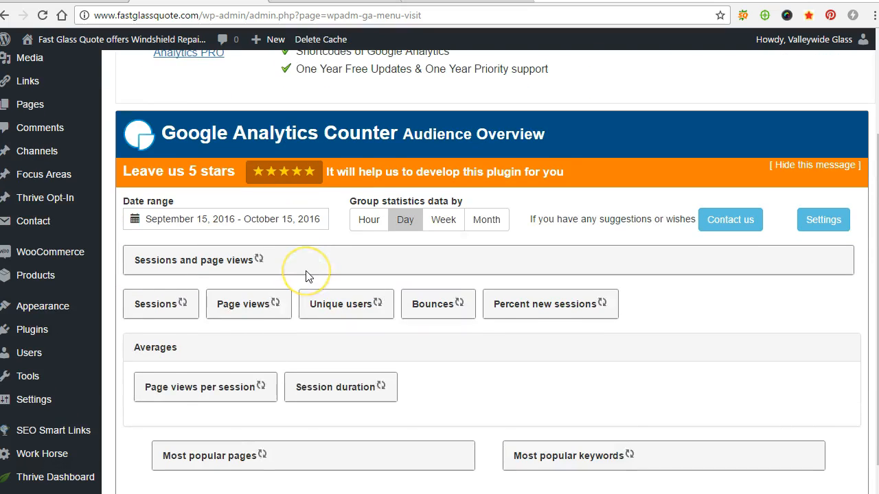
pyautogui.scroll(-3)
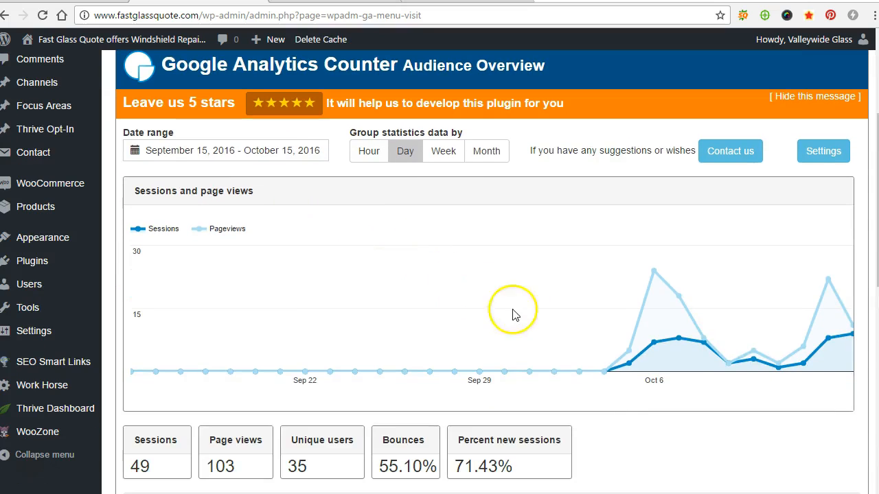
pyautogui.moveTo(604, 374)
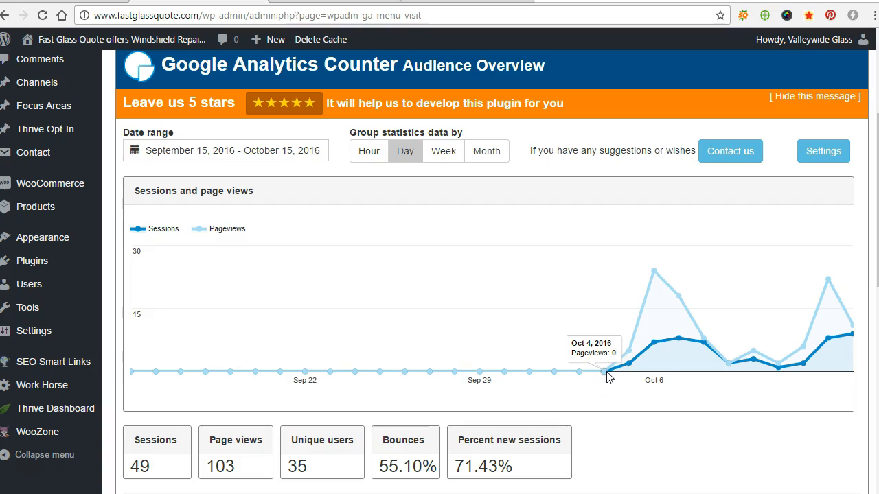
pyautogui.scroll(-3)
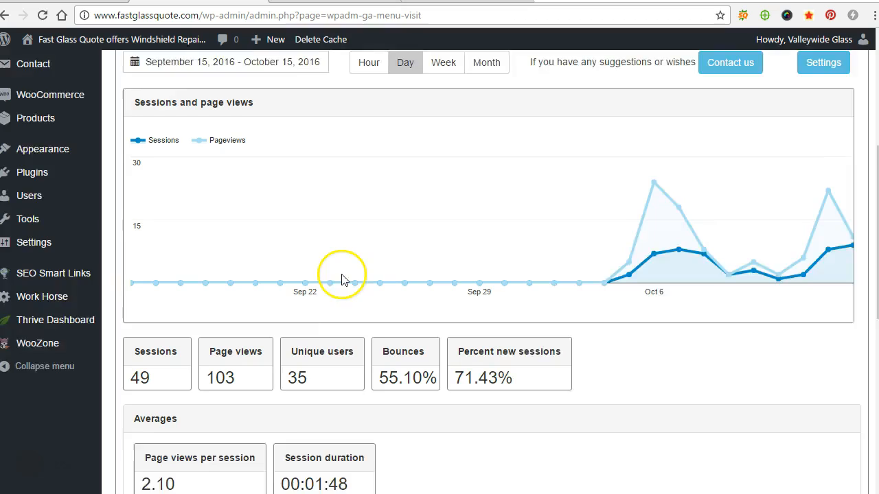
pyautogui.scroll(3)
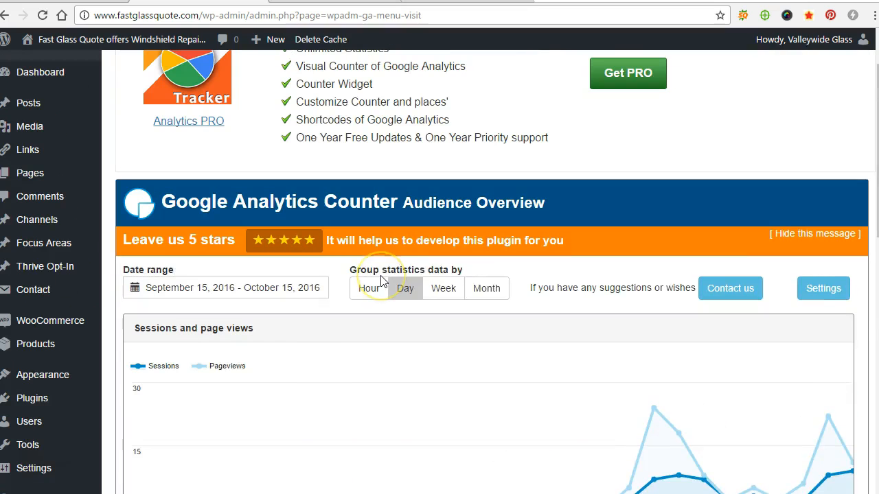
pyautogui.scroll(3)
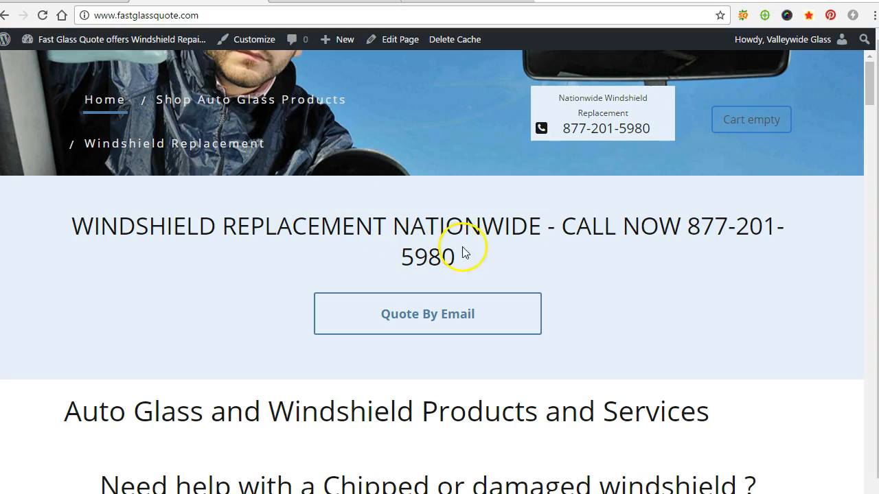
# Open the Arizona service area archive from the site's front end.
pyautogui.scroll(-3)
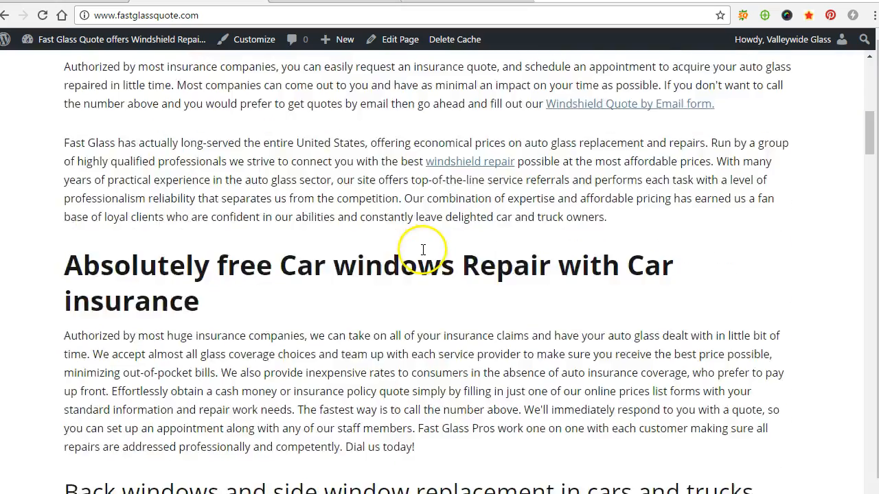
pyautogui.scroll(-3)
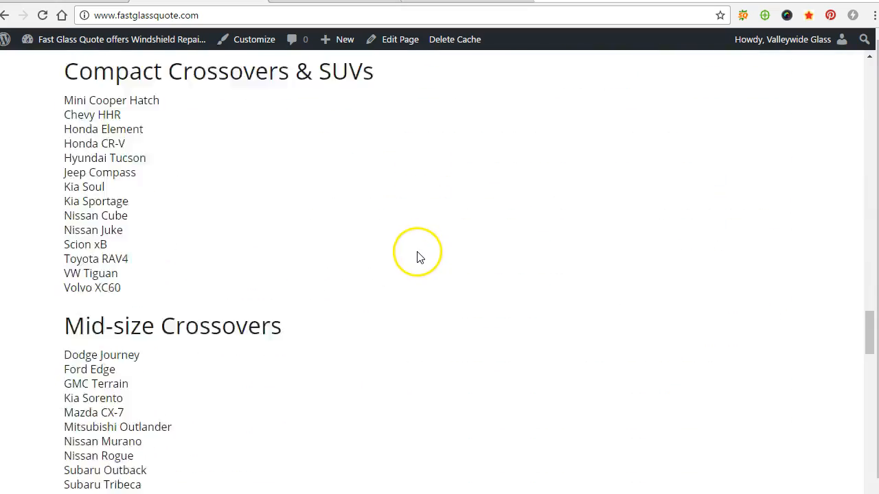
pyautogui.scroll(-3)
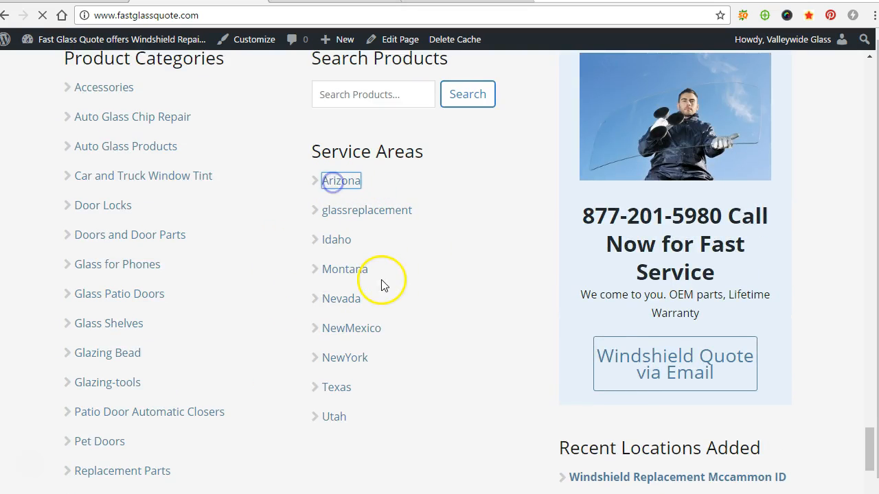
pyautogui.click(341, 181)
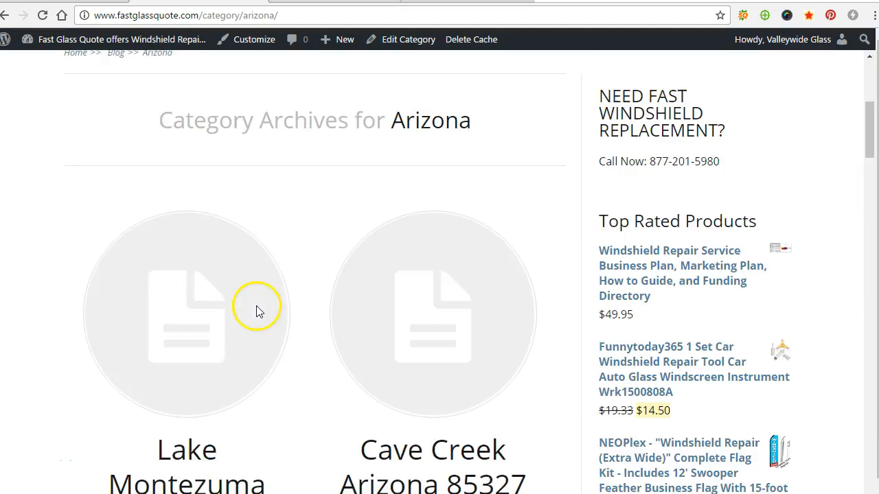
pyautogui.scroll(3)
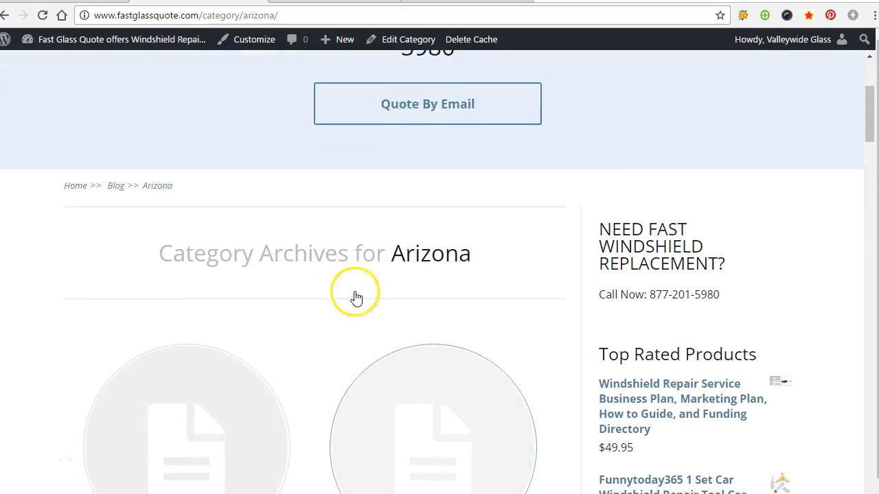
pyautogui.scroll(3)
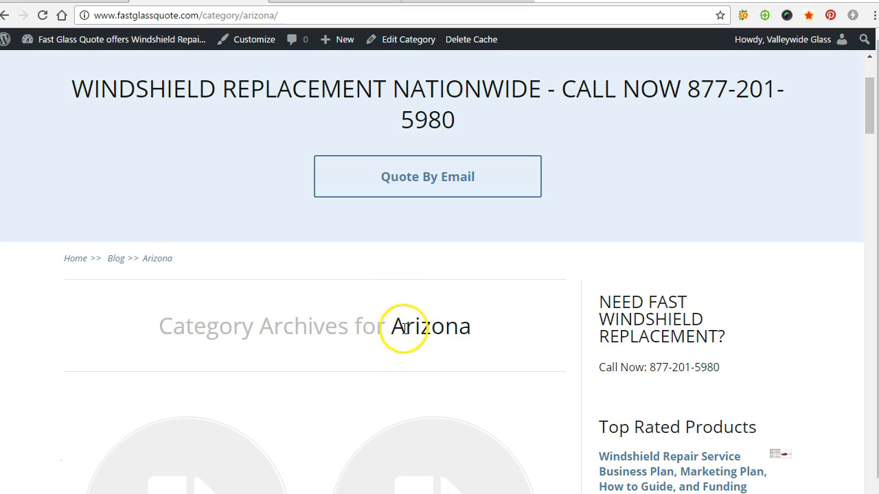
pyautogui.scroll(-3)
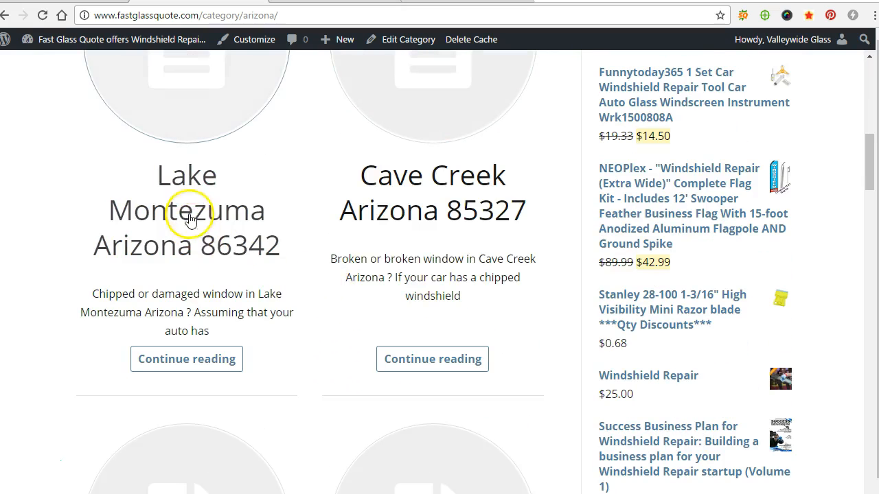
pyautogui.click(186, 211)
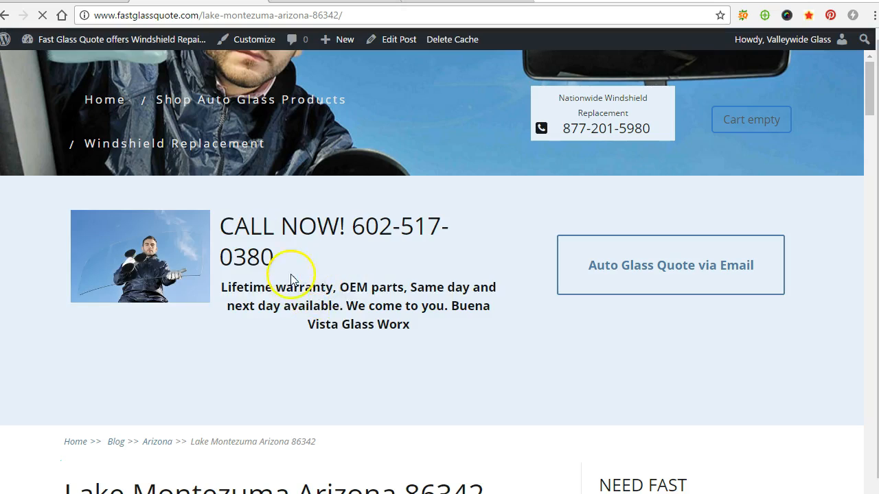
pyautogui.scroll(-3)
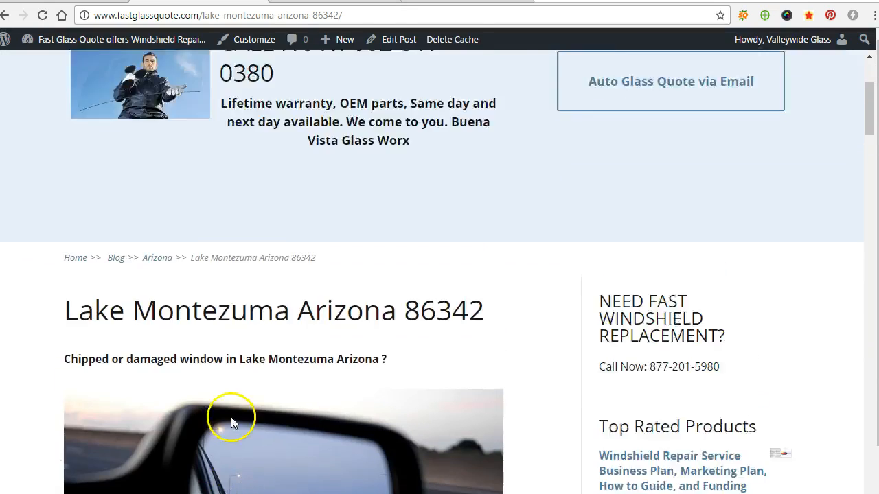
pyautogui.scroll(3)
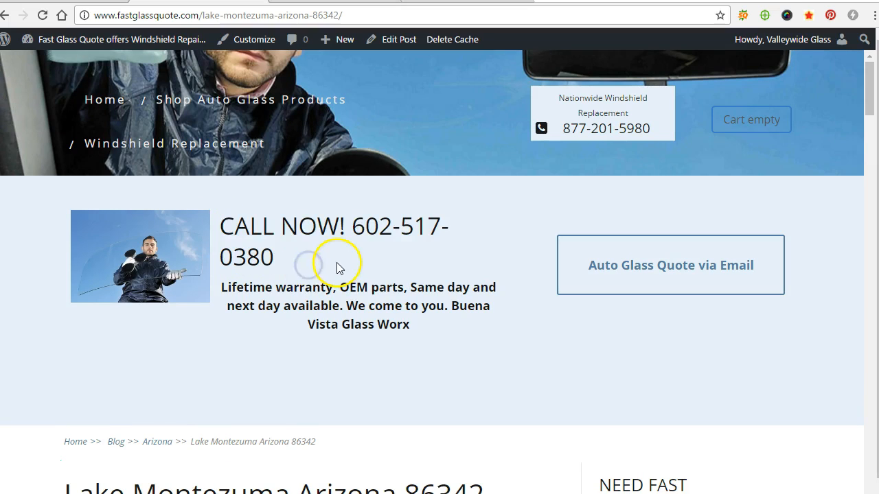
pyautogui.moveTo(343, 267)
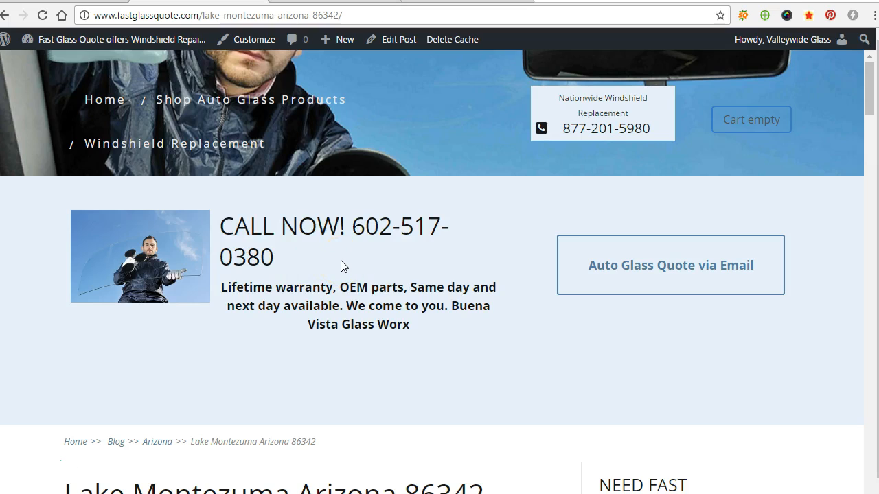
pyautogui.moveTo(465, 235)
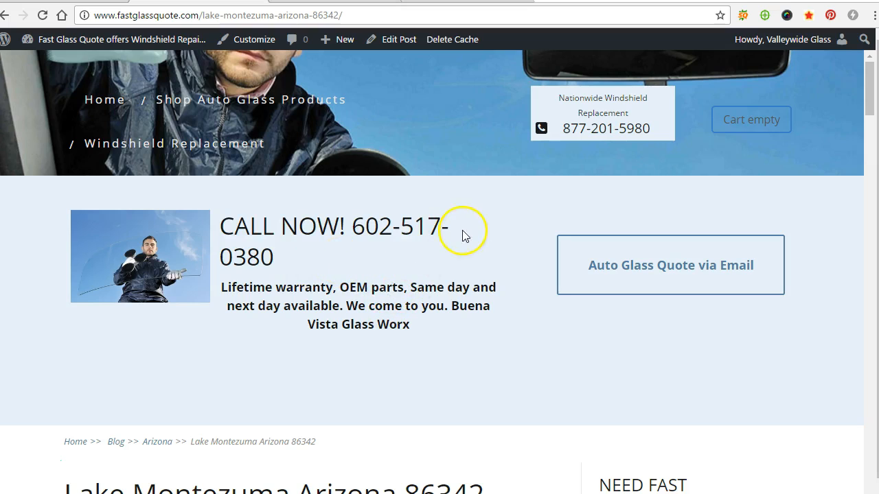
pyautogui.moveTo(583, 117)
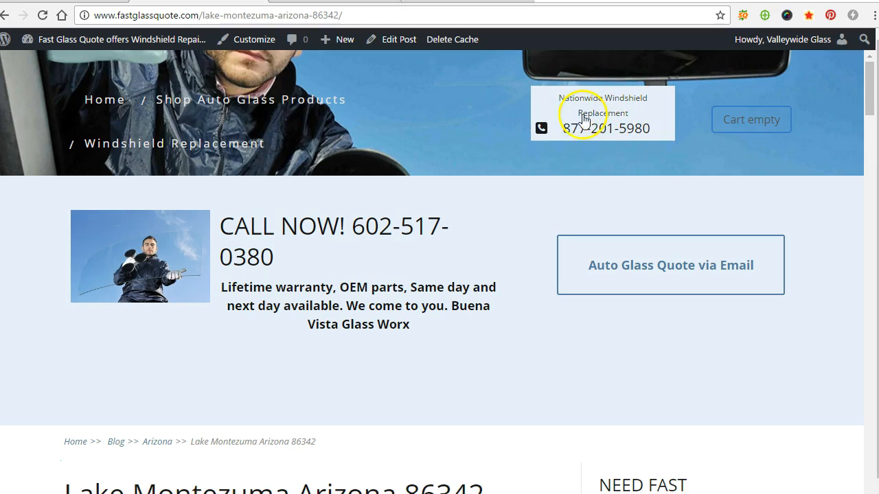
pyautogui.scroll(-3)
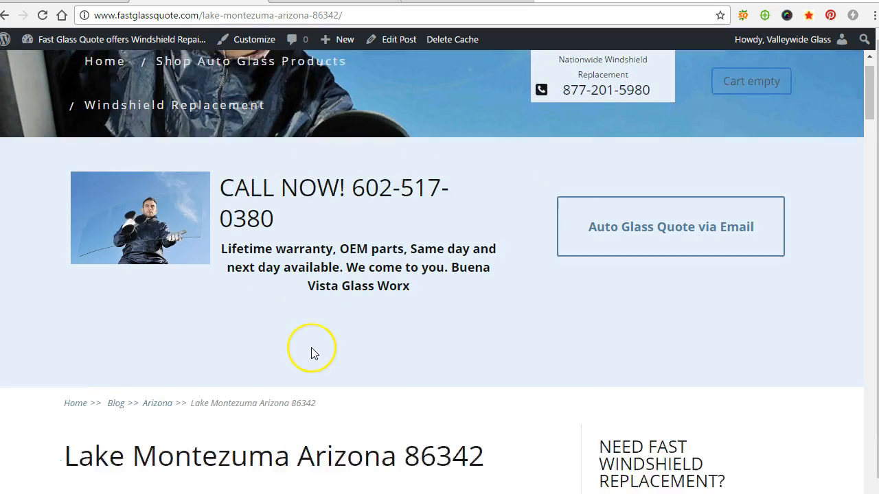
pyautogui.scroll(-3)
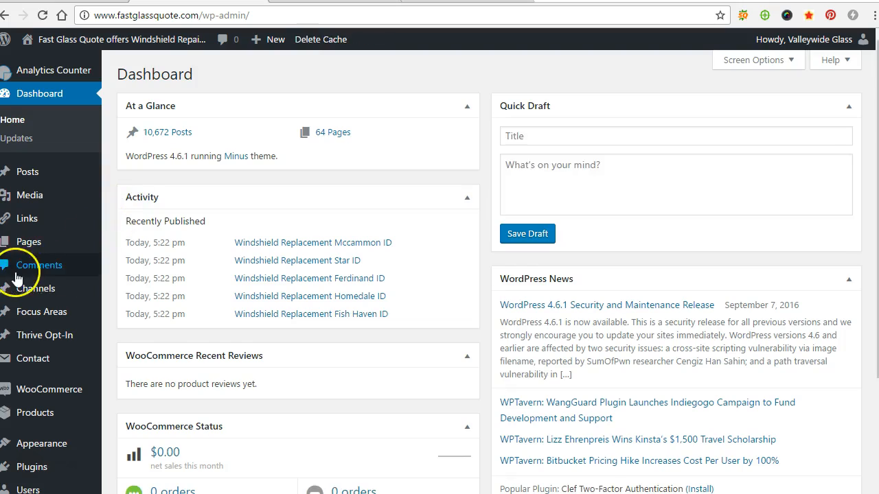
pyautogui.scroll(-3)
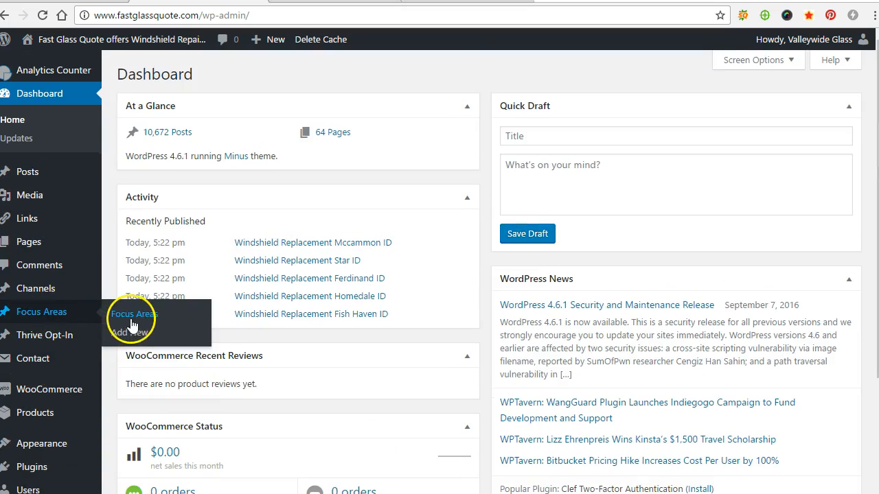
pyautogui.moveTo(36, 288)
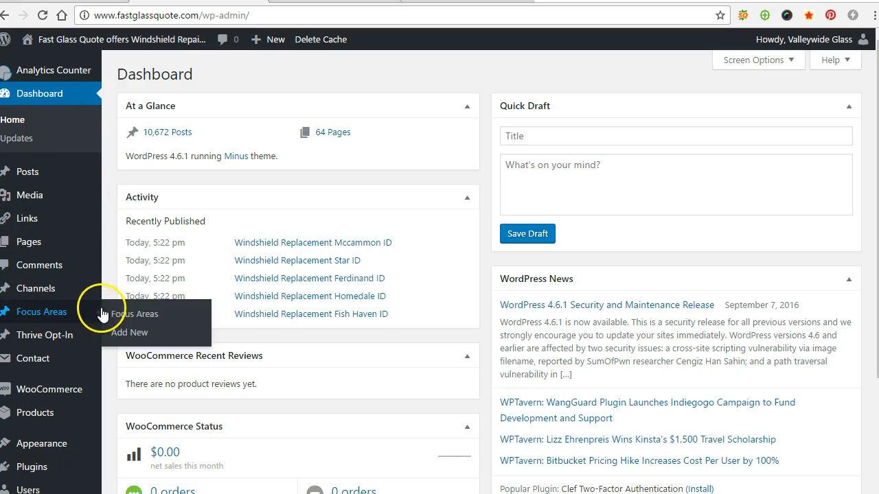
pyautogui.click(135, 313)
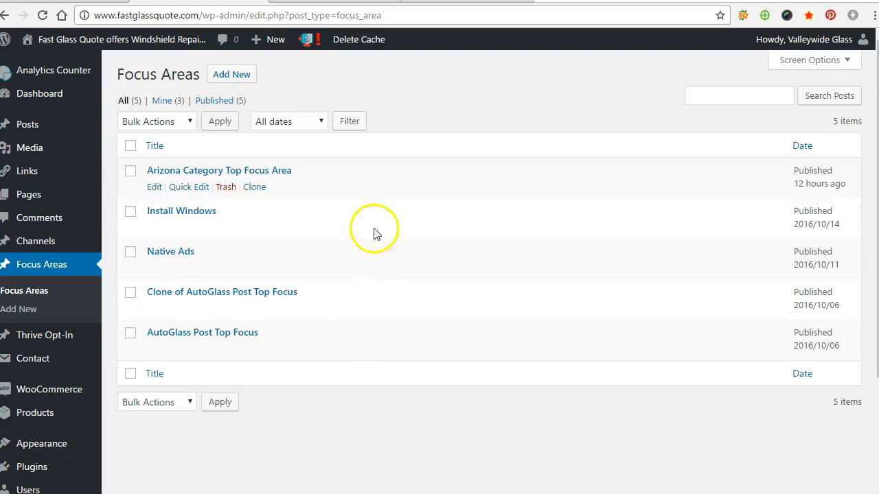
pyautogui.moveTo(231, 177)
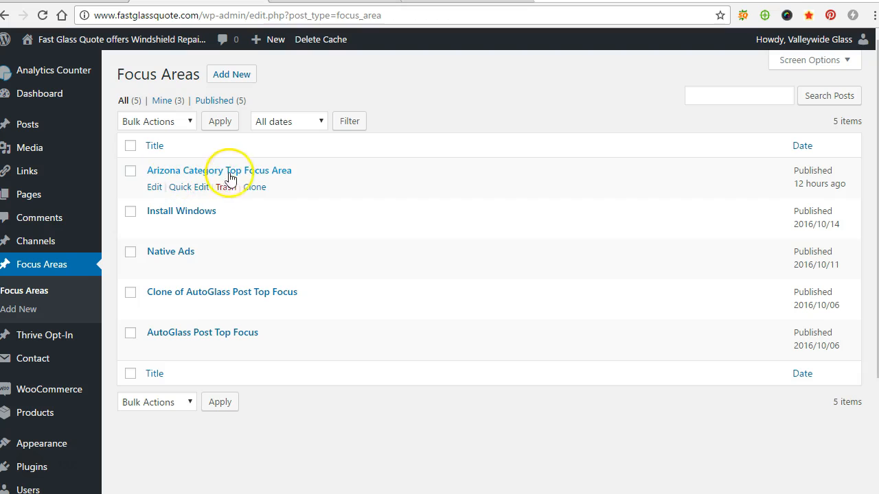
pyautogui.moveTo(155, 195)
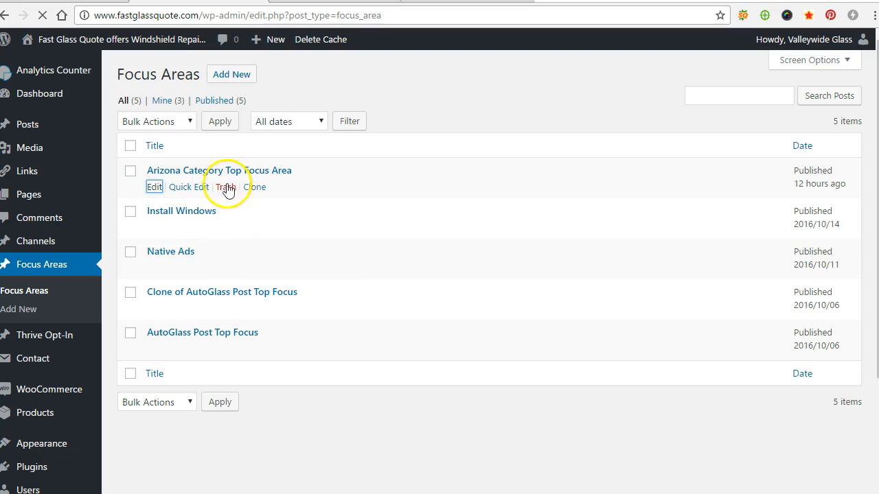
pyautogui.click(154, 187)
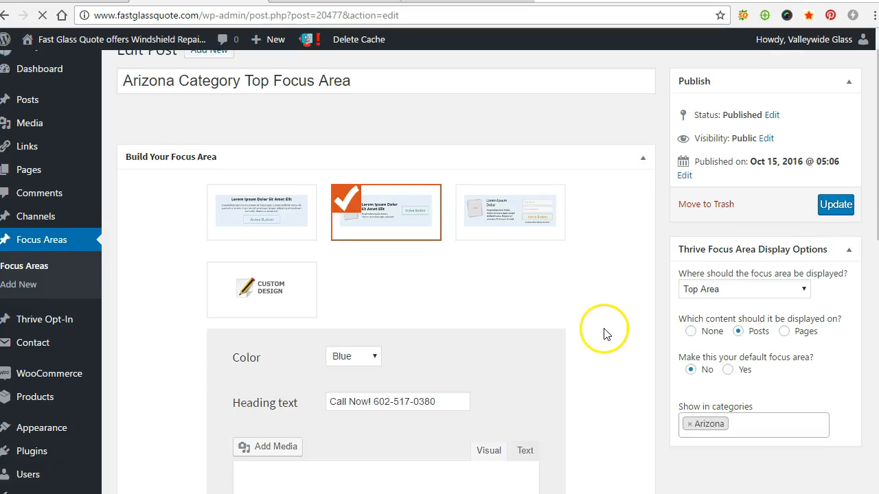
pyautogui.scroll(-3)
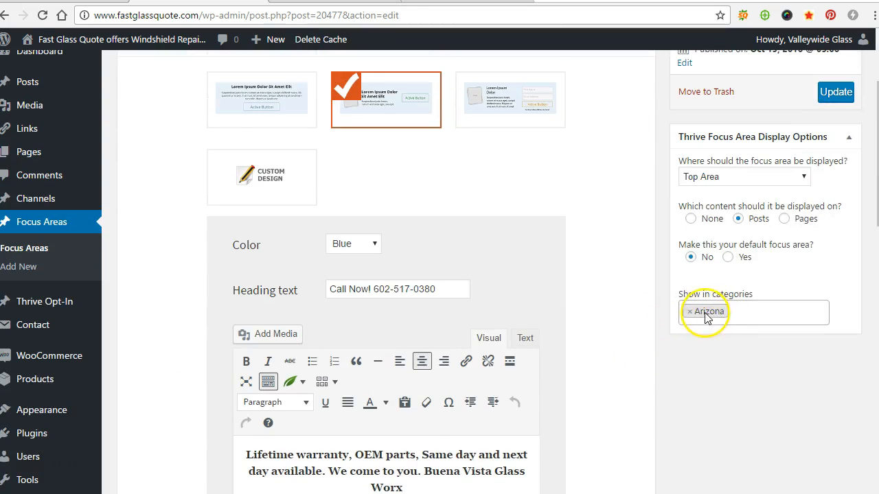
pyautogui.scroll(-3)
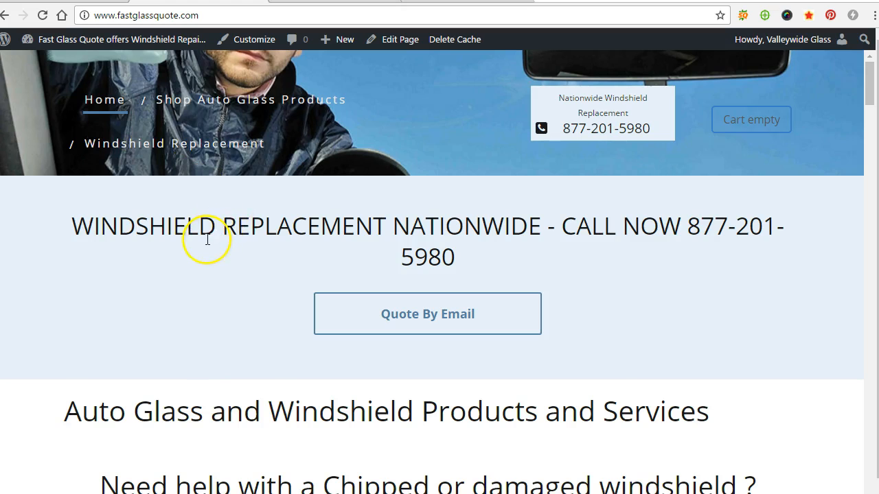
# View the live Windshield Replacement Ferdinand ID post down to its related posts.
pyautogui.scroll(-3)
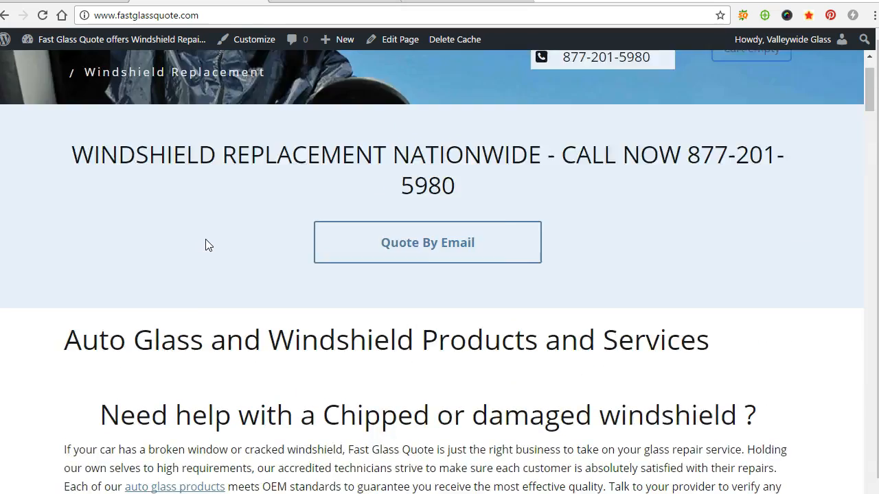
pyautogui.scroll(3)
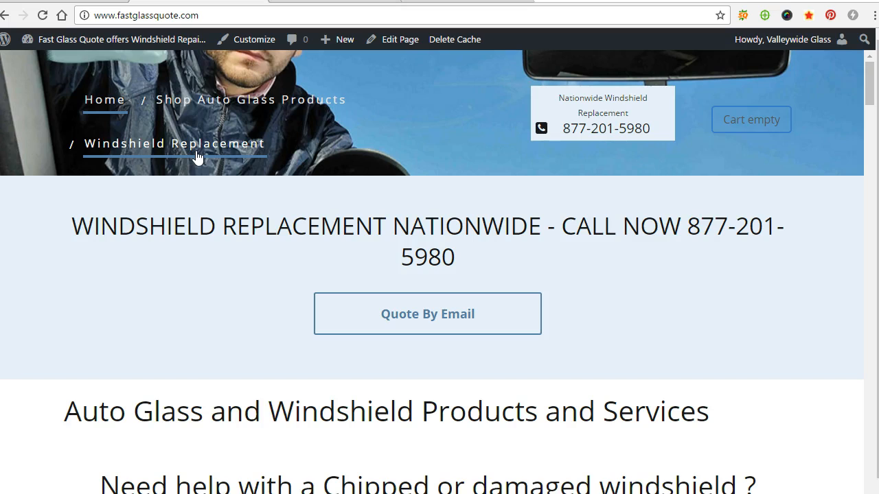
pyautogui.moveTo(130, 107)
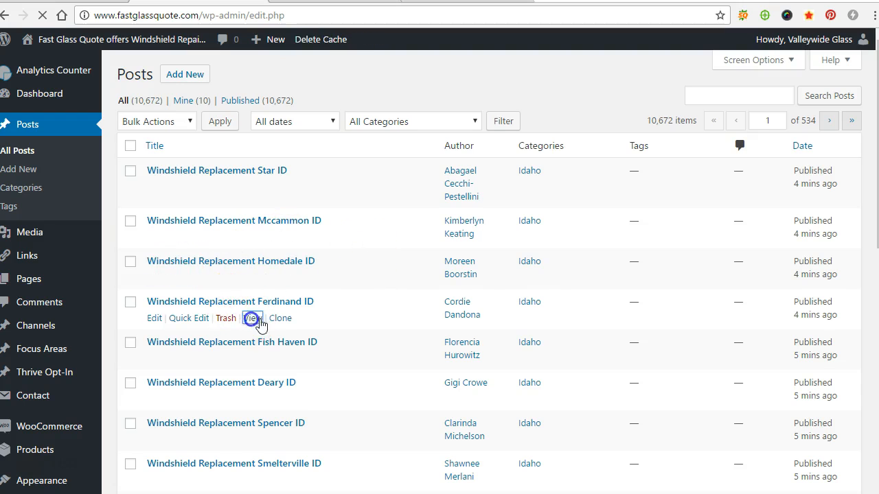
pyautogui.click(254, 317)
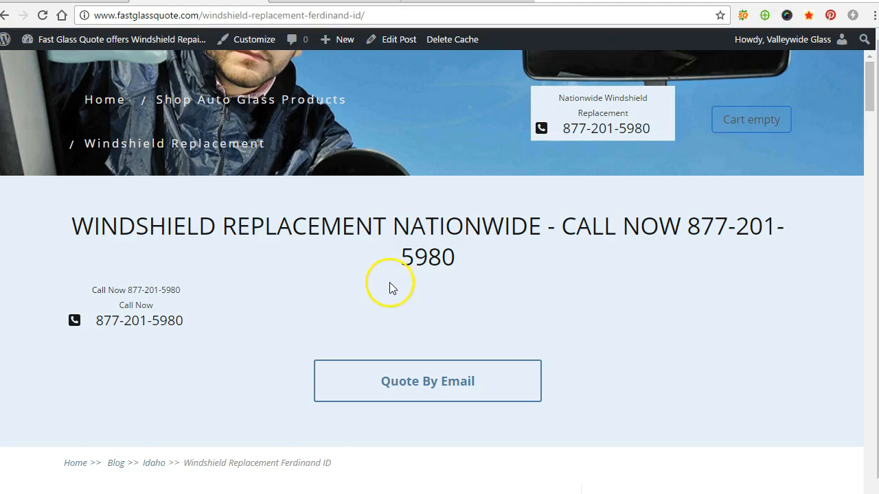
pyautogui.scroll(-3)
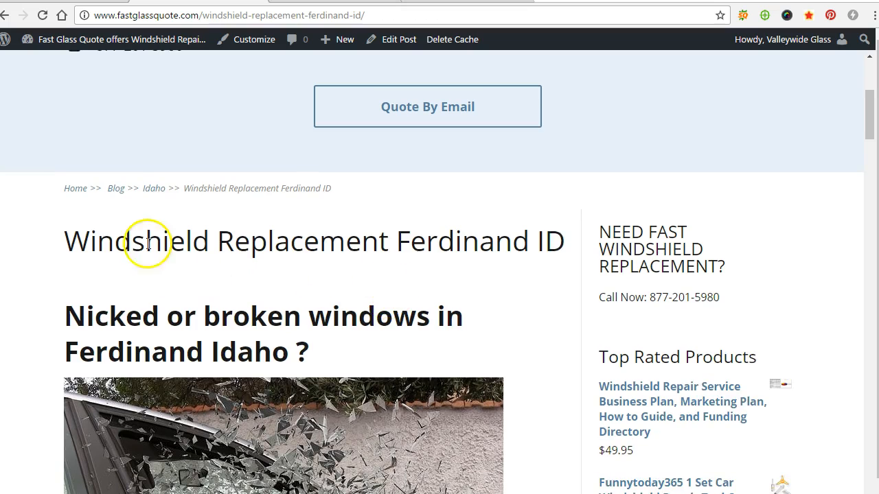
pyautogui.moveTo(187, 254)
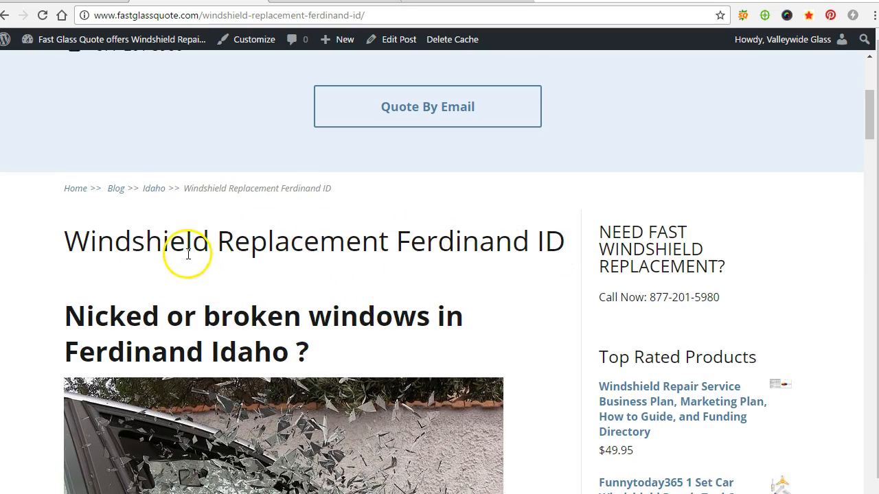
pyautogui.scroll(-3)
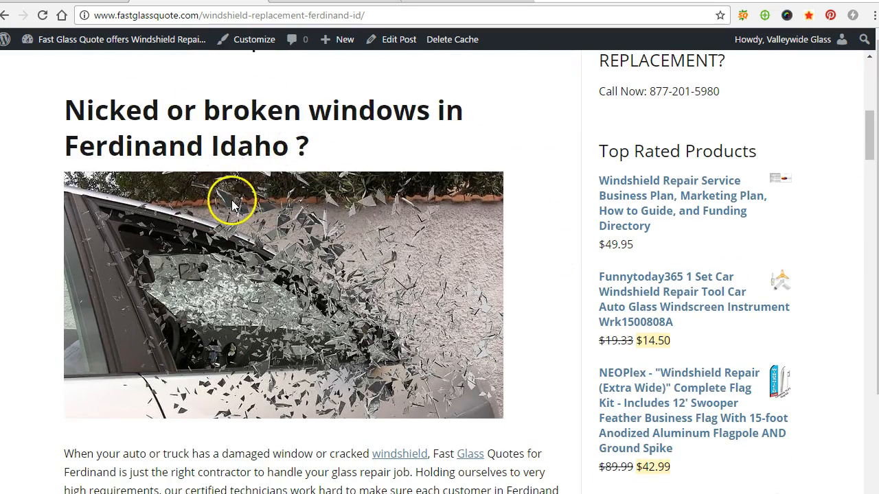
pyautogui.scroll(-3)
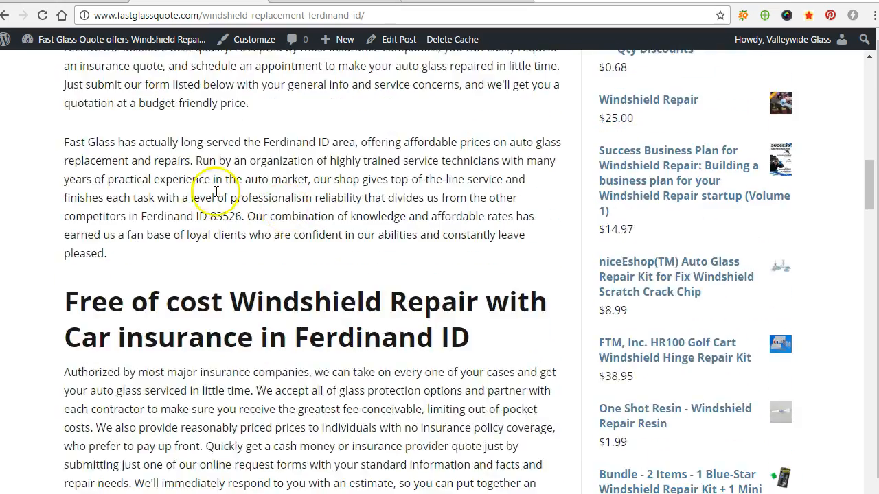
pyautogui.scroll(-3)
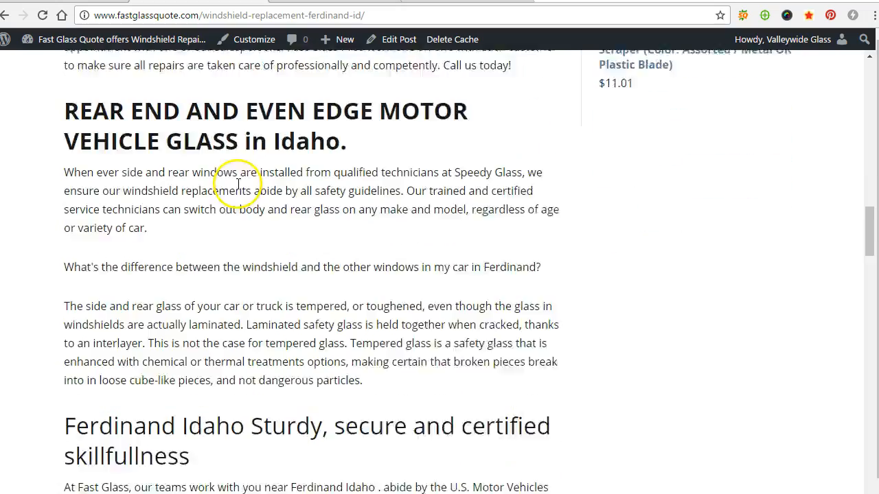
pyautogui.scroll(-3)
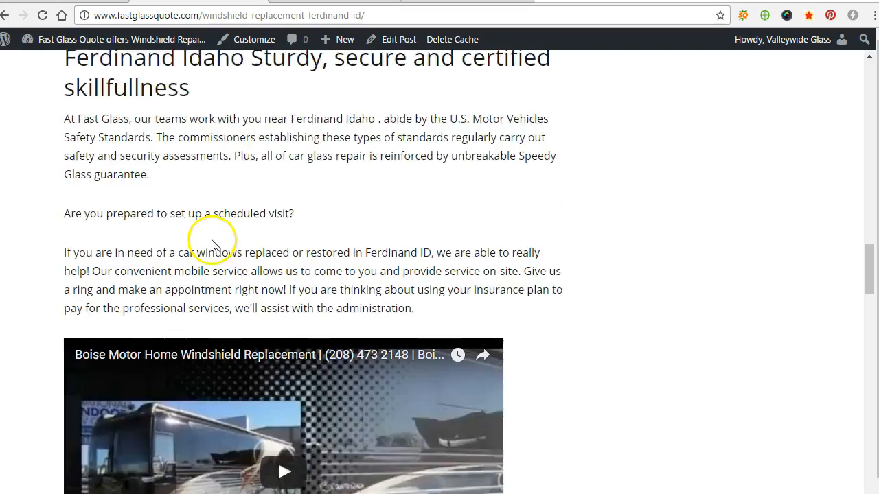
pyautogui.scroll(-3)
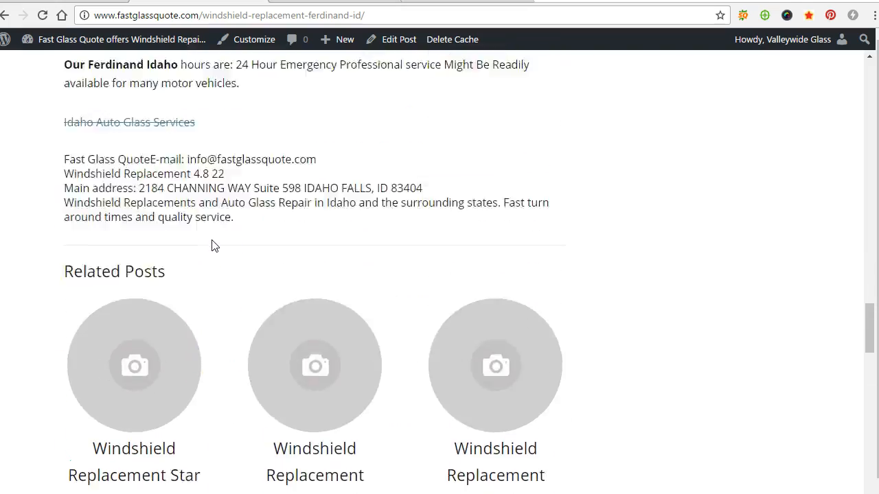
pyautogui.scroll(3)
pyautogui.write('gl')
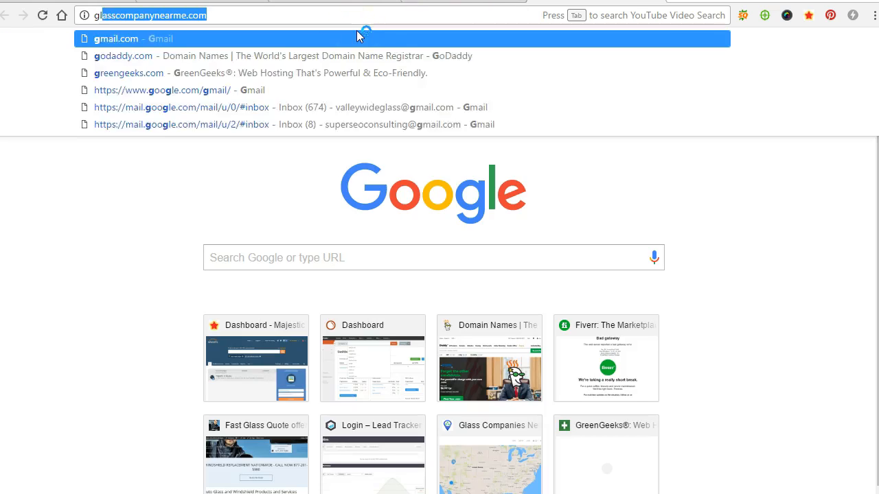
# Load glasscompanynearme.com and scroll down to the footer Locations list.
pyautogui.press('Return')
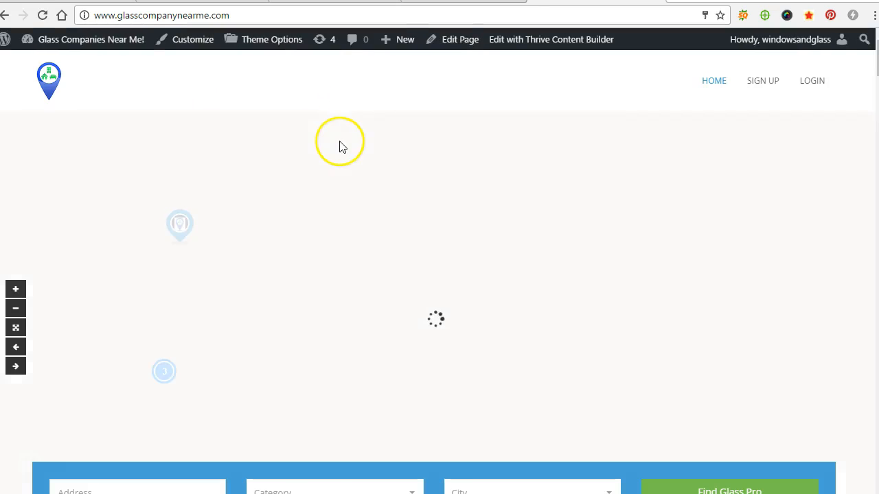
pyautogui.scroll(-3)
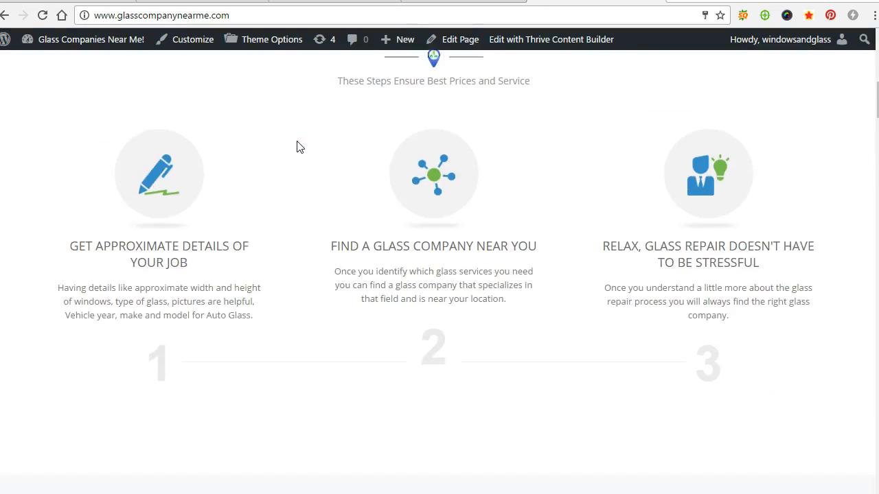
pyautogui.scroll(-3)
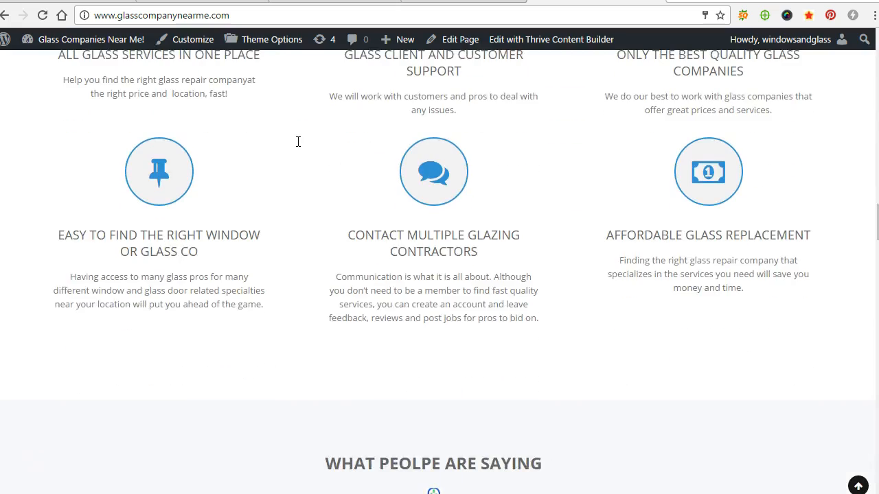
pyautogui.scroll(-3)
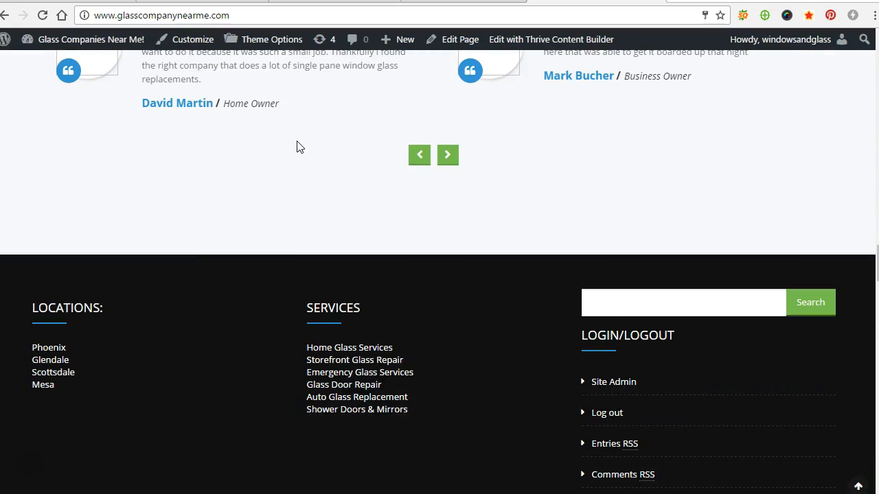
pyautogui.moveTo(48, 347)
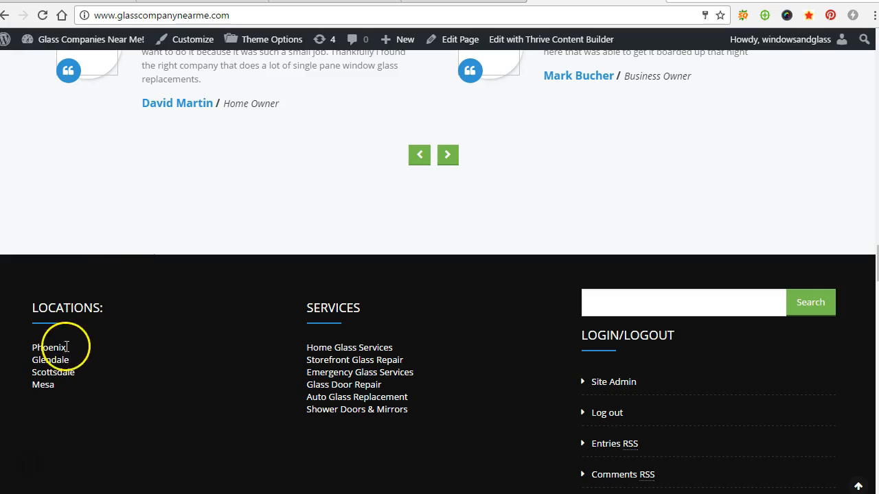
pyautogui.moveTo(49, 348)
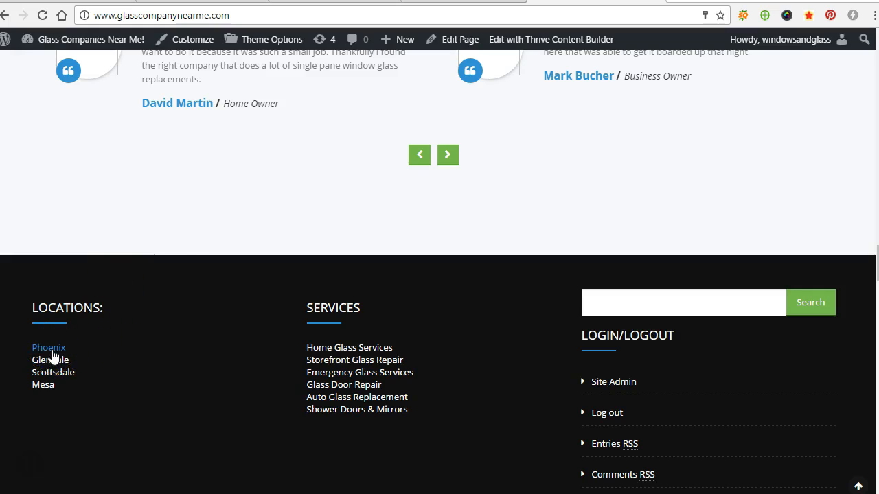
pyautogui.scroll(3)
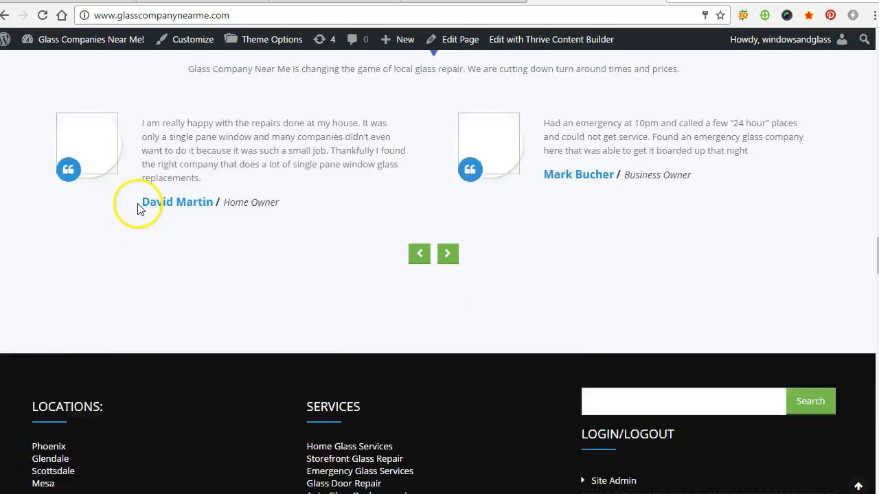
pyautogui.scroll(-3)
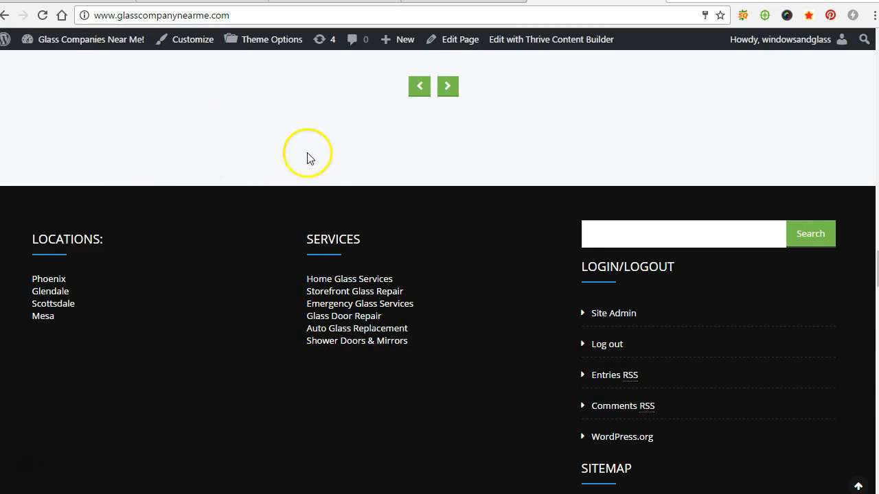
pyautogui.moveTo(76, 190)
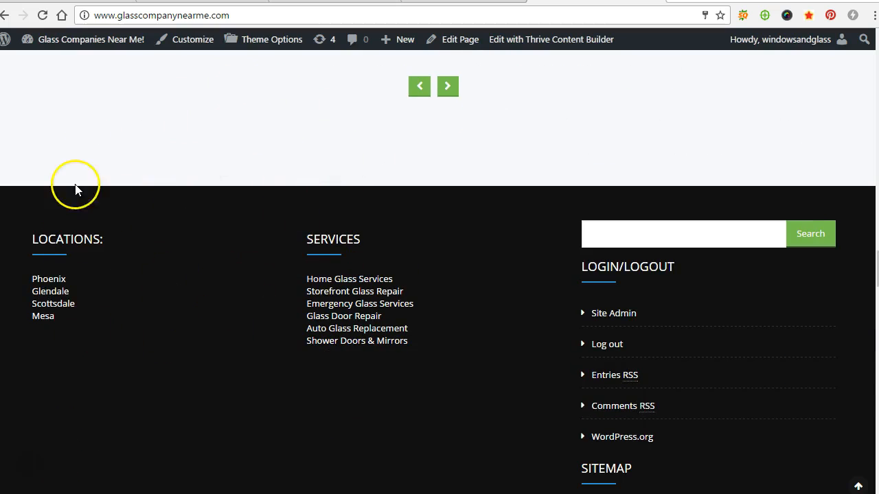
pyautogui.moveTo(48, 279)
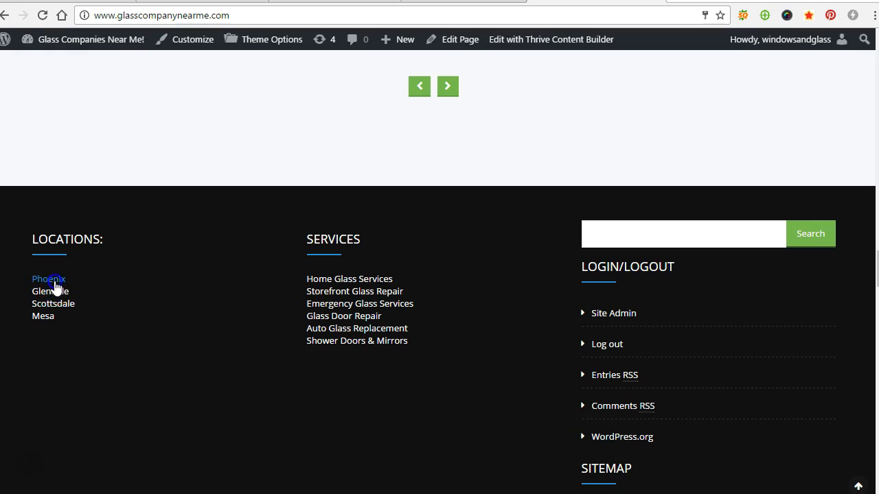
pyautogui.click(48, 279)
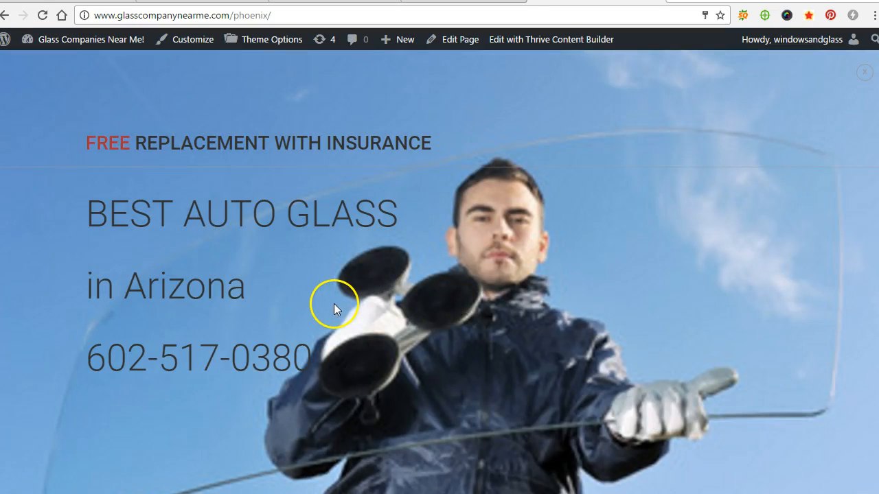
pyautogui.moveTo(302, 139)
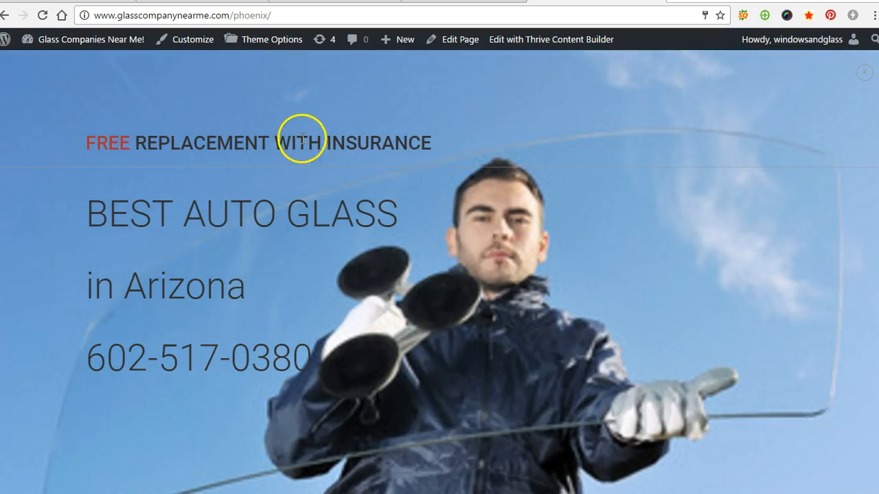
pyautogui.moveTo(336, 253)
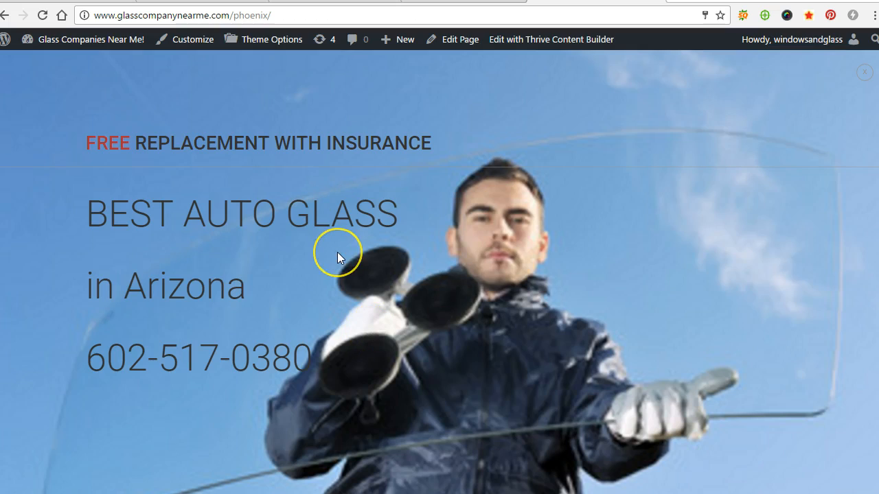
pyautogui.moveTo(148, 213)
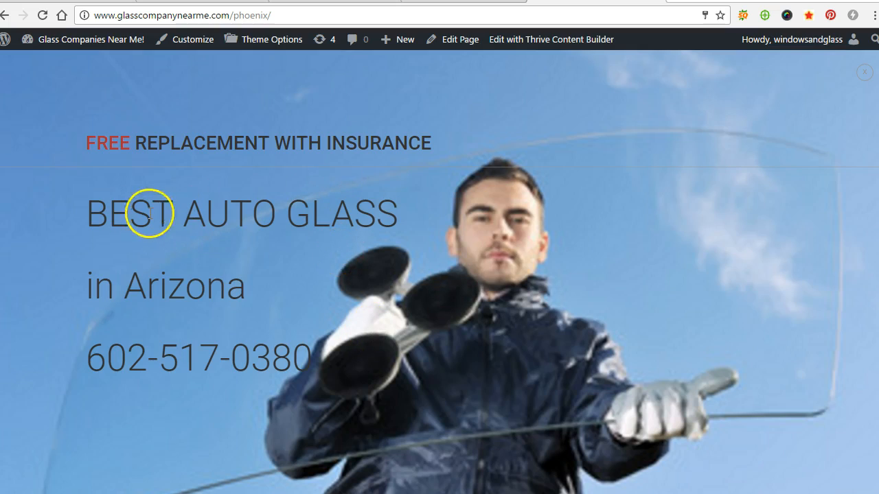
pyautogui.moveTo(223, 268)
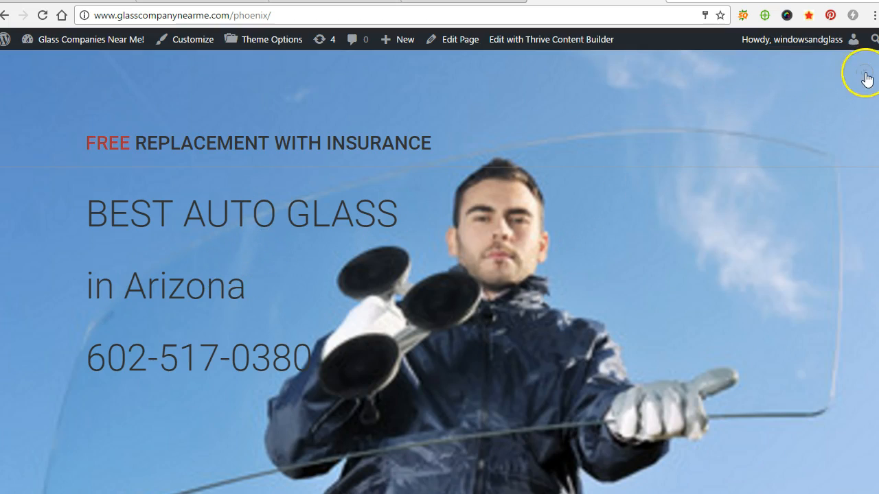
pyautogui.scroll(-3)
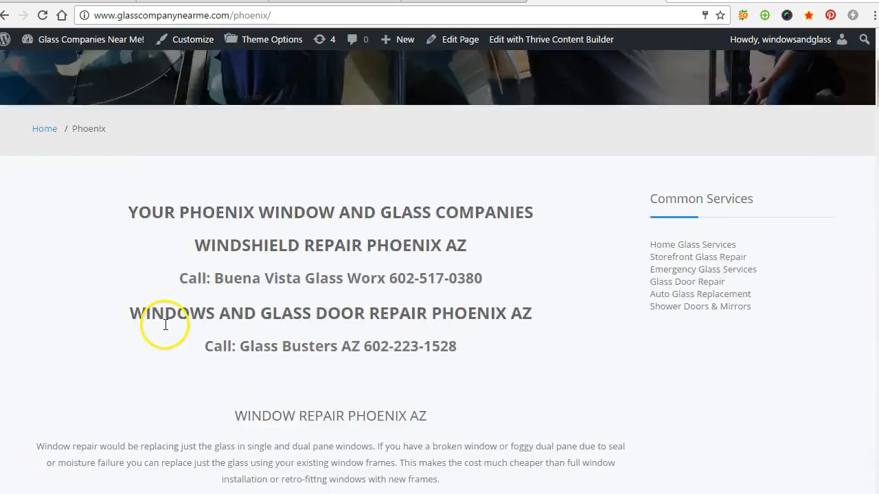
pyautogui.scroll(-3)
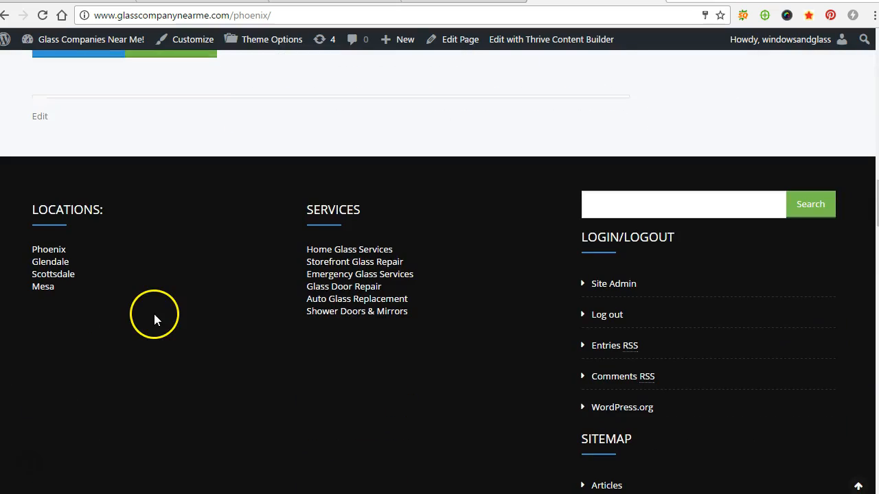
pyautogui.click(42, 286)
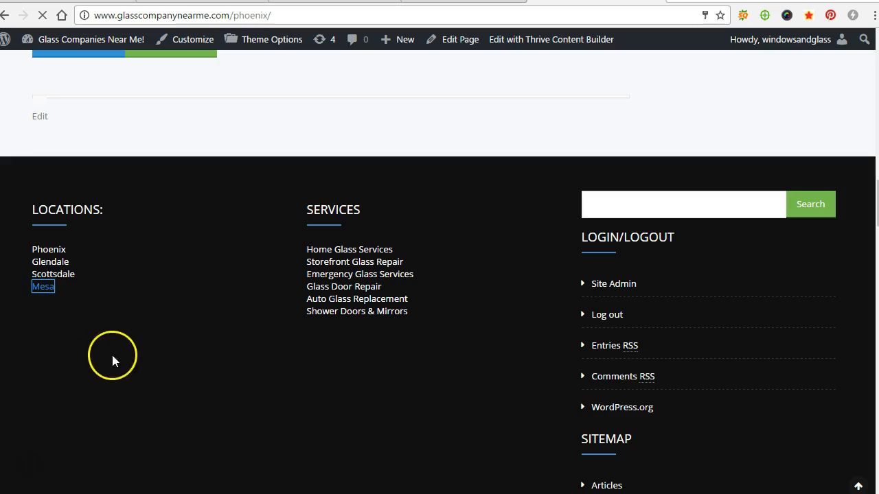
pyautogui.click(43, 286)
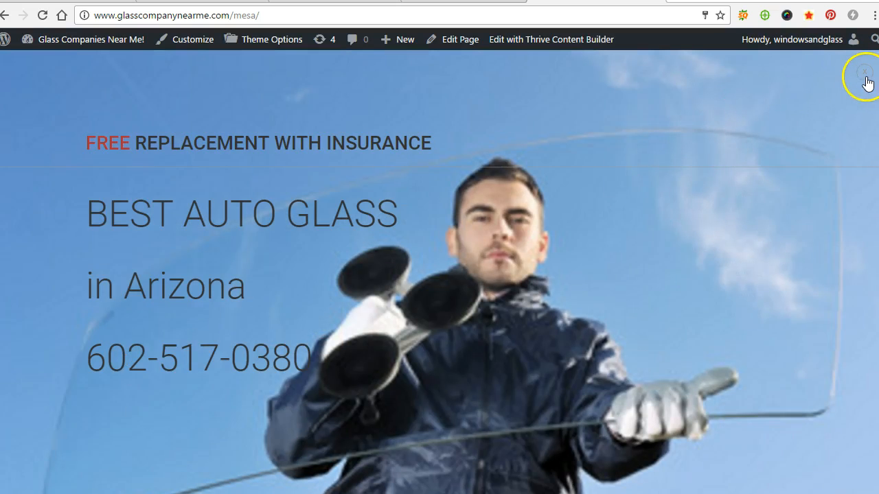
pyautogui.scroll(-3)
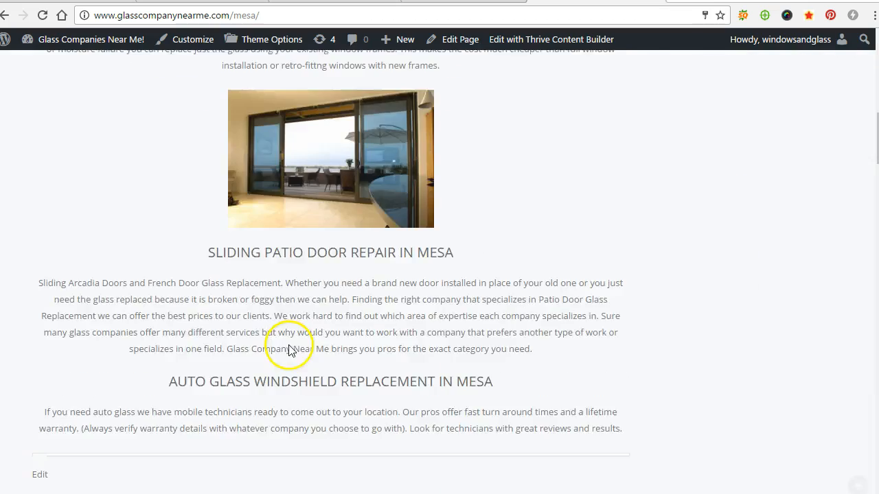
pyautogui.scroll(3)
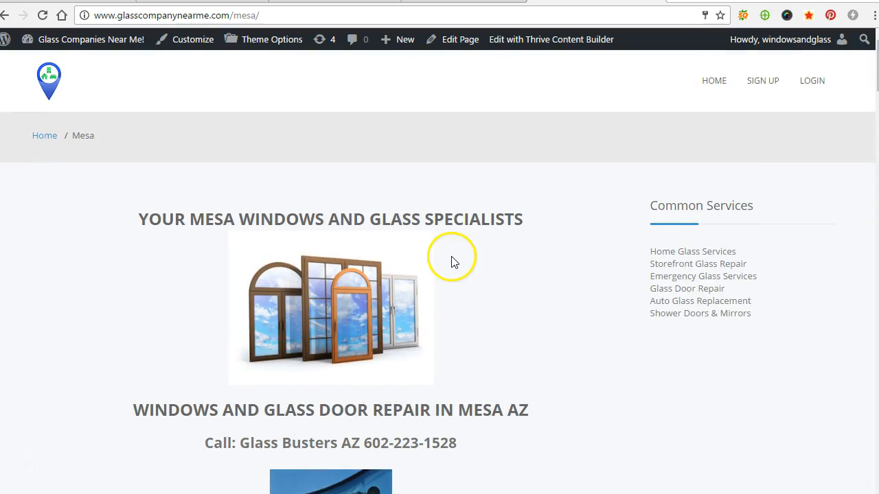
pyautogui.moveTo(549, 177)
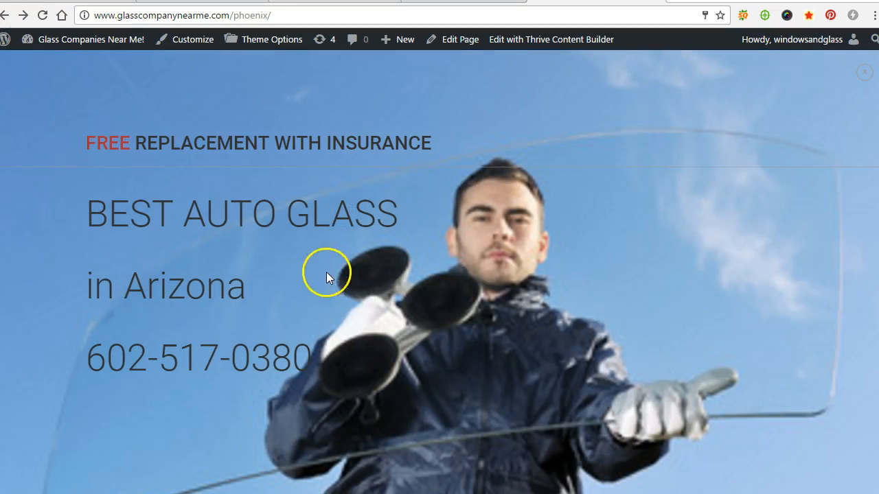
pyautogui.moveTo(275, 247)
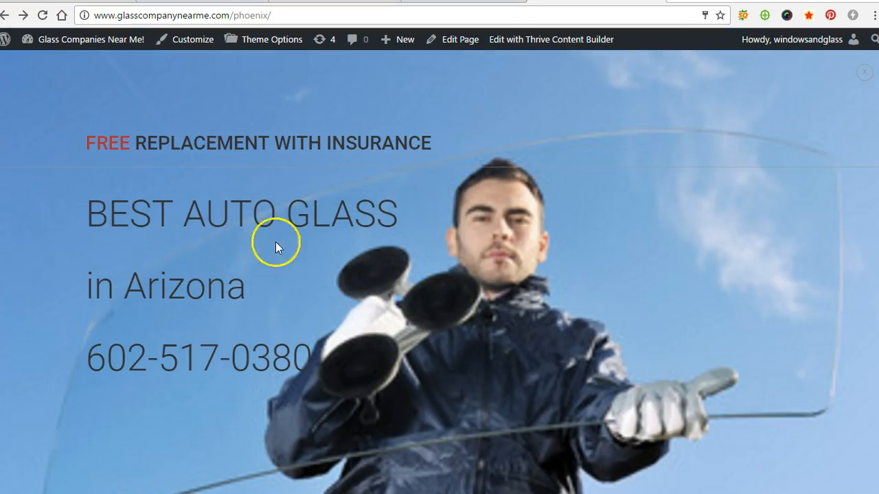
pyautogui.moveTo(412, 135)
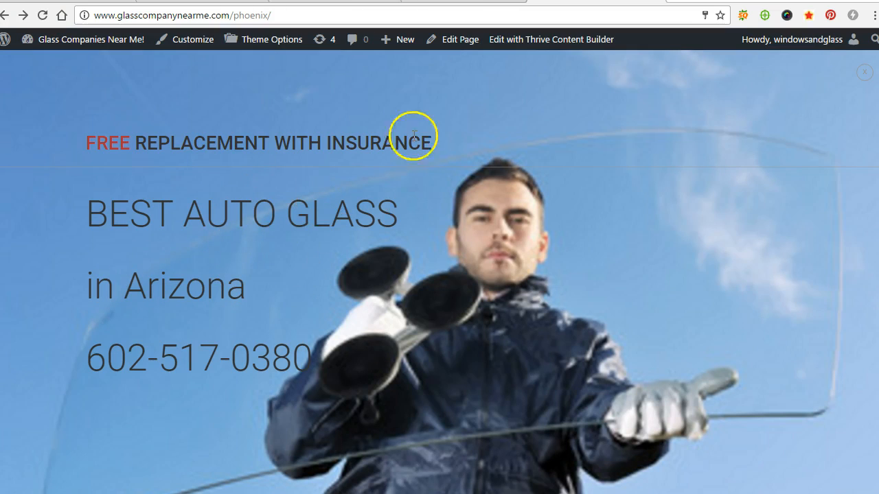
pyautogui.moveTo(422, 7)
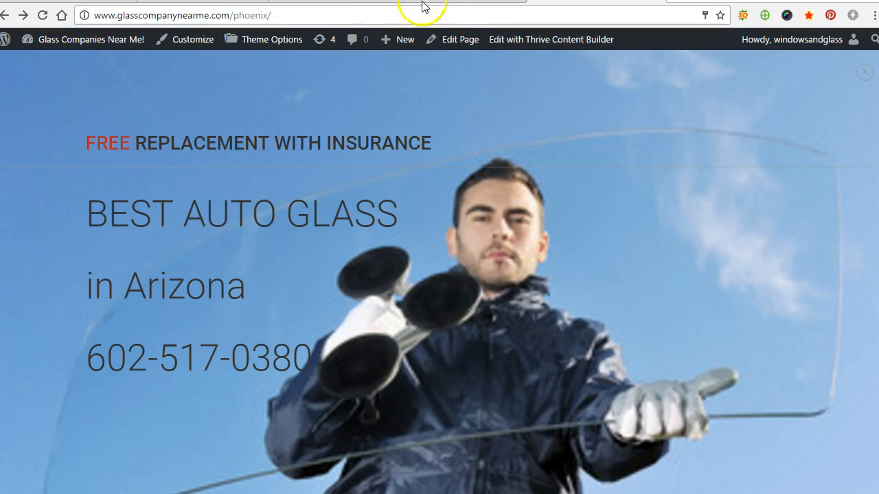
pyautogui.click(205, 15)
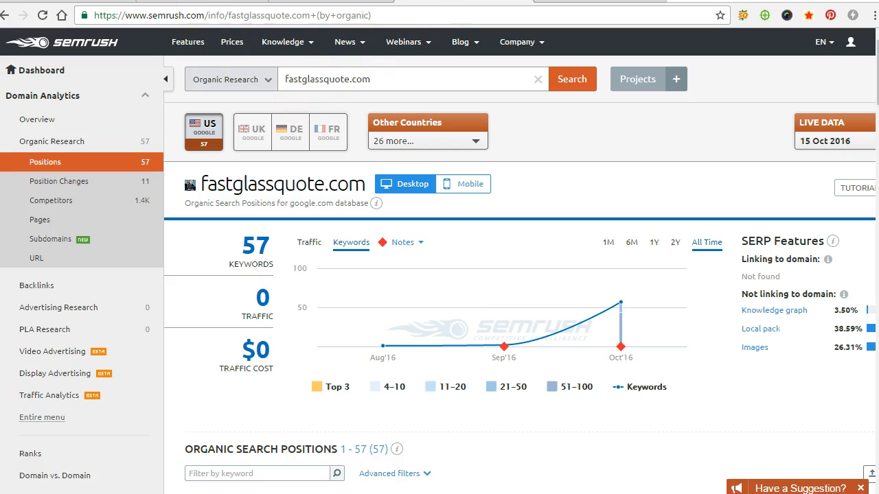
pyautogui.moveTo(546, 45)
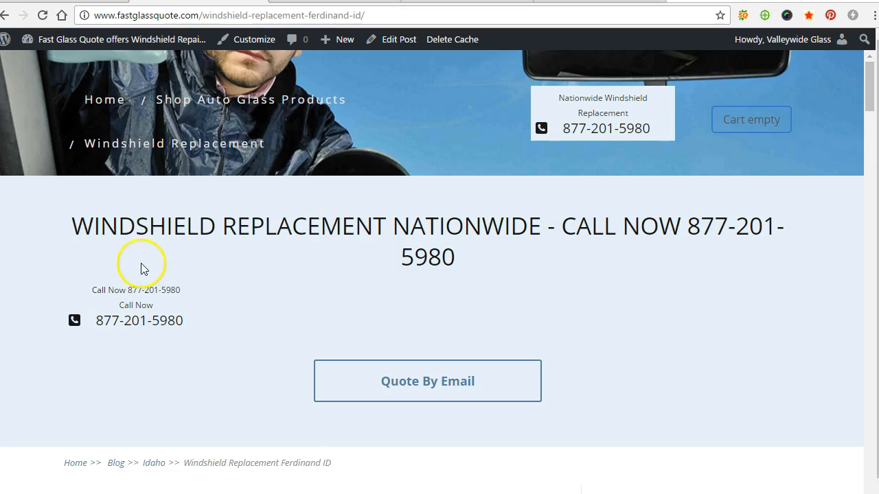
pyautogui.scroll(-3)
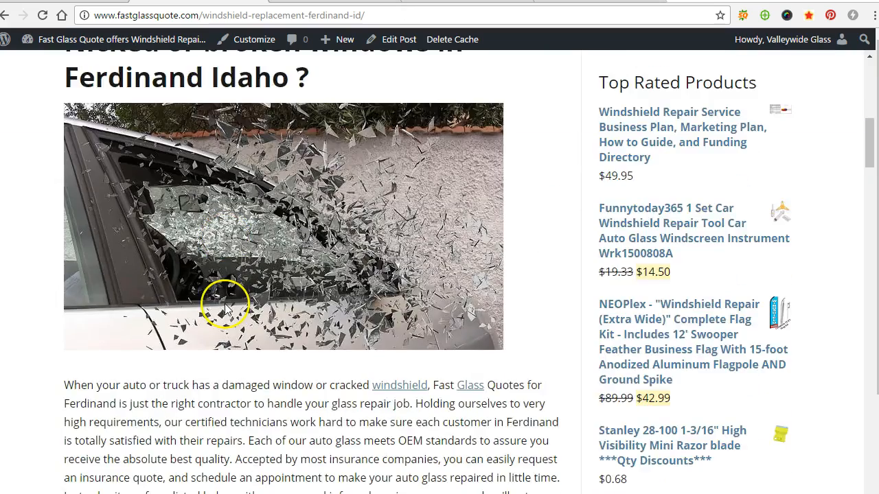
pyautogui.scroll(3)
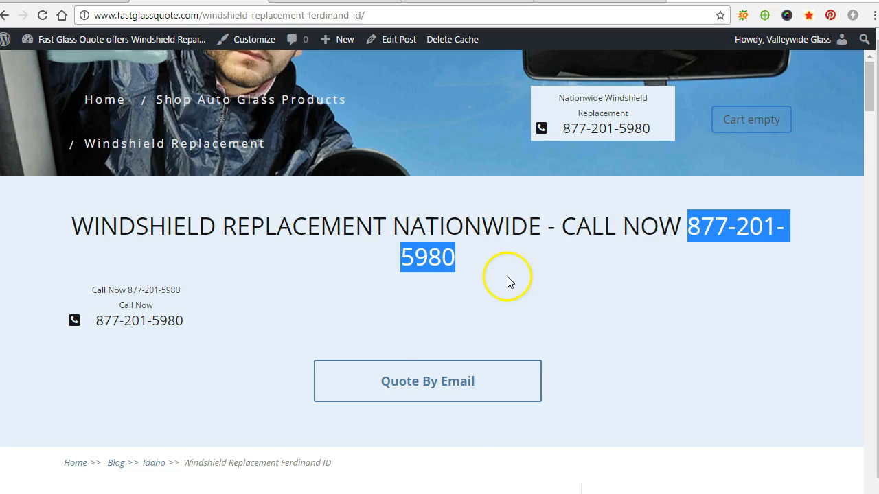
pyautogui.moveTo(395, 196)
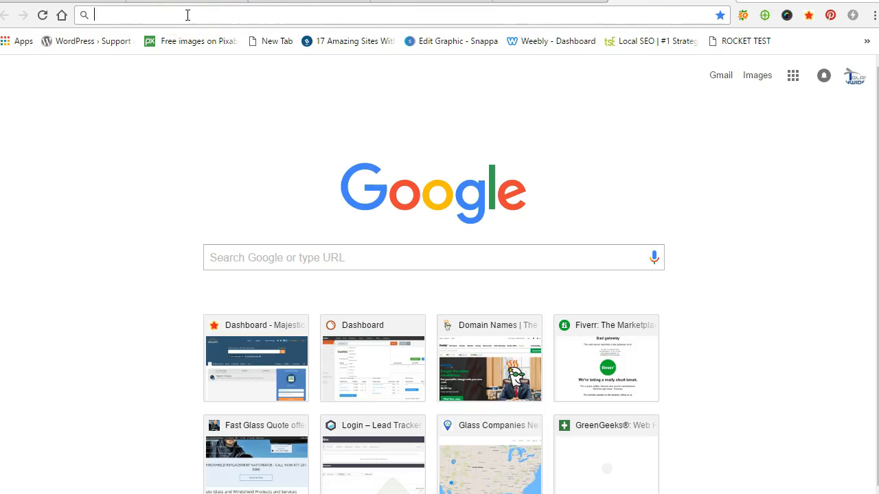
# Log in at ringpartner.com and review October's dashboard: 4 calls, 0 paid, $0.00 revenue.
pyautogui.write('ringpartner.com')
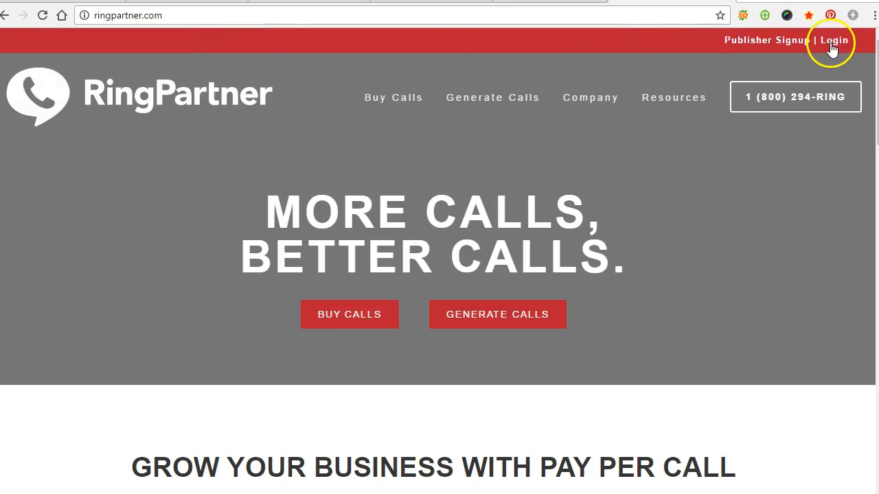
pyautogui.click(833, 40)
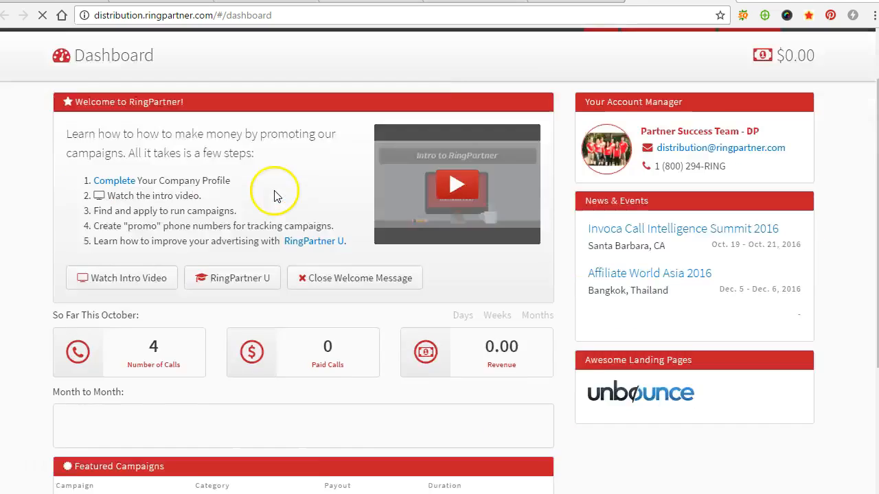
pyautogui.scroll(-3)
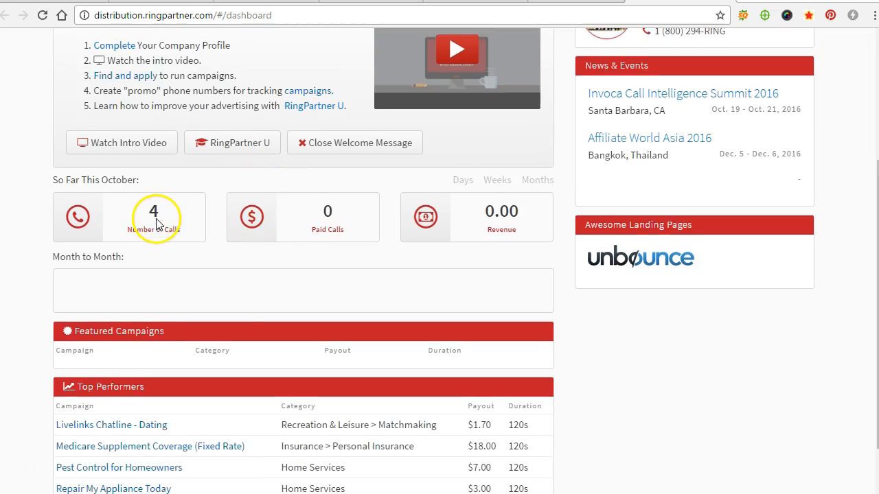
pyautogui.scroll(3)
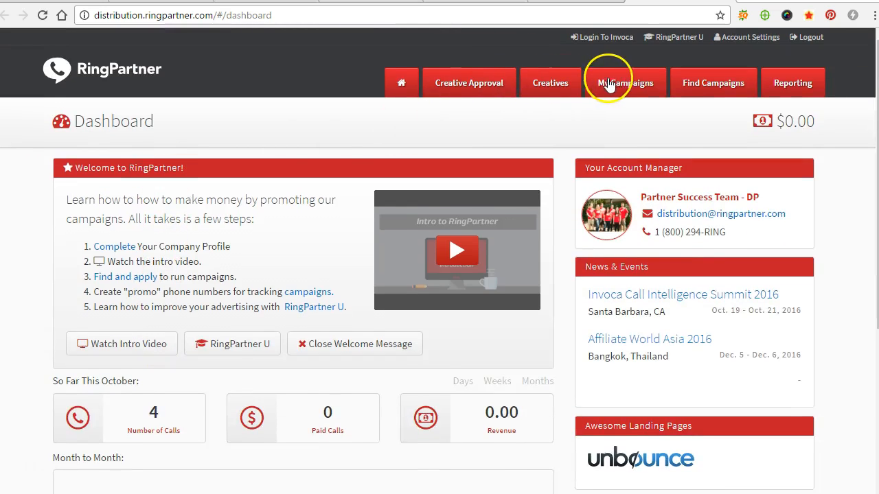
pyautogui.moveTo(520, 149)
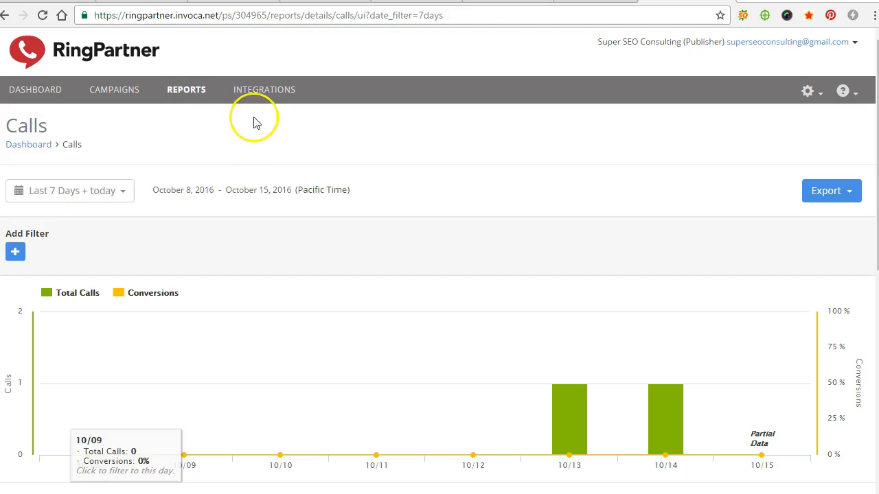
# Review the last-7-days call dashboard: 2 calls, $0 commissions, and a Bakersfield, CA call.
pyautogui.click(35, 89)
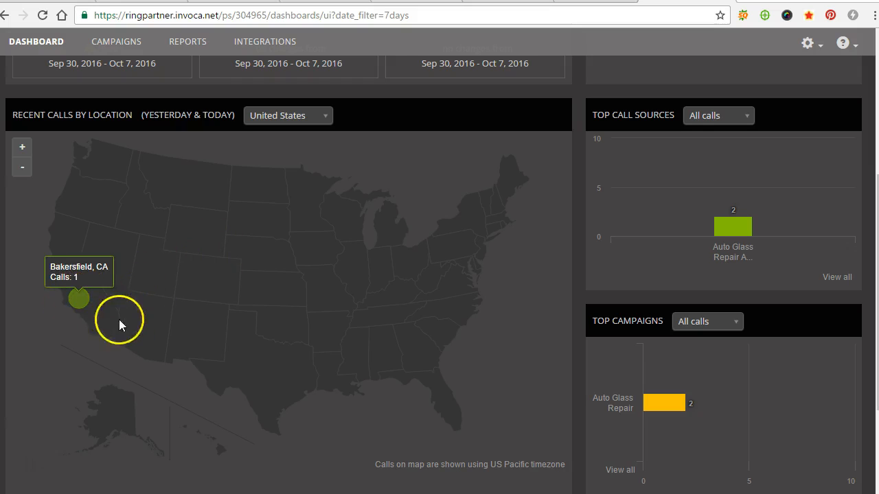
pyautogui.moveTo(135, 329)
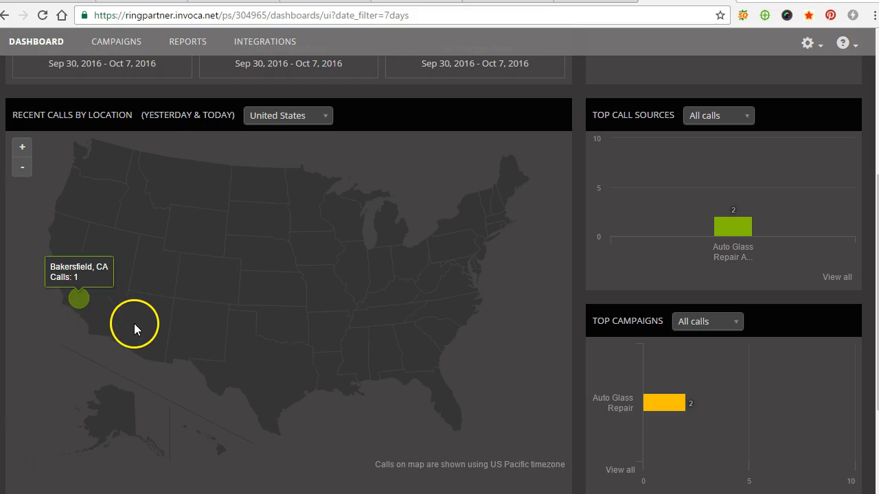
pyautogui.moveTo(176, 308)
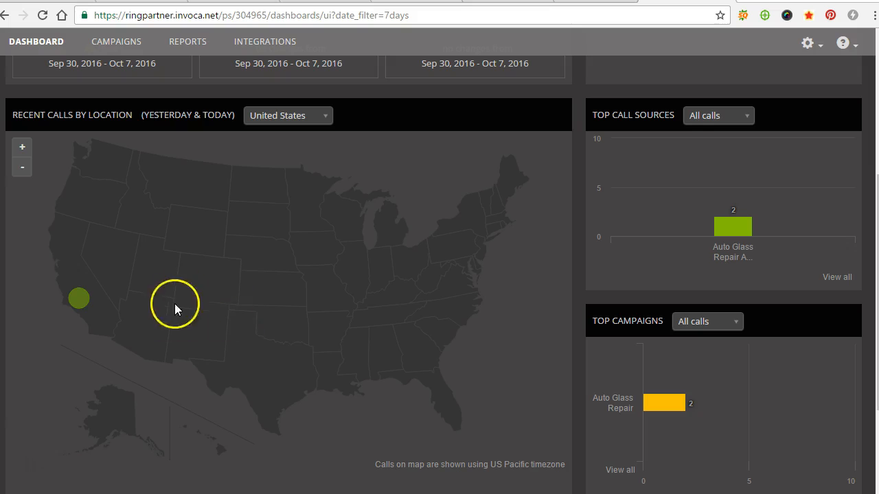
pyautogui.moveTo(78, 302)
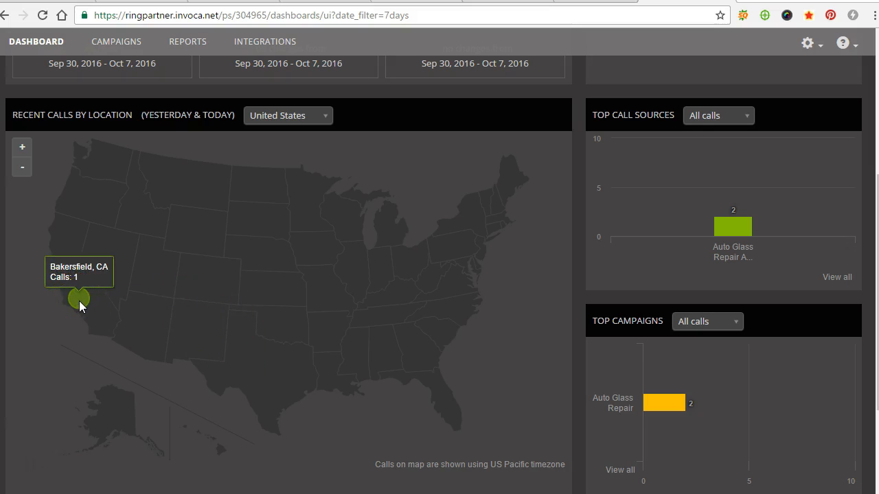
pyautogui.moveTo(81, 292)
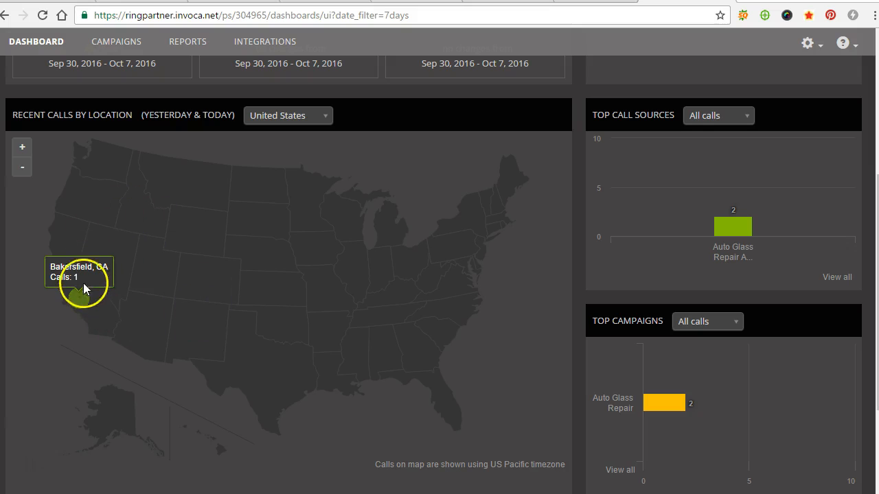
pyautogui.moveTo(230, 223)
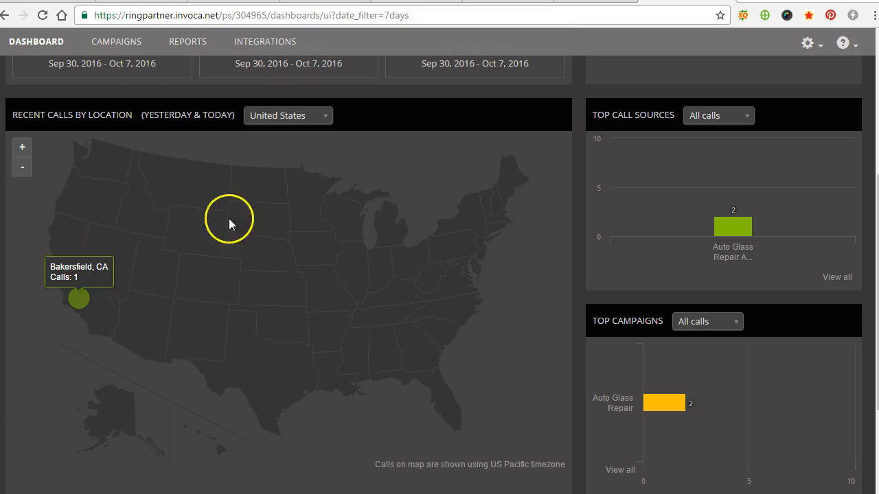
pyautogui.scroll(-3)
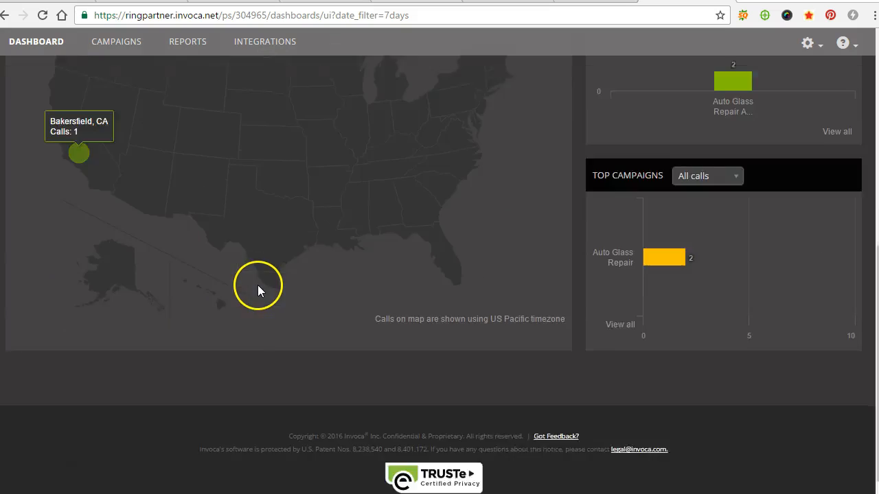
pyautogui.scroll(3)
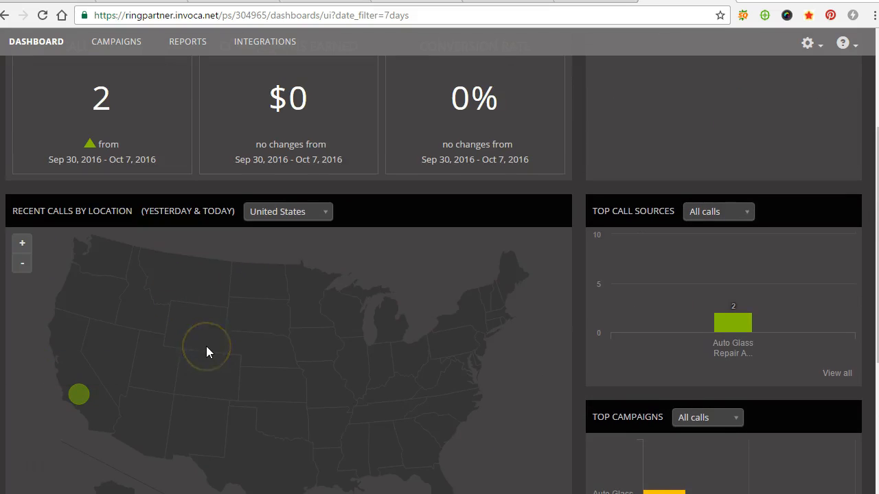
pyautogui.scroll(3)
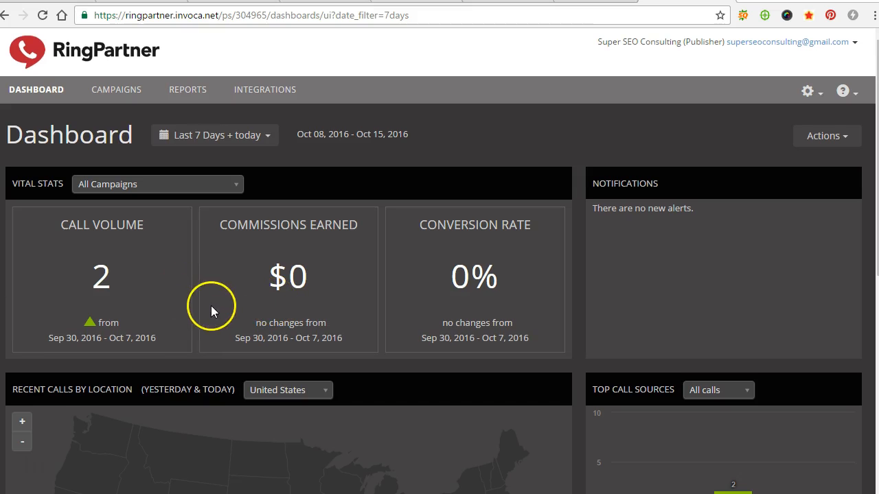
pyautogui.scroll(-3)
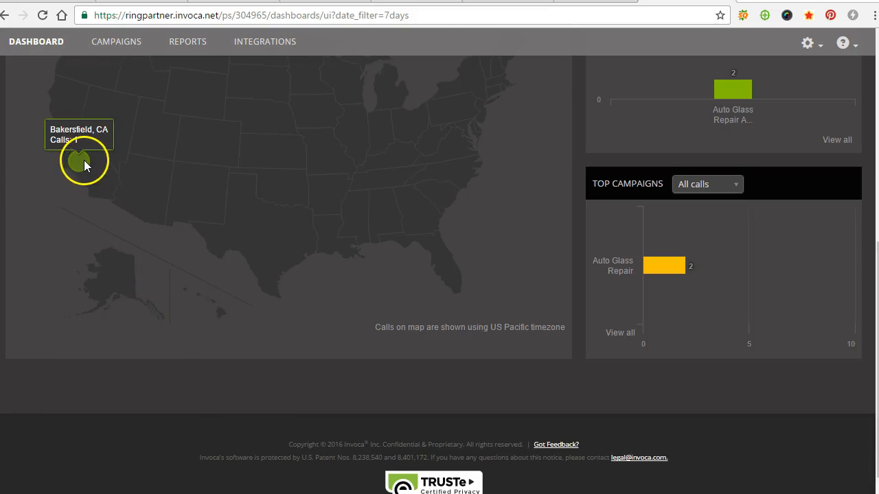
pyautogui.scroll(3)
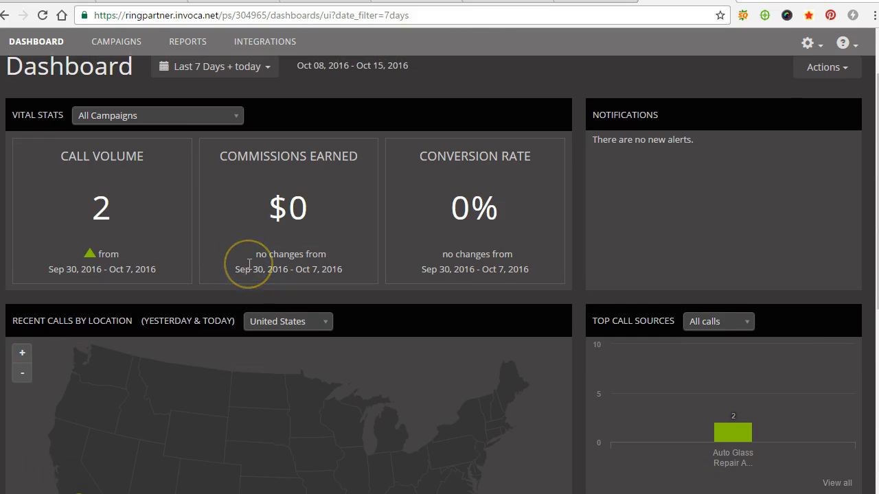
pyautogui.scroll(-3)
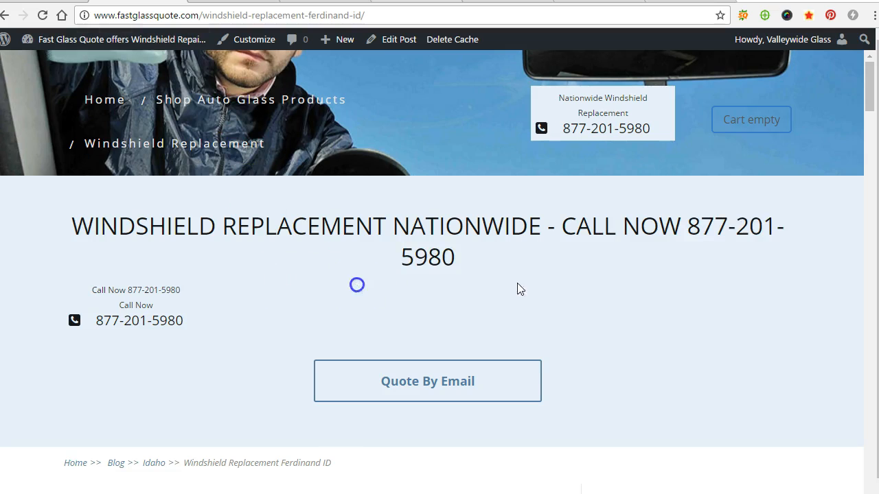
# Scroll the live Ferdinand ID post to its related posts and footer, then return to top.
pyautogui.scroll(-3)
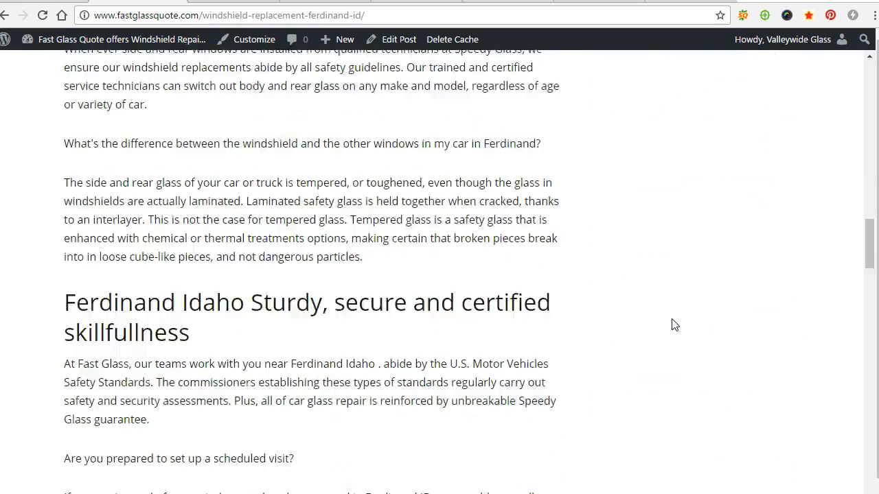
pyautogui.scroll(-3)
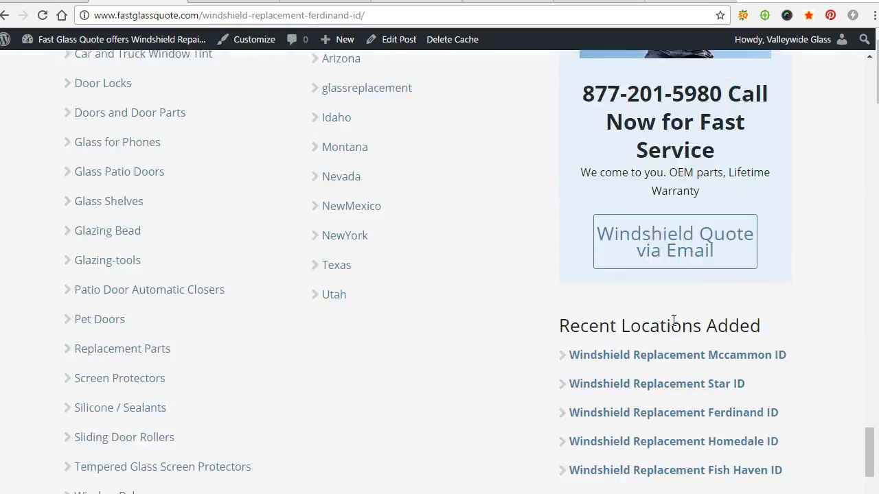
pyautogui.scroll(-3)
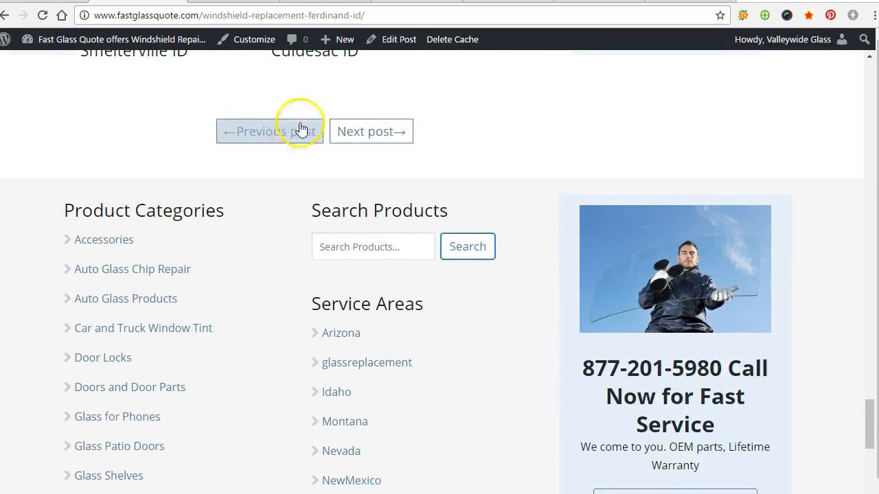
pyautogui.scroll(3)
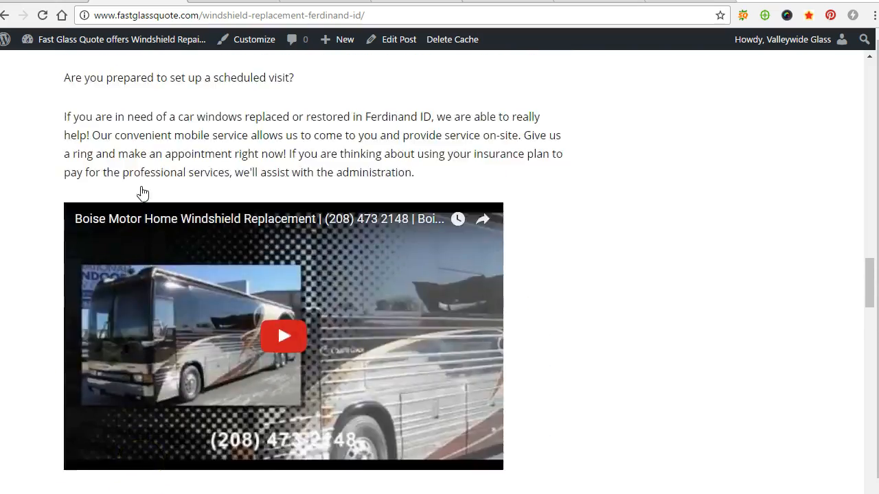
pyautogui.scroll(3)
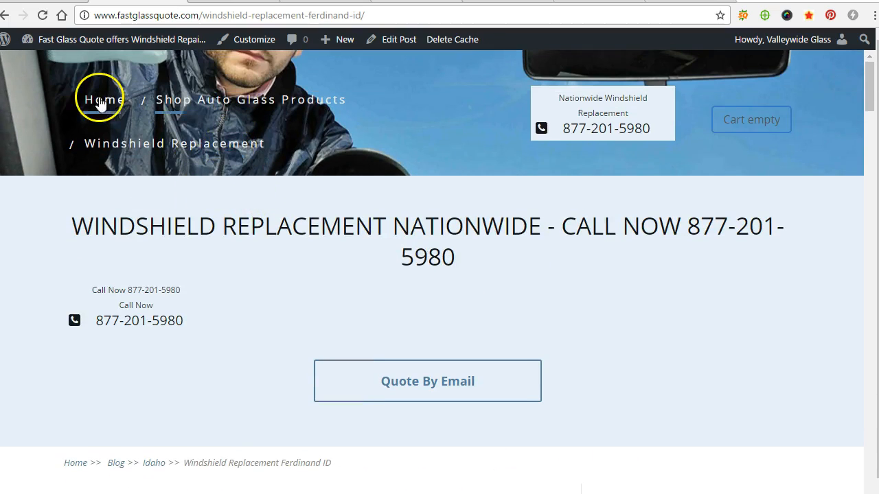
pyautogui.moveTo(199, 143)
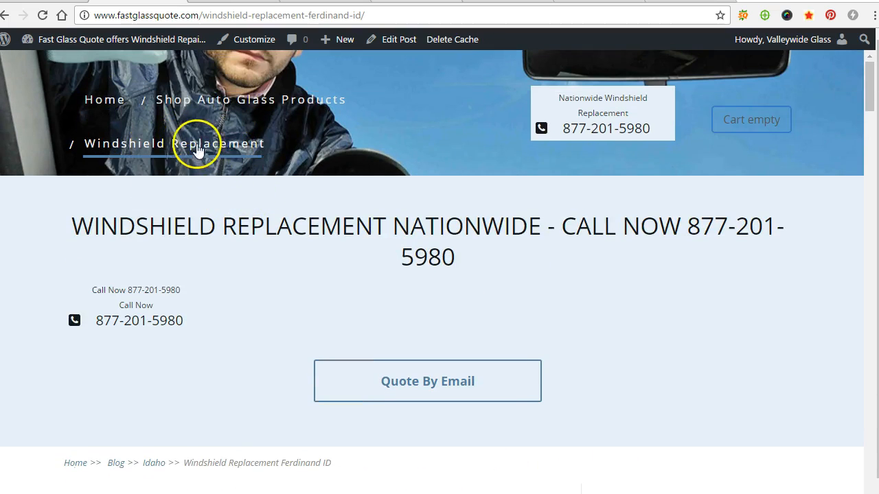
pyautogui.moveTo(135, 100)
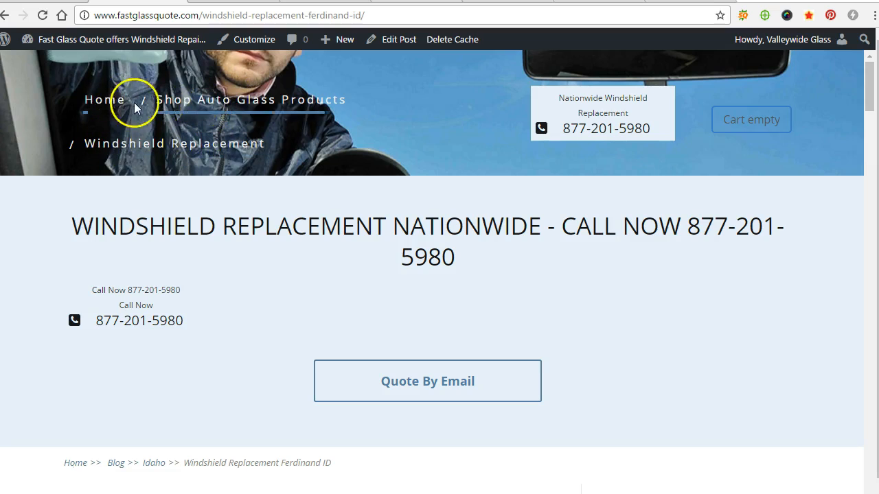
pyautogui.moveTo(165, 100)
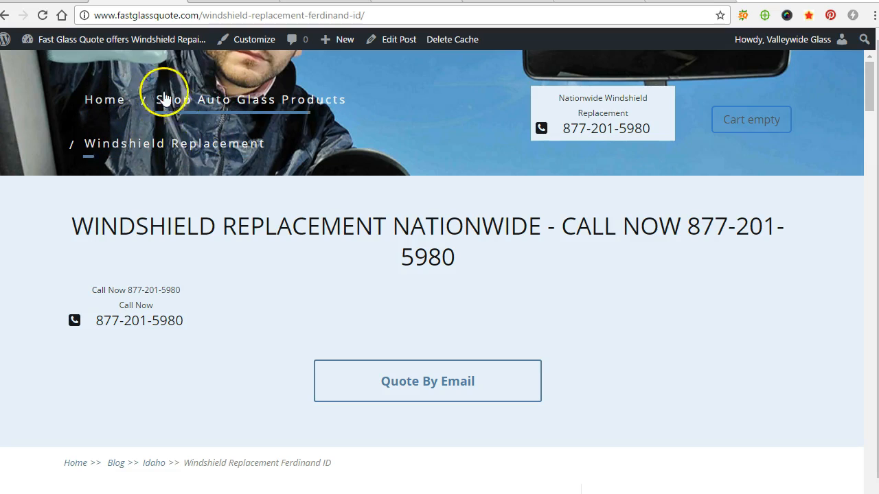
pyautogui.moveTo(491, 74)
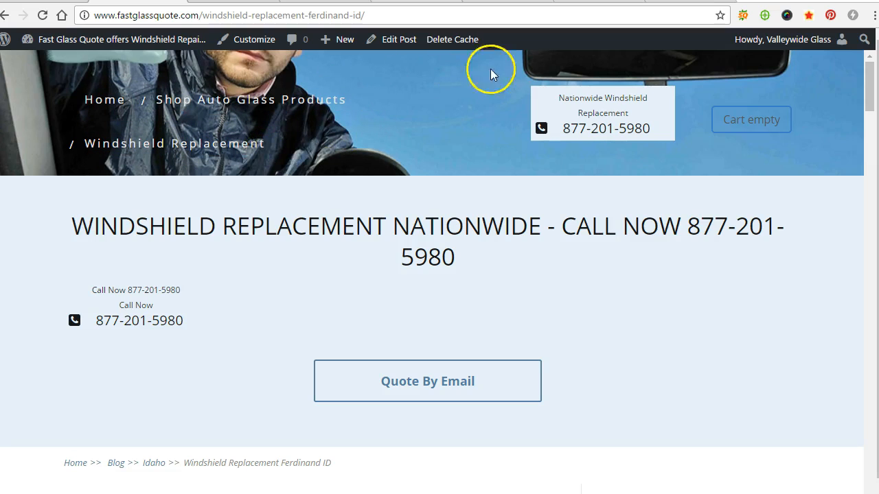